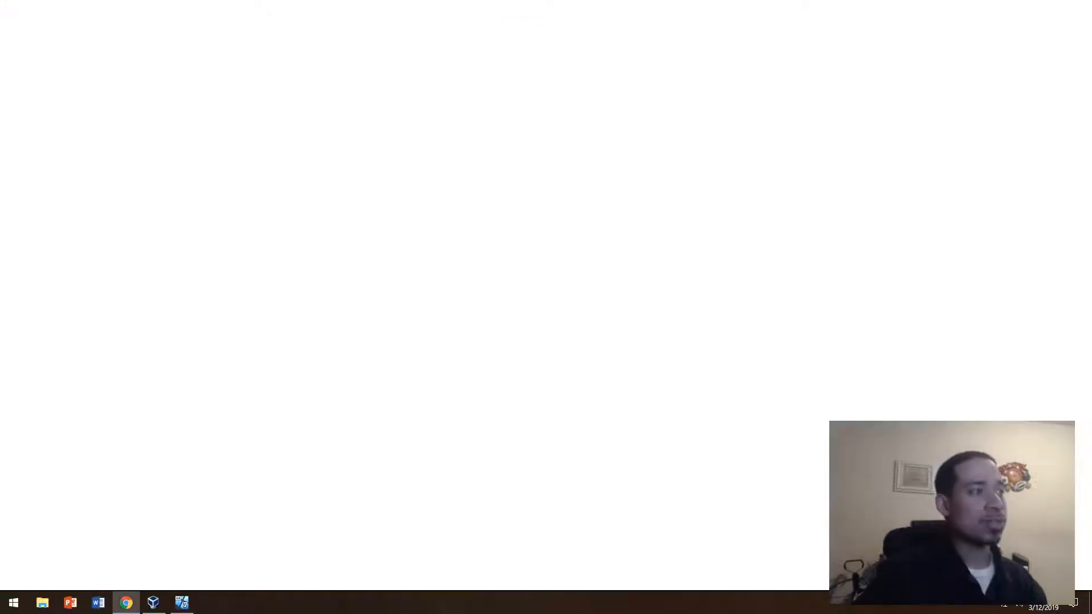
Step: Search Google for '3.5 hard drive' and show the image results
{"action": "left_click", "coordinate": [128, 602]}
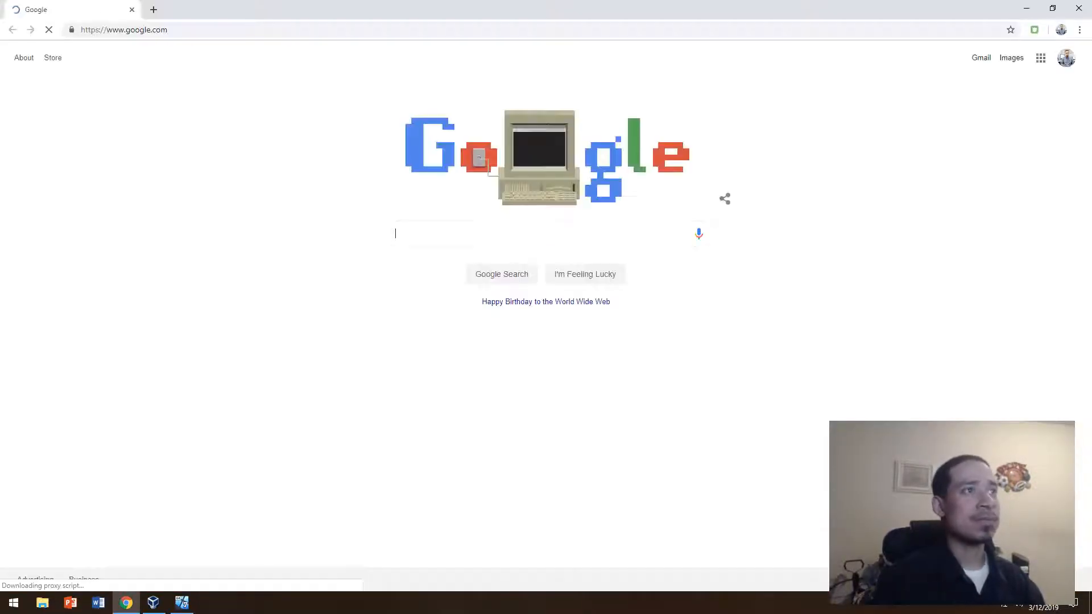
{"action": "type", "text": "3,5"}
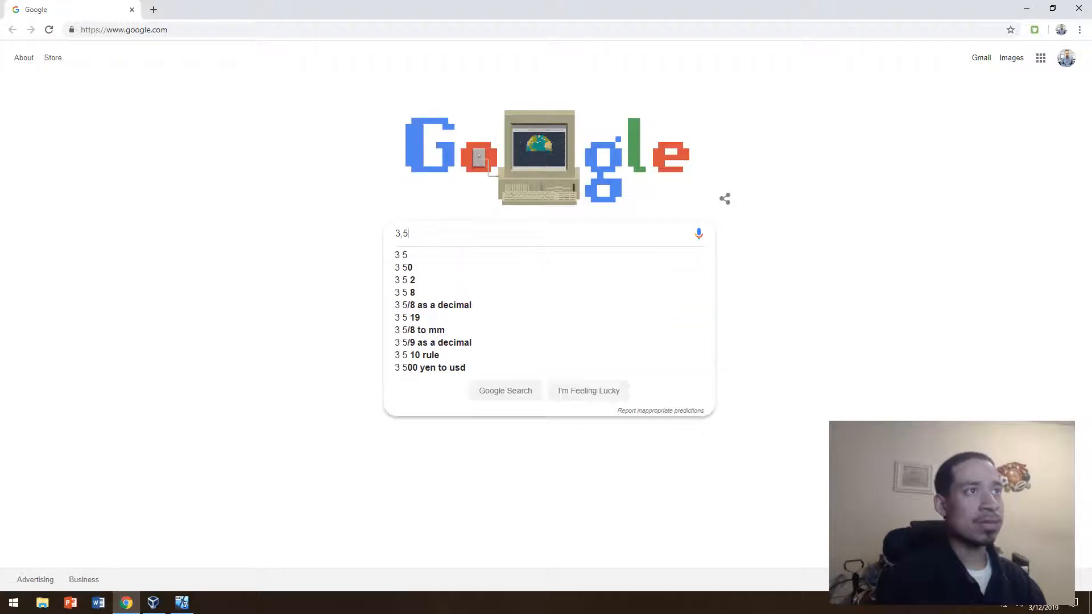
{"action": "key", "text": "BackSpace"}
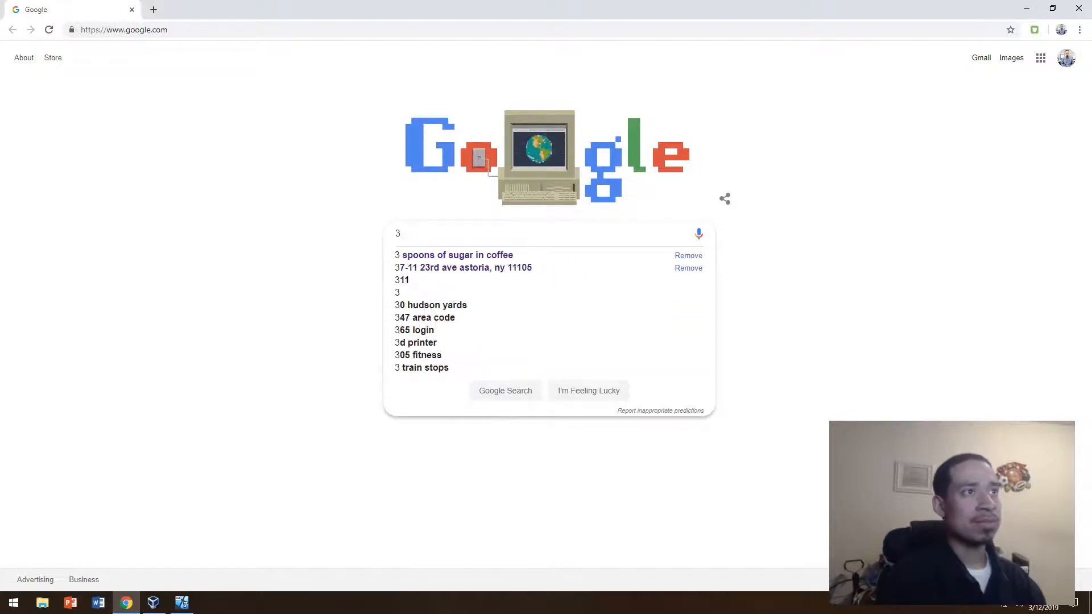
{"action": "type", "text": ".5 hard drive"}
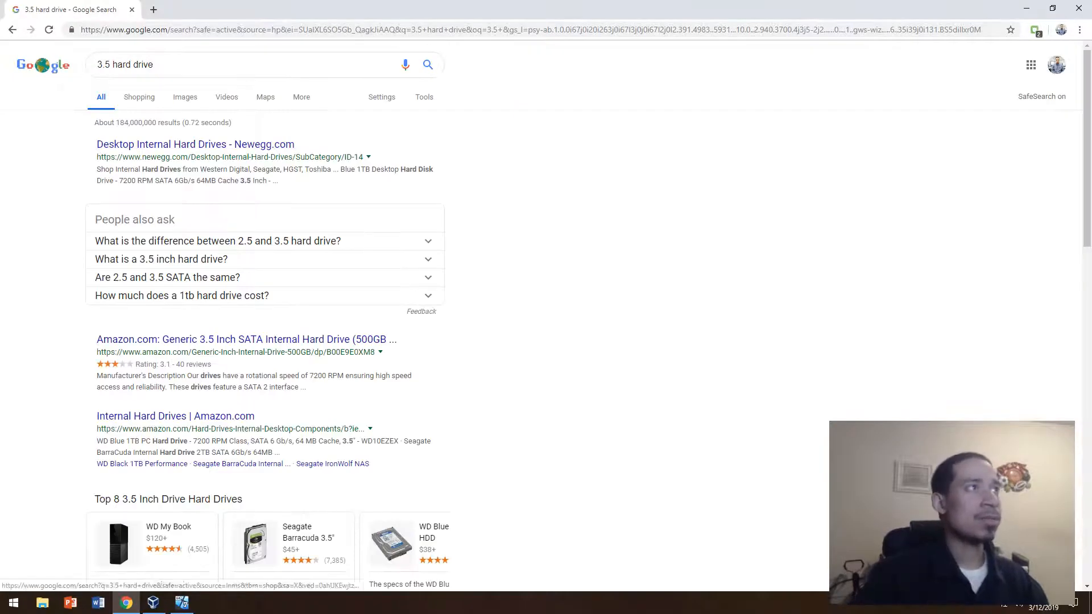
{"action": "left_click", "coordinate": [184, 97]}
{"action": "type", "text": "2"}
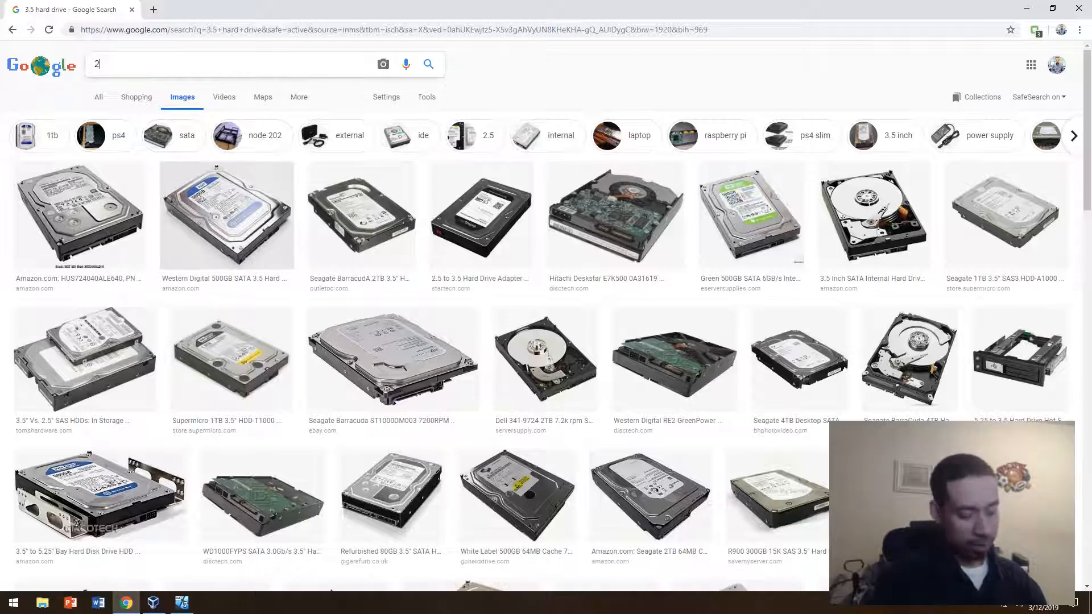
Step: Change the query to '2.5 hard drive' images, then start typing an SSD search
{"action": "type", "text": ".5 hard drive"}
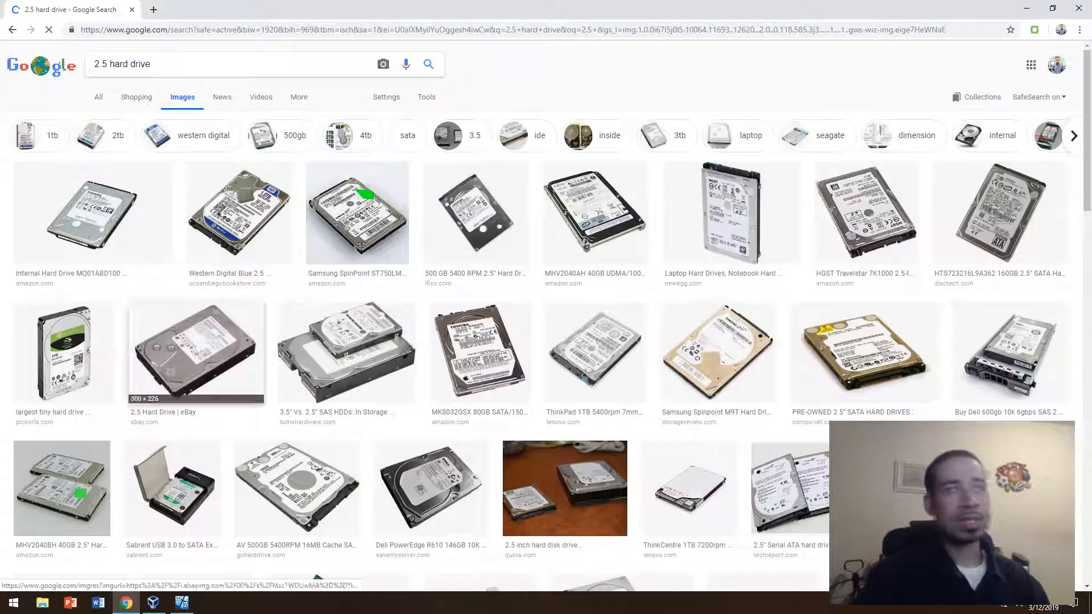
{"action": "type", "text": "ss"}
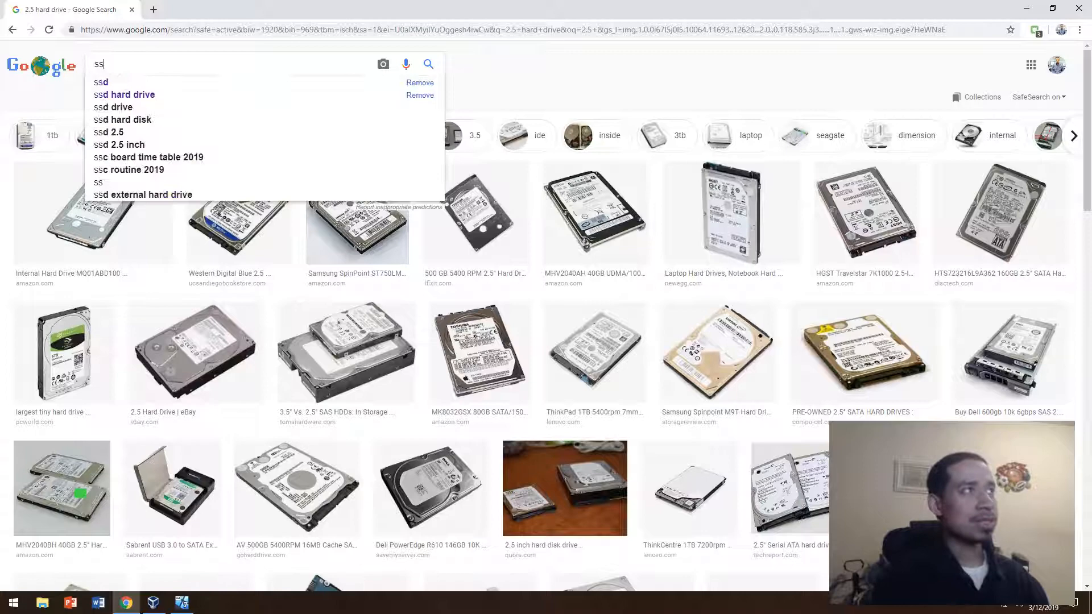
Step: Show SSD image results and preview the Goldenfir SSD photo, scrolling through more results
{"action": "left_click", "coordinate": [100, 82]}
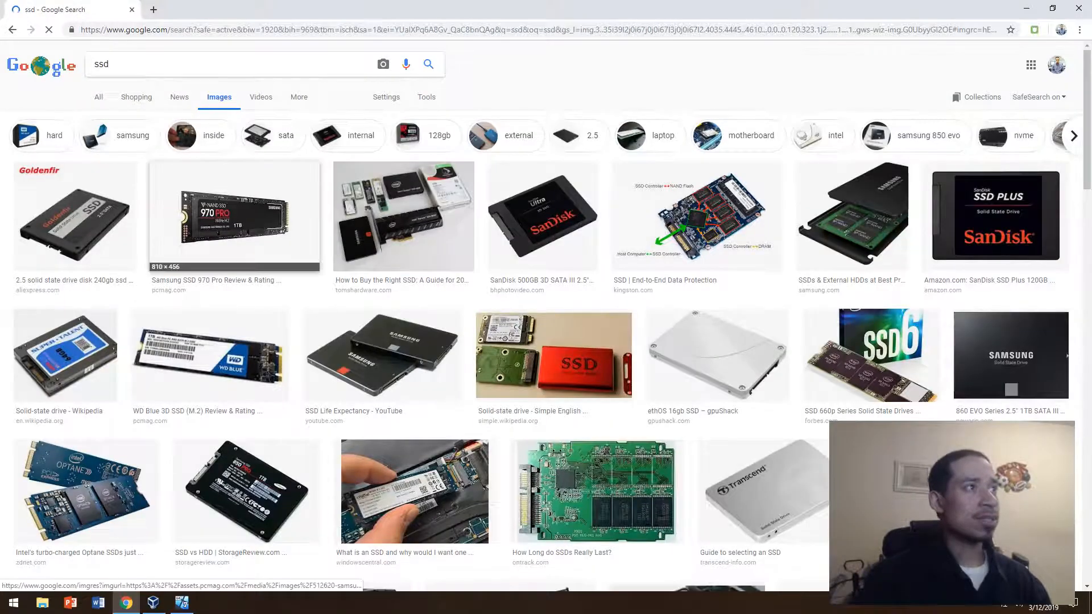
{"action": "left_click", "coordinate": [233, 216]}
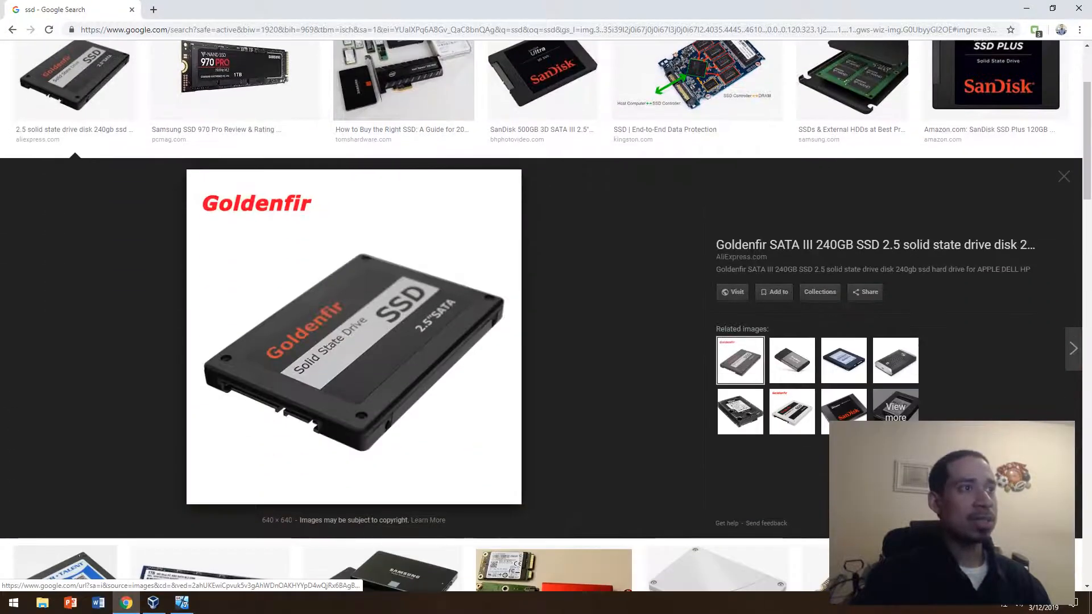
{"action": "scroll", "scroll_direction": "down", "scroll_amount": 3}
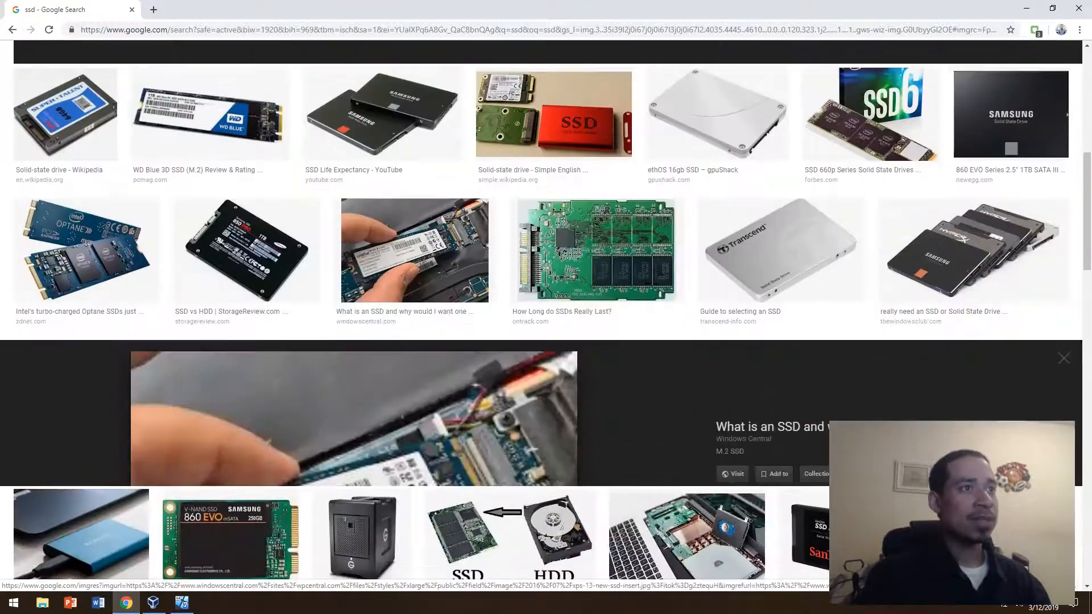
{"action": "scroll", "scroll_direction": "down", "scroll_amount": 3}
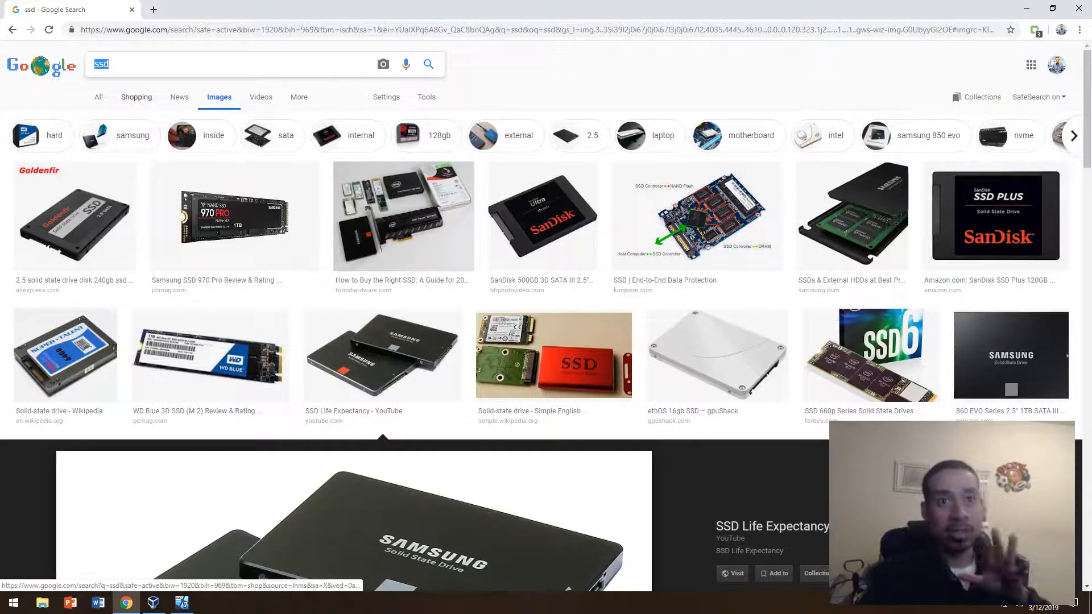
Step: Search 'crucial ram' and copy the Crucial website address from the address bar
{"action": "type", "text": "crui"}
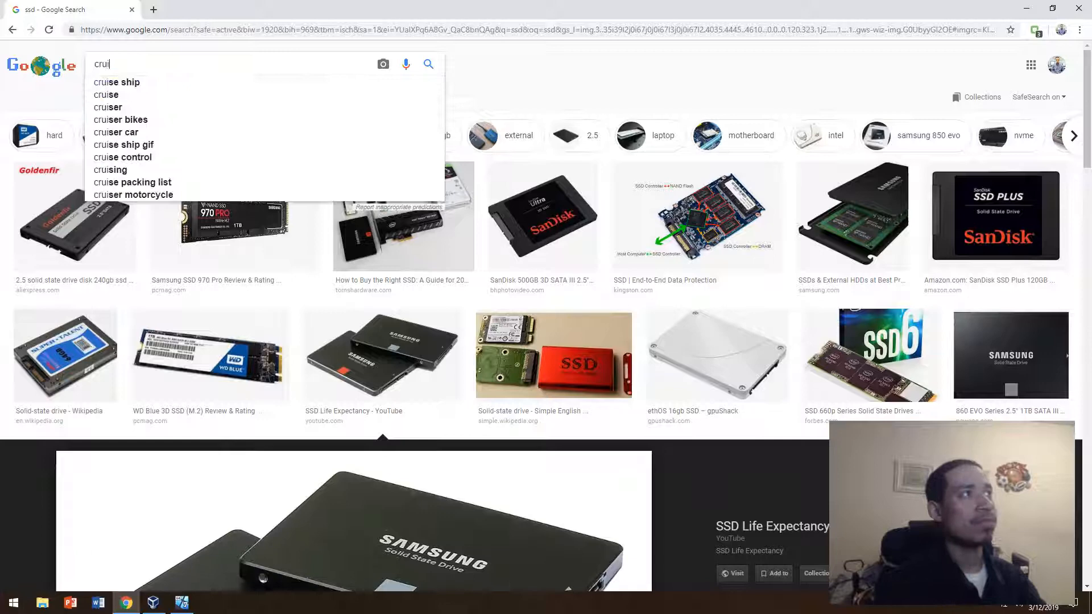
{"action": "type", "text": "crucial ram"}
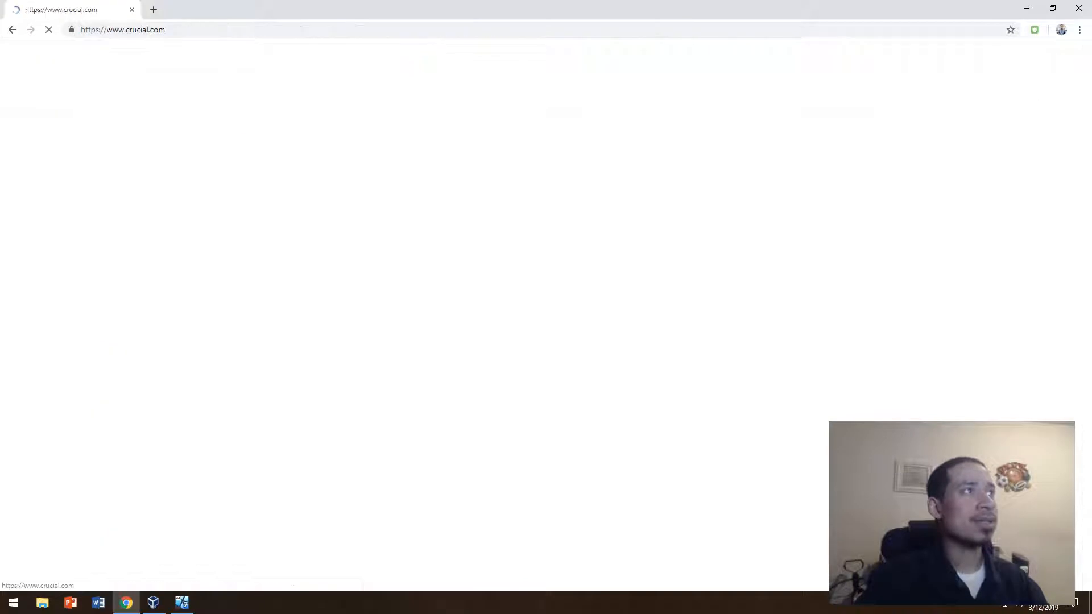
{"action": "right_click", "coordinate": [131, 29]}
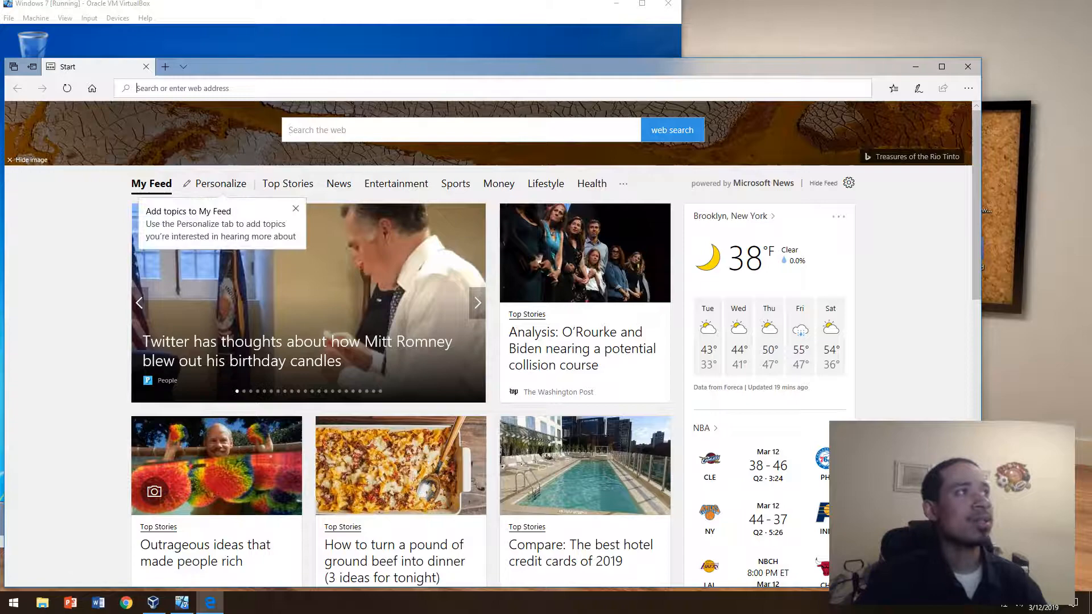
{"action": "type", "text": "https://www.crucial.com/"}
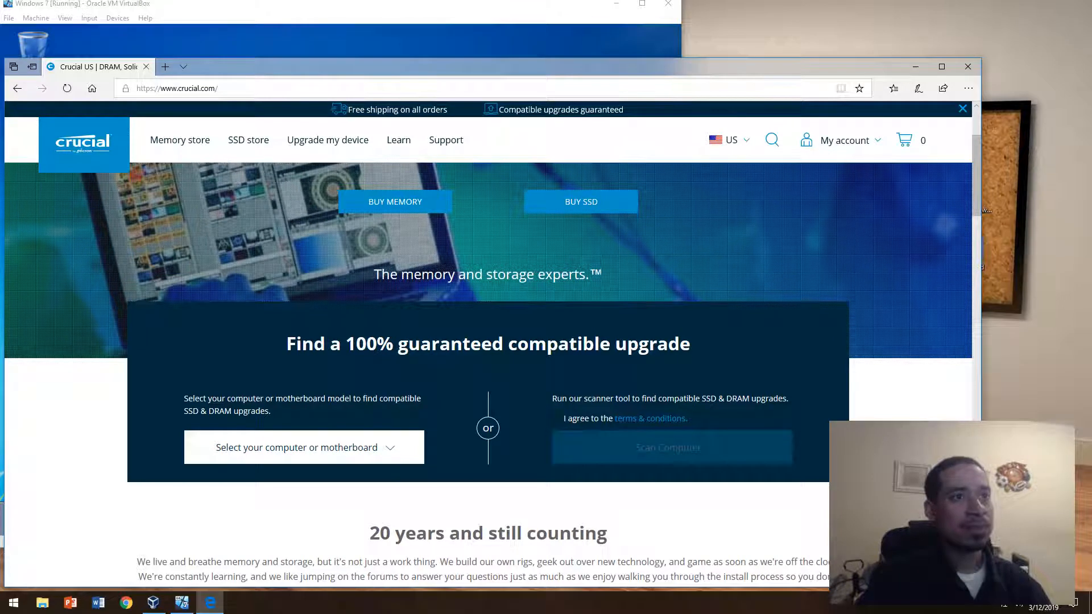
{"action": "left_click", "coordinate": [555, 418]}
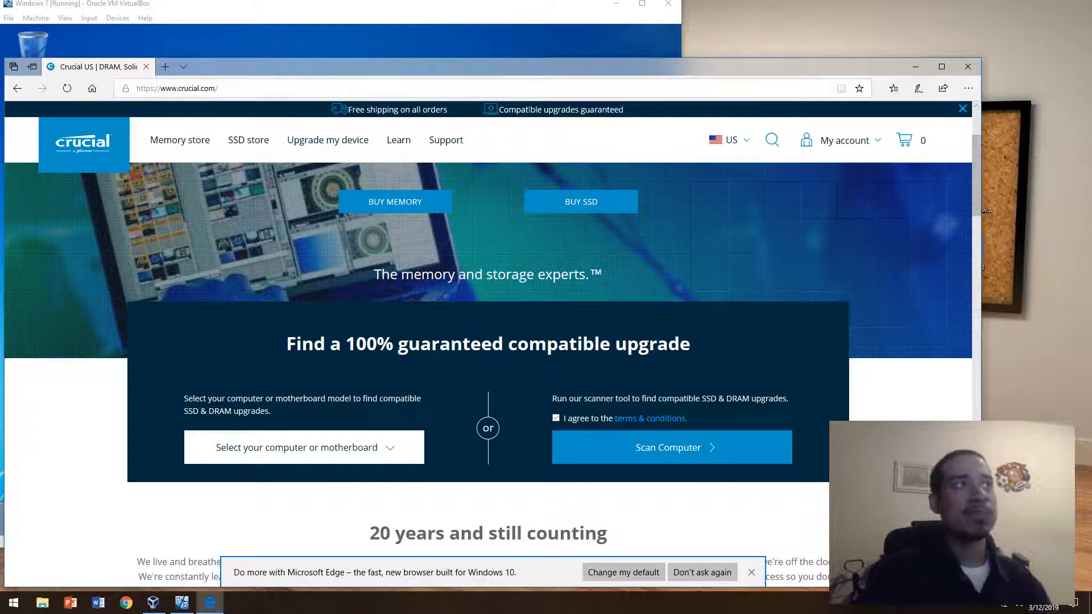
{"action": "mouse_move", "coordinate": [327, 140]}
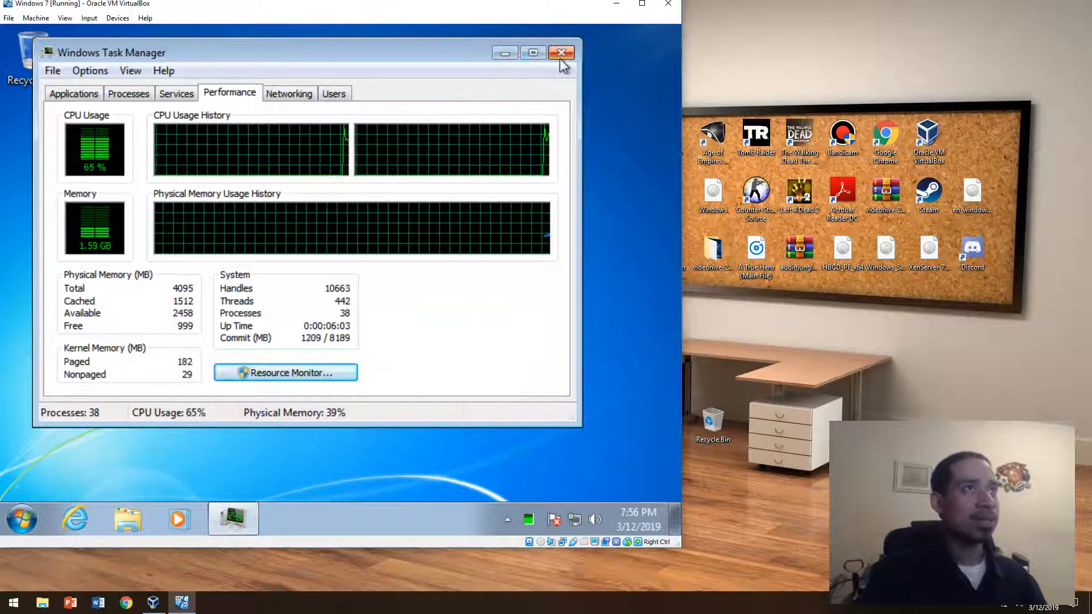
{"action": "left_click", "coordinate": [561, 52]}
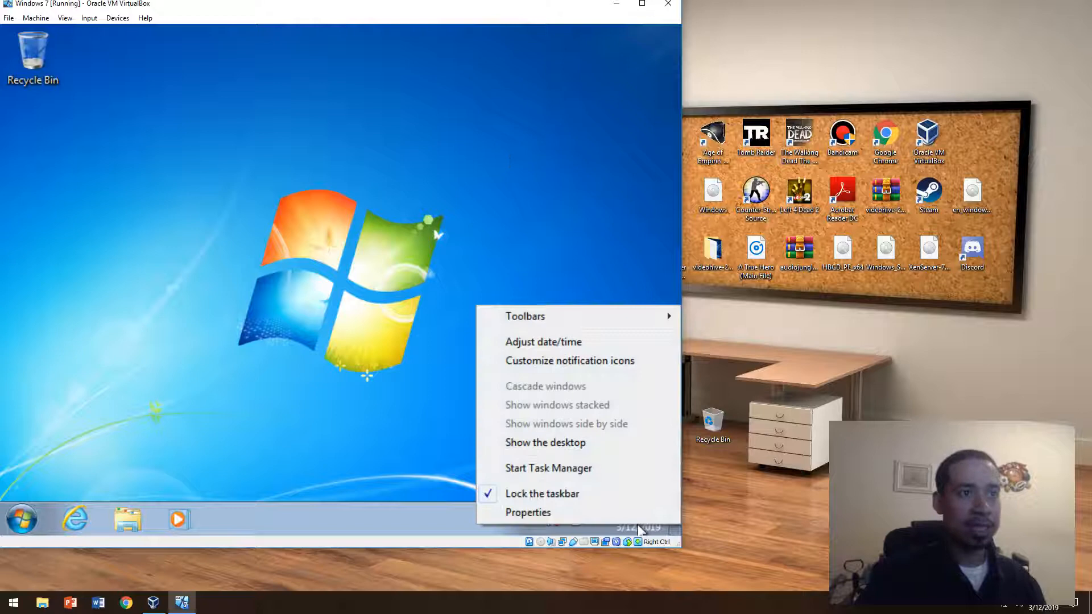
{"action": "left_click", "coordinate": [548, 469]}
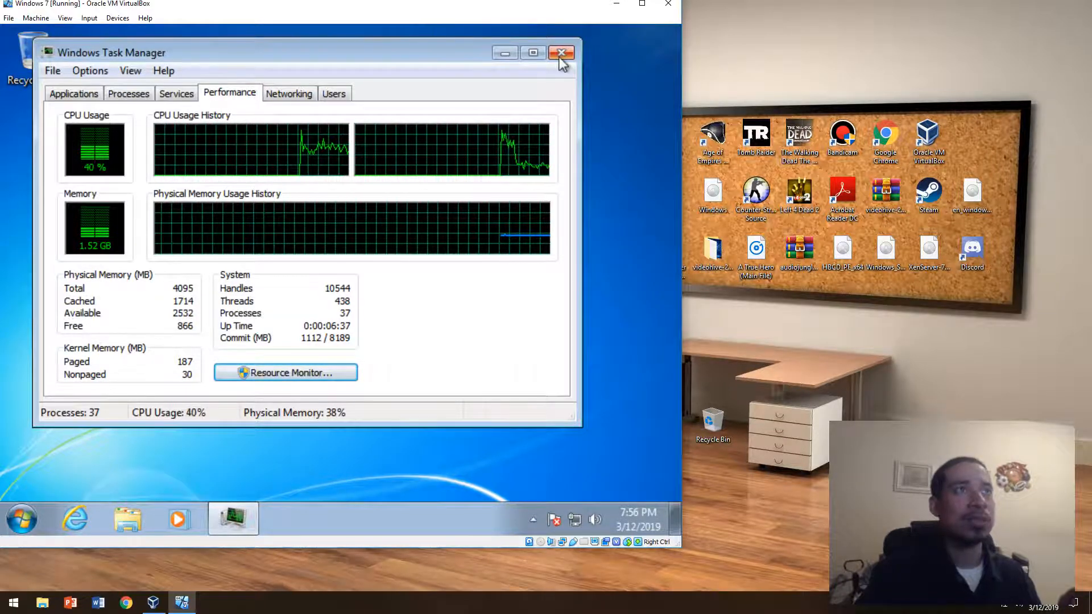
Step: Close Task Manager inside the Windows 7 virtual machine
{"action": "left_click", "coordinate": [562, 52]}
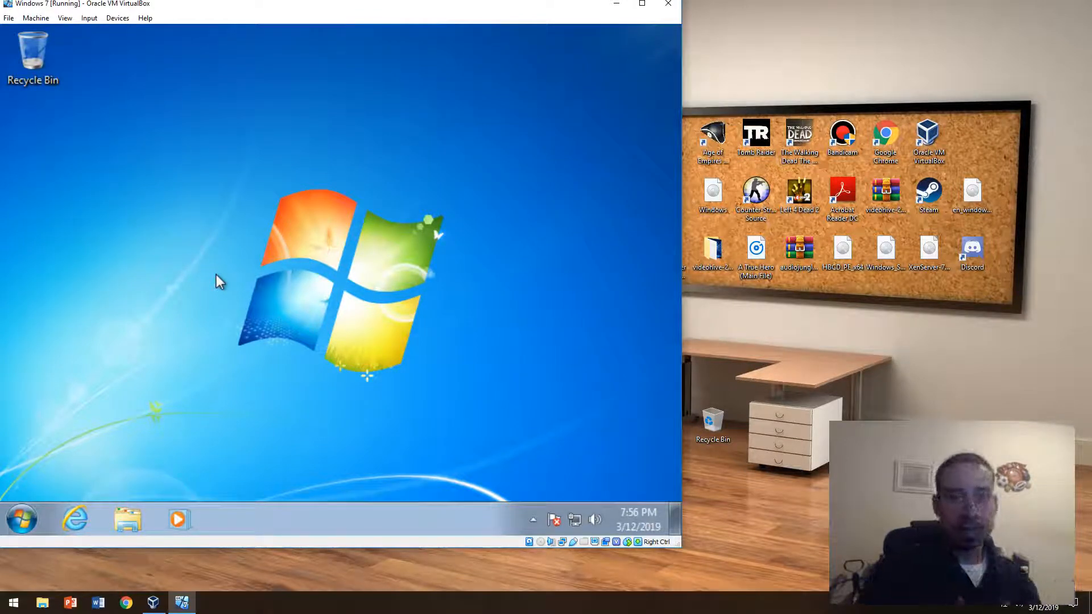
{"action": "mouse_move", "coordinate": [55, 374]}
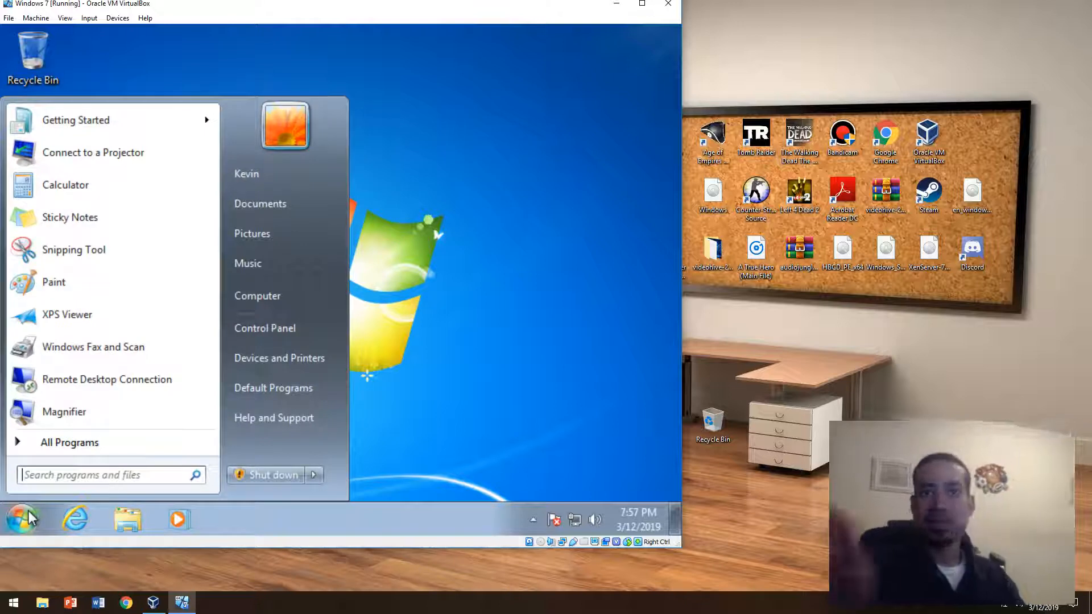
Step: Run msconfig, view the empty Startup list, and close System Configuration unchanged
{"action": "type", "text": "mscon"}
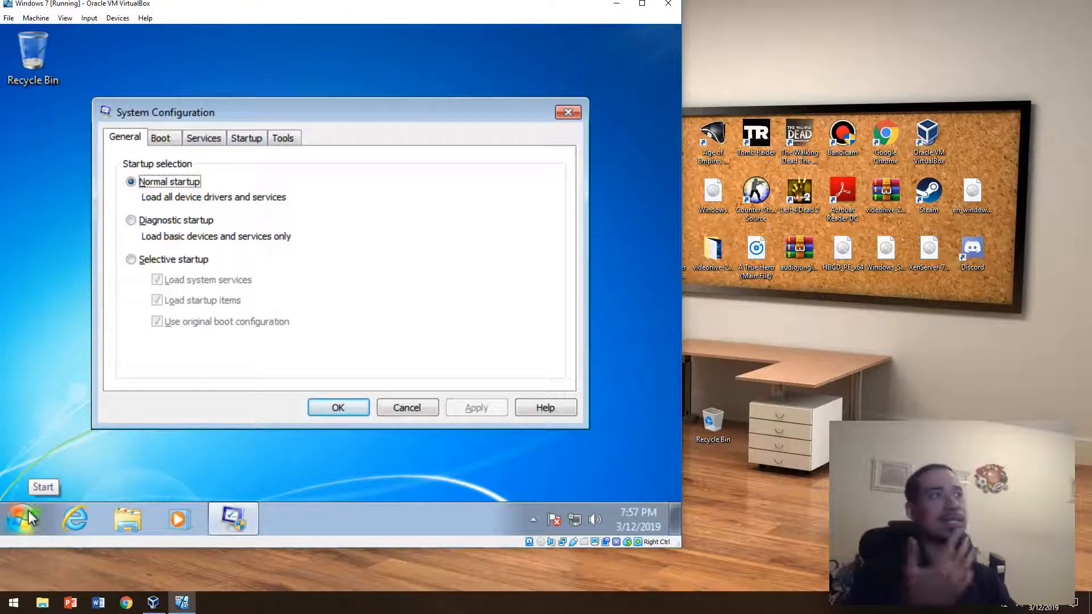
{"action": "left_click", "coordinate": [245, 138]}
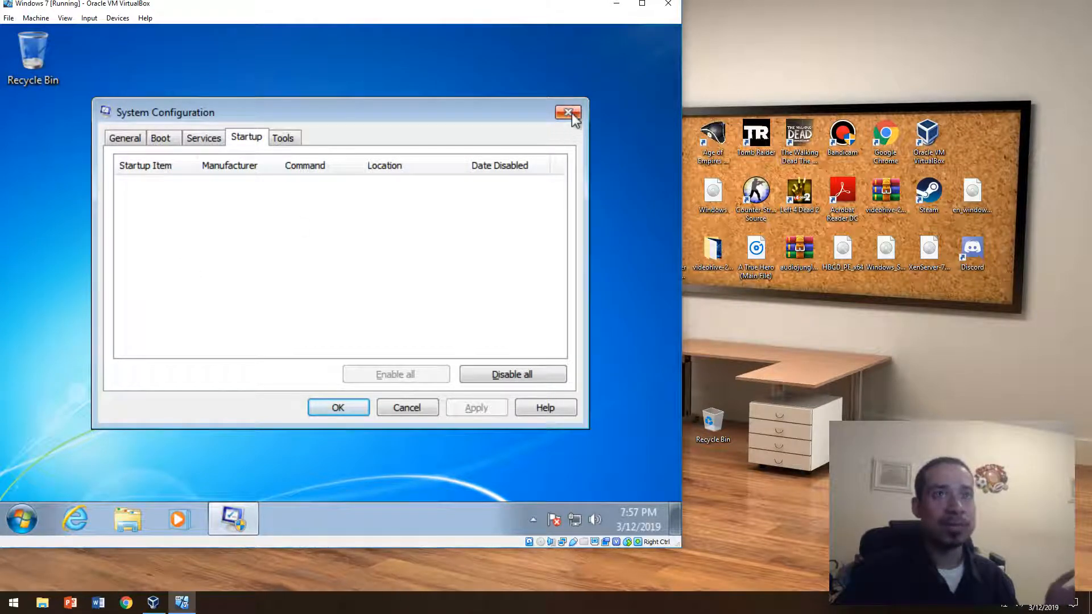
{"action": "left_click", "coordinate": [567, 112]}
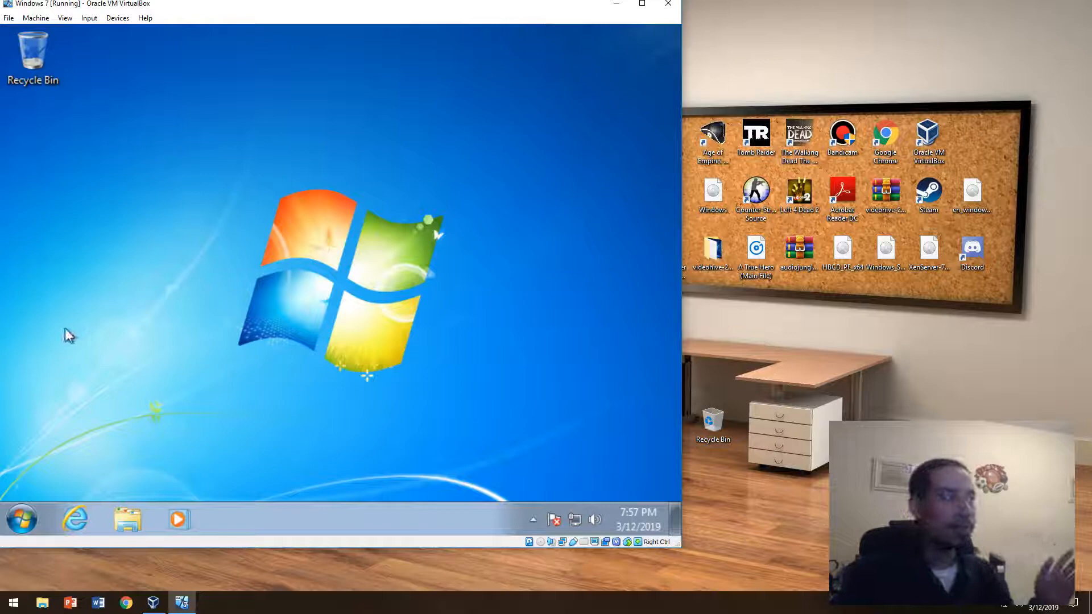
{"action": "mouse_move", "coordinate": [275, 345]}
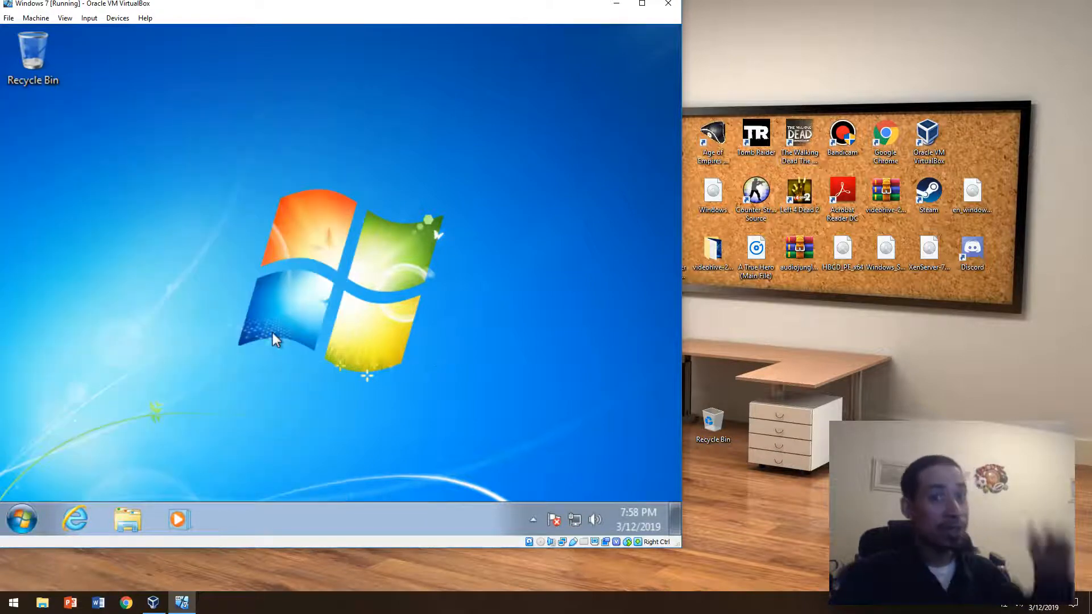
{"action": "mouse_move", "coordinate": [264, 303]}
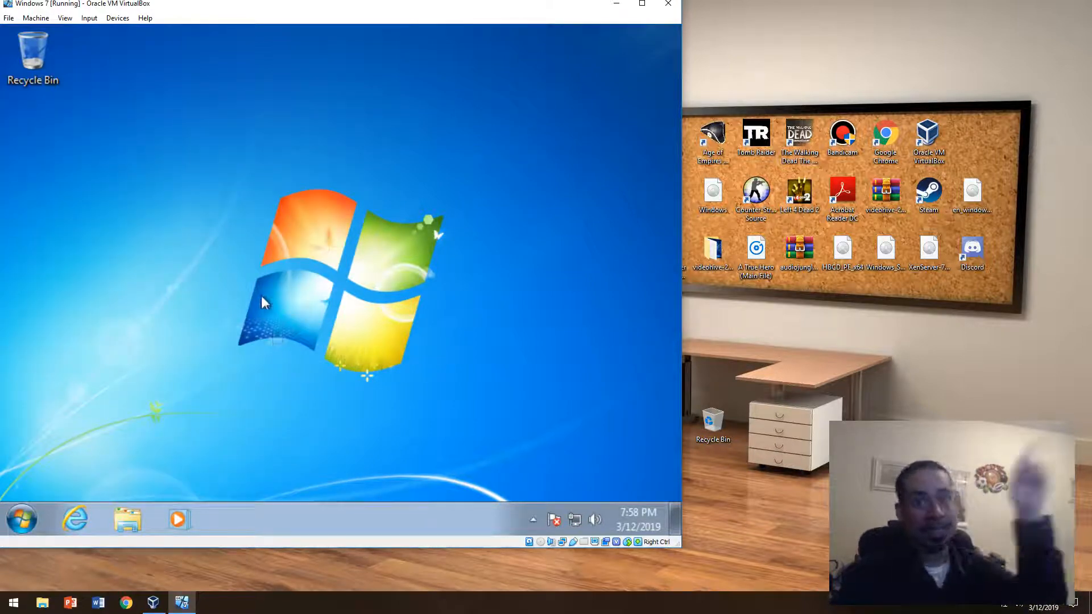
{"action": "mouse_move", "coordinate": [266, 313]}
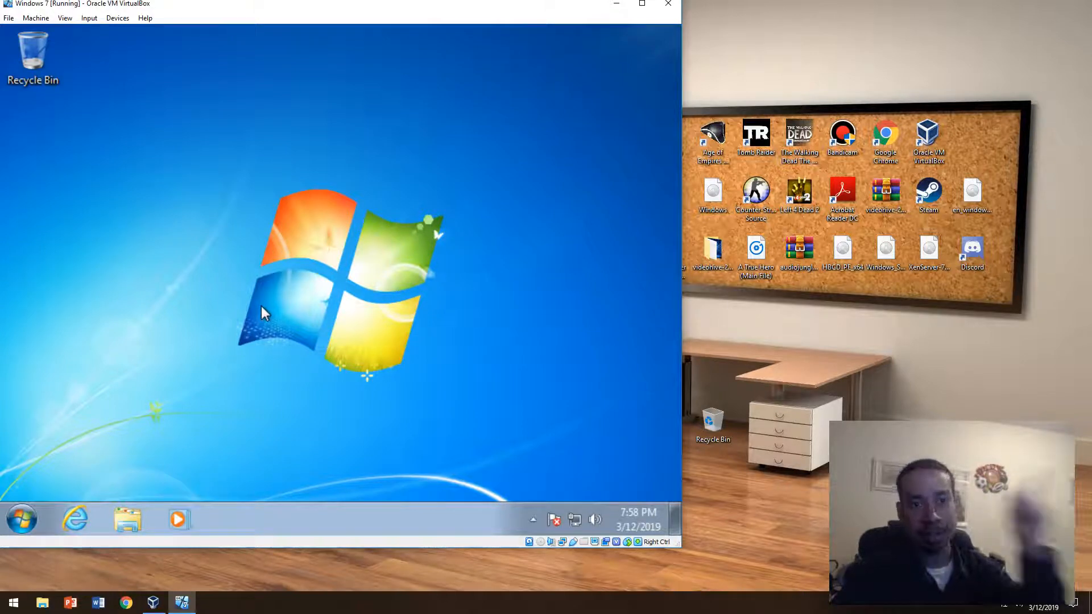
{"action": "mouse_move", "coordinate": [256, 307]}
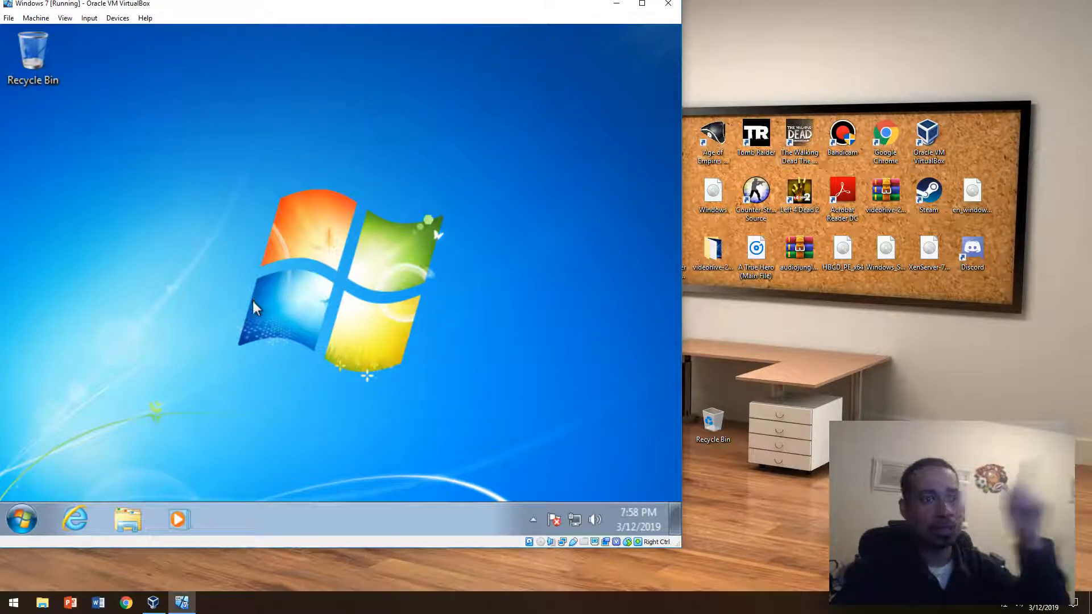
{"action": "mouse_move", "coordinate": [254, 324]}
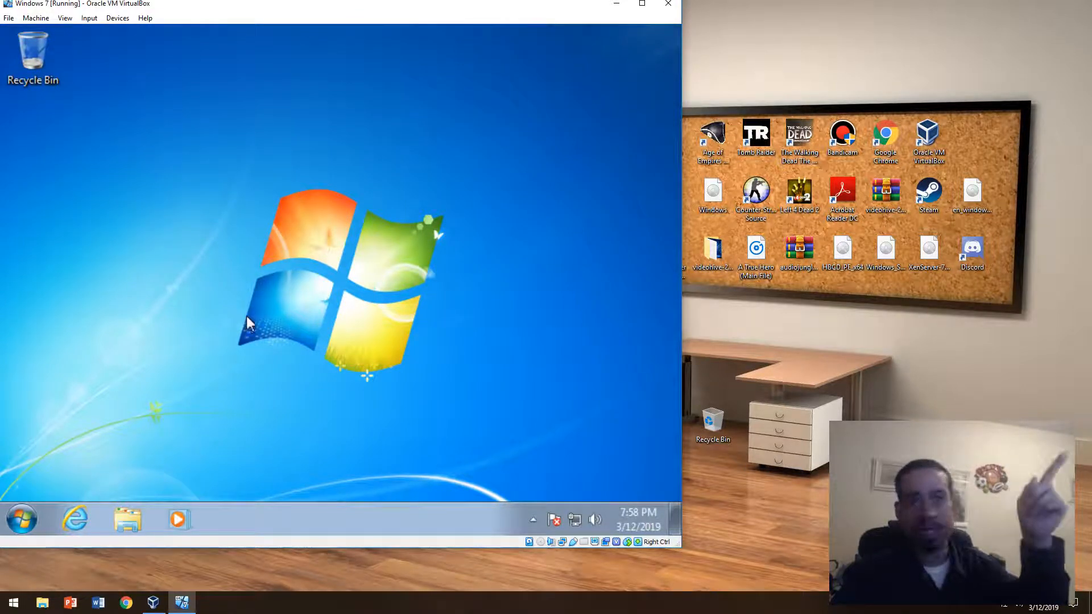
{"action": "mouse_move", "coordinate": [228, 329]}
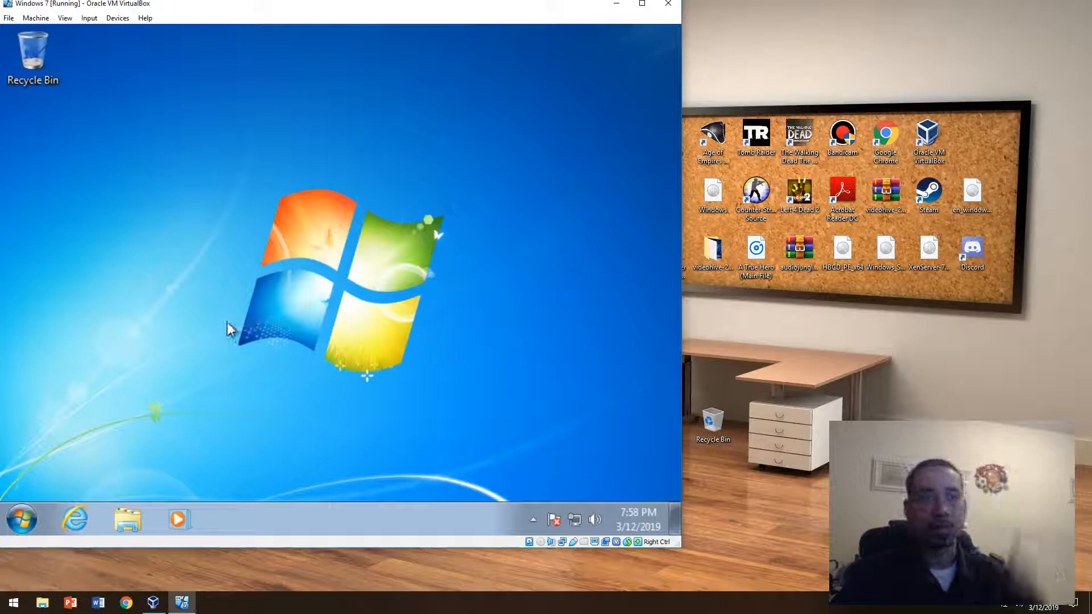
{"action": "mouse_move", "coordinate": [234, 321]}
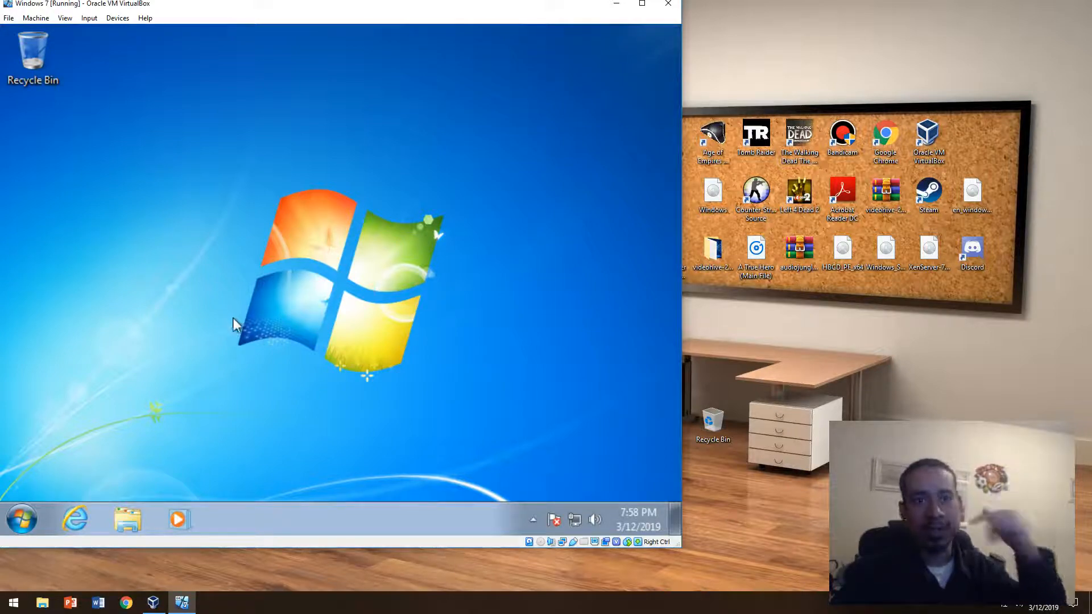
{"action": "mouse_move", "coordinate": [250, 332]}
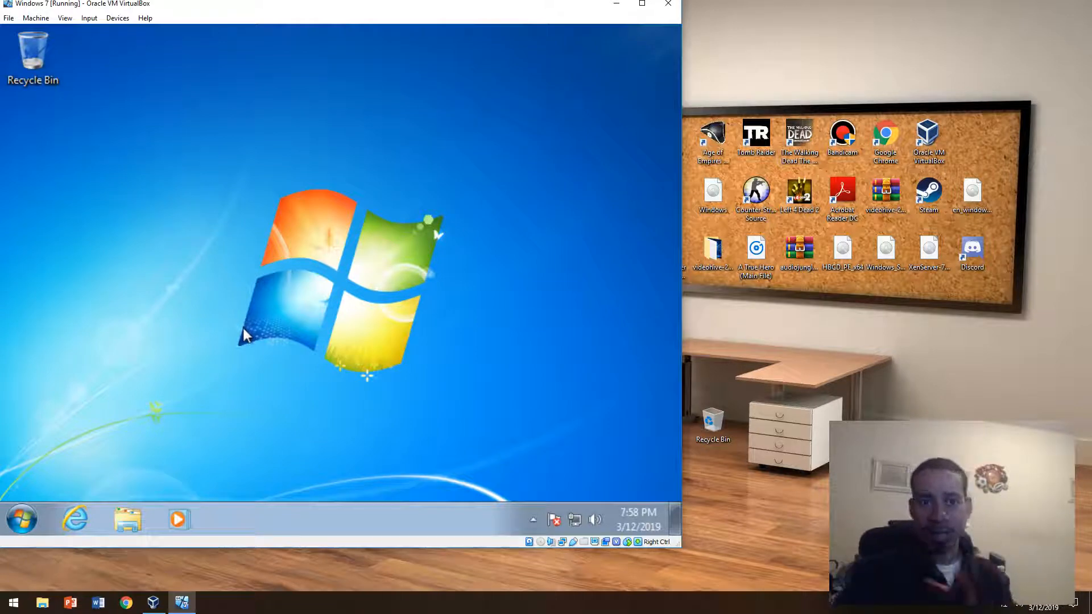
{"action": "mouse_move", "coordinate": [248, 350]}
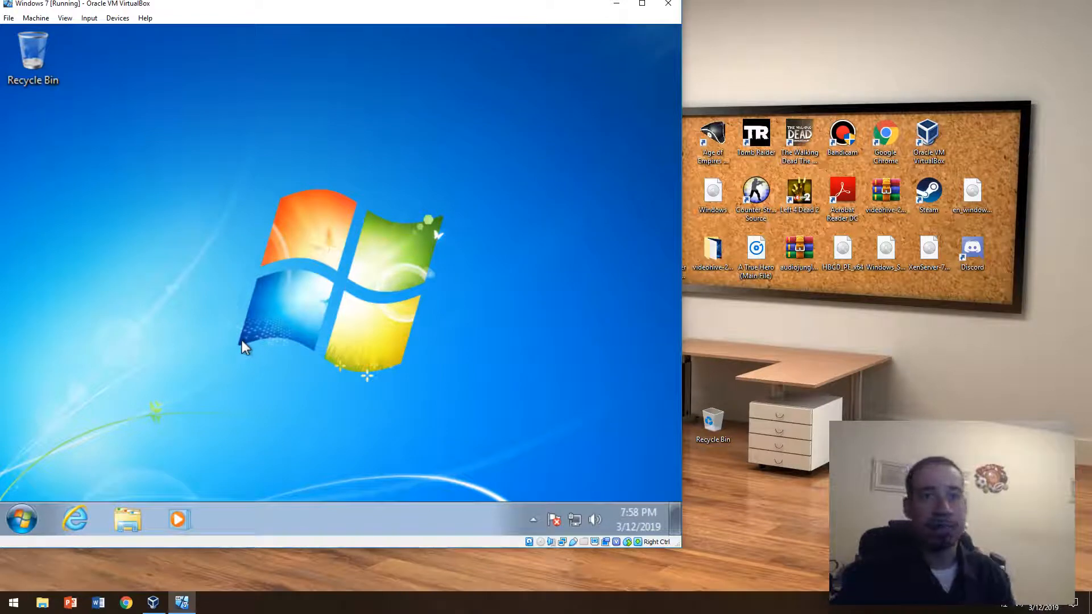
{"action": "mouse_move", "coordinate": [246, 350]}
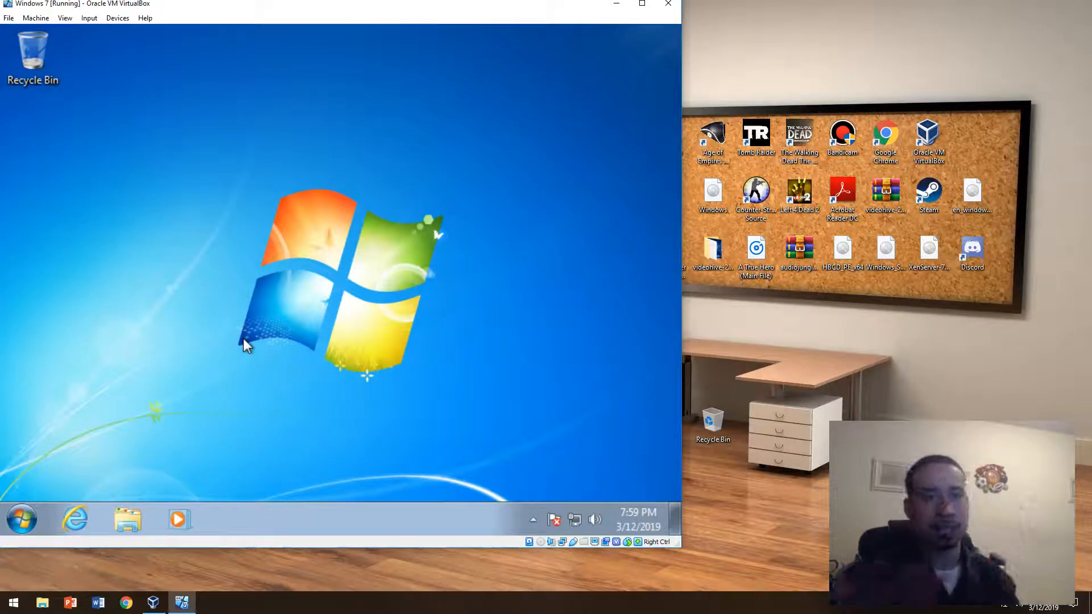
{"action": "mouse_move", "coordinate": [116, 250]}
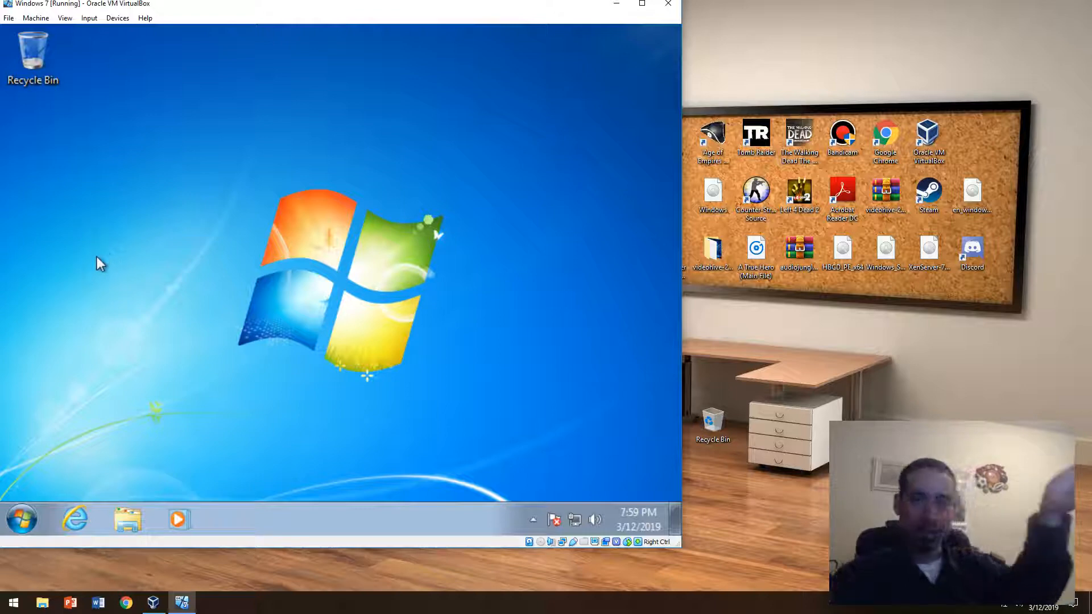
{"action": "mouse_move", "coordinate": [102, 308]}
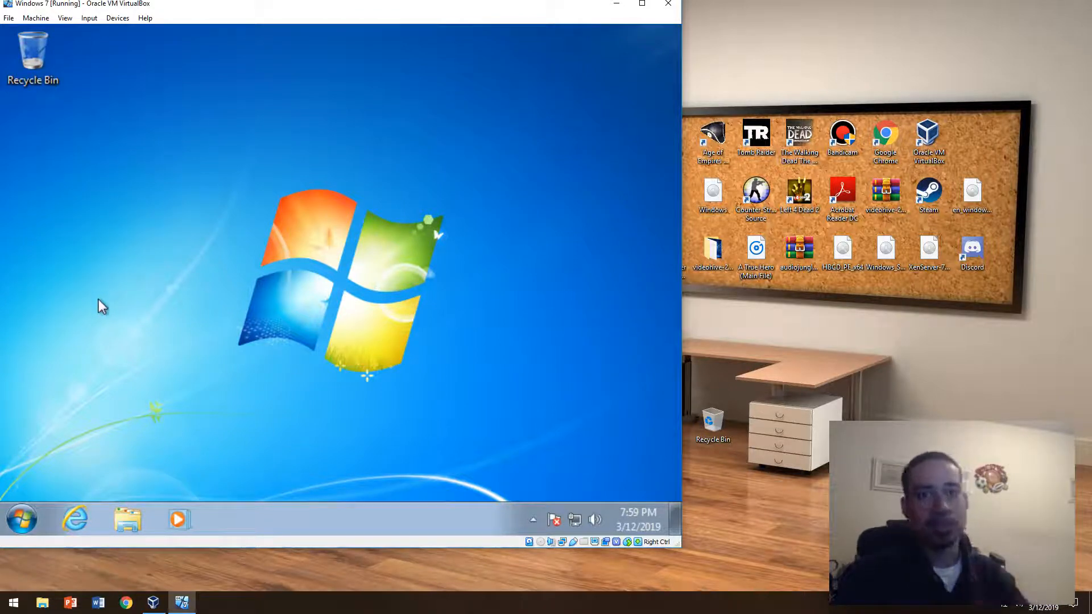
Step: From Windows Explorer's Computer view, bring up Local Disk (C:) Properties
{"action": "left_click", "coordinate": [127, 519]}
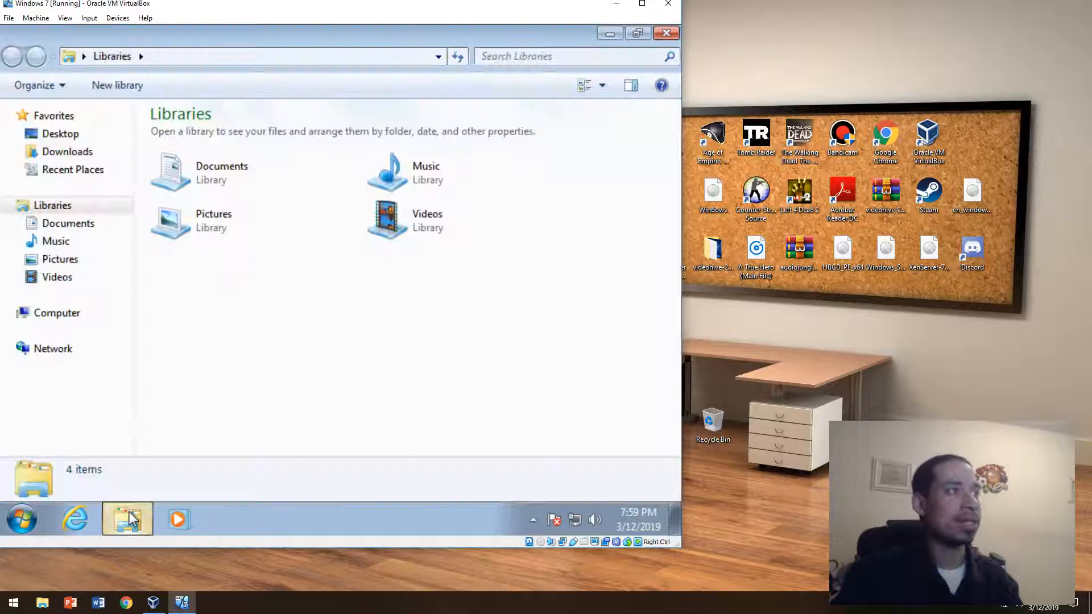
{"action": "left_click", "coordinate": [57, 313]}
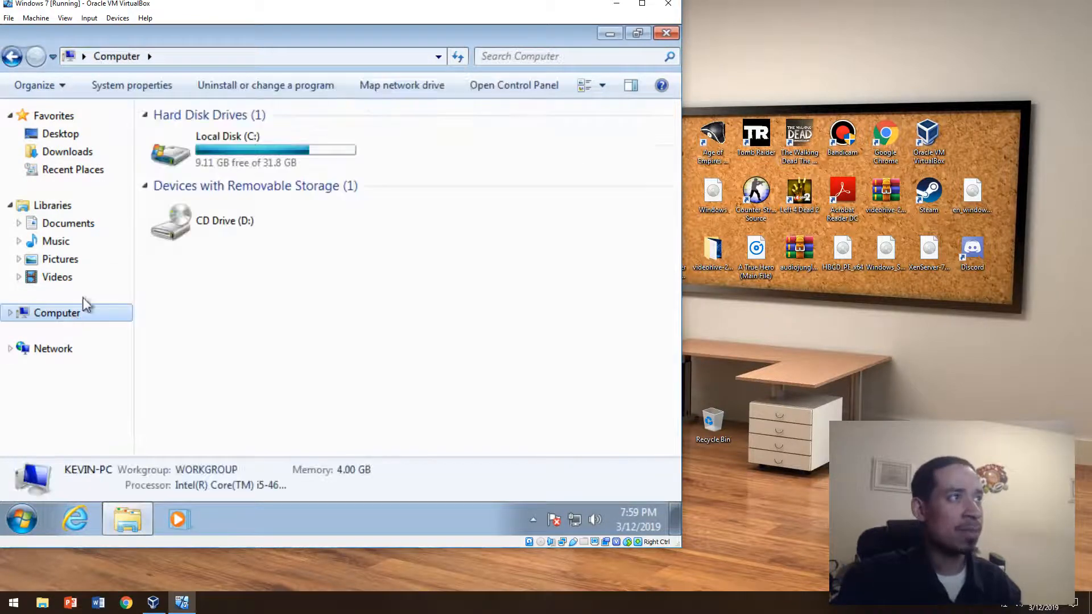
{"action": "right_click", "coordinate": [227, 150]}
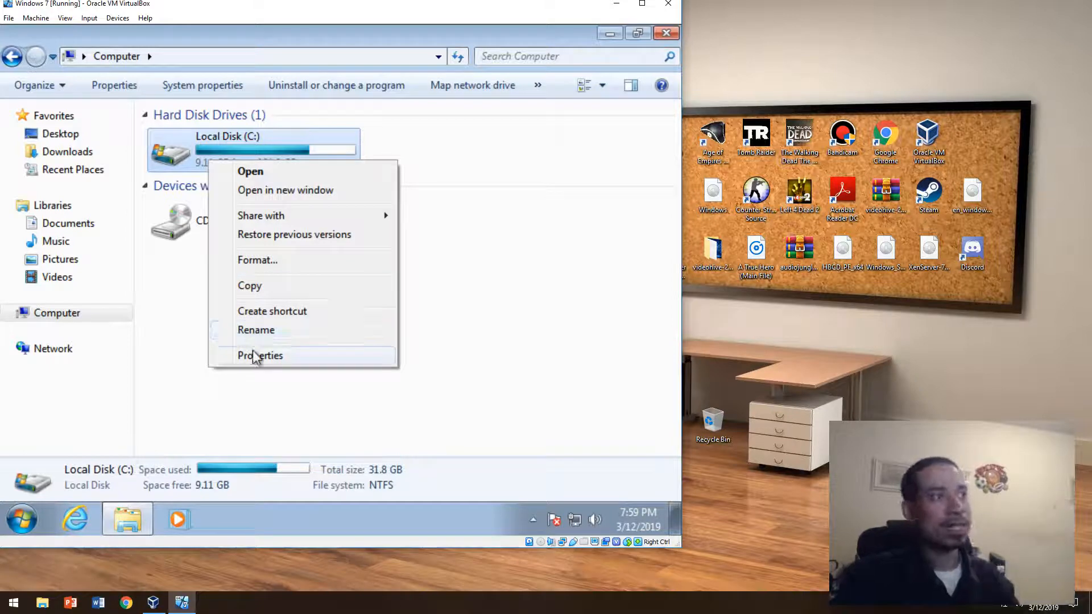
{"action": "left_click", "coordinate": [259, 355]}
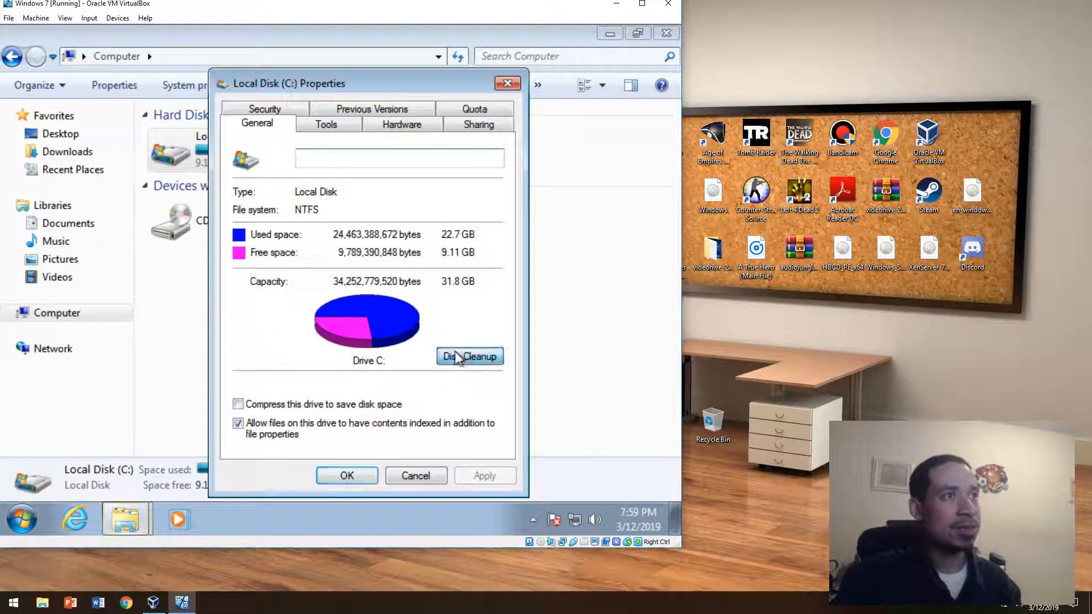
Step: Start Disk Cleanup on C:, read file descriptions and tick Setup Log Files
{"action": "left_click", "coordinate": [470, 356]}
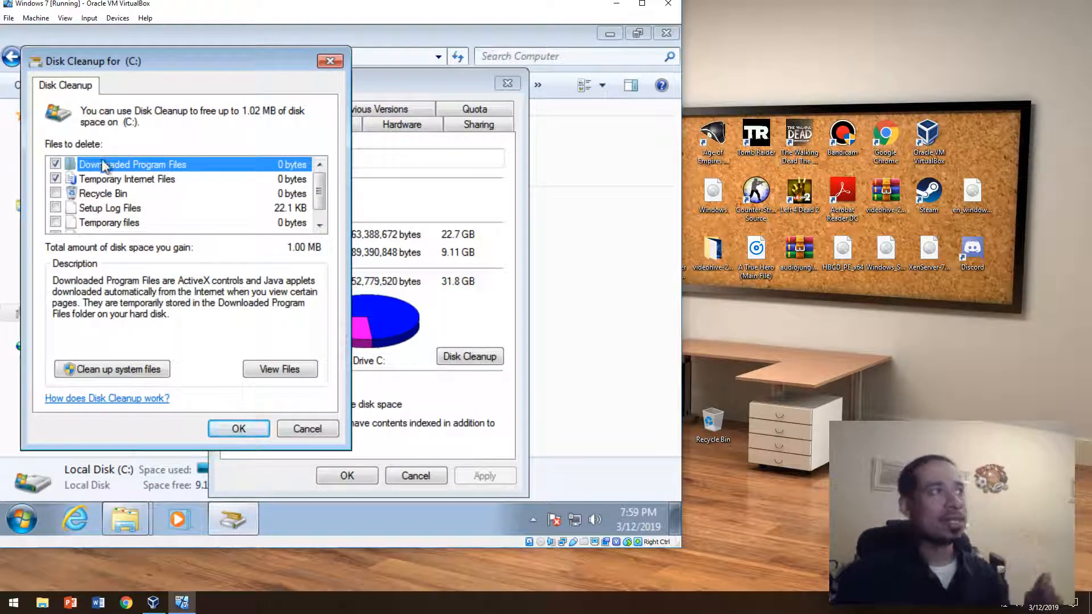
{"action": "left_click", "coordinate": [127, 178]}
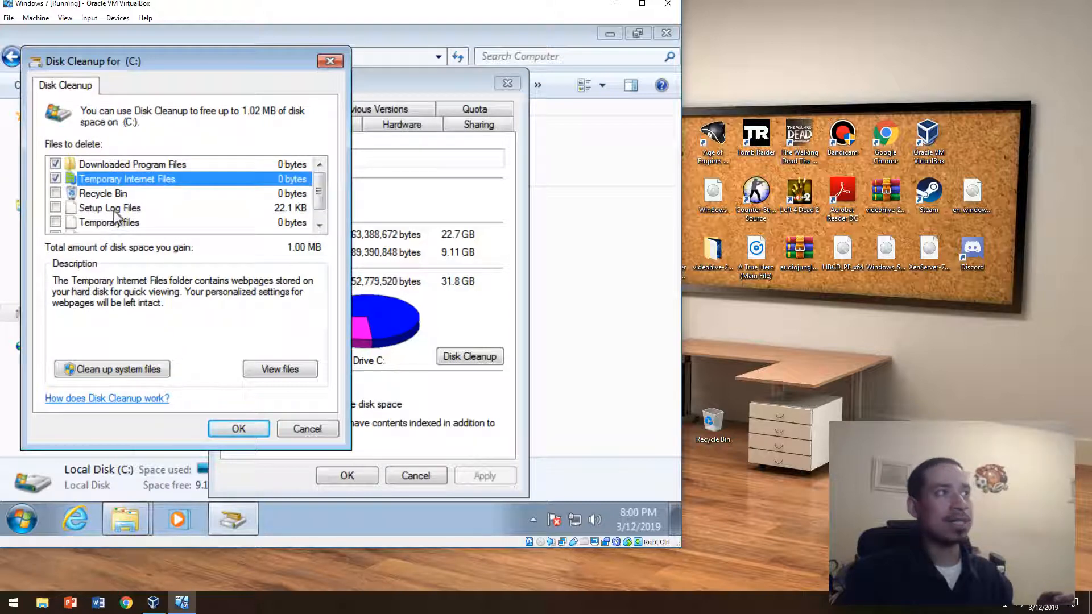
{"action": "left_click", "coordinate": [109, 207]}
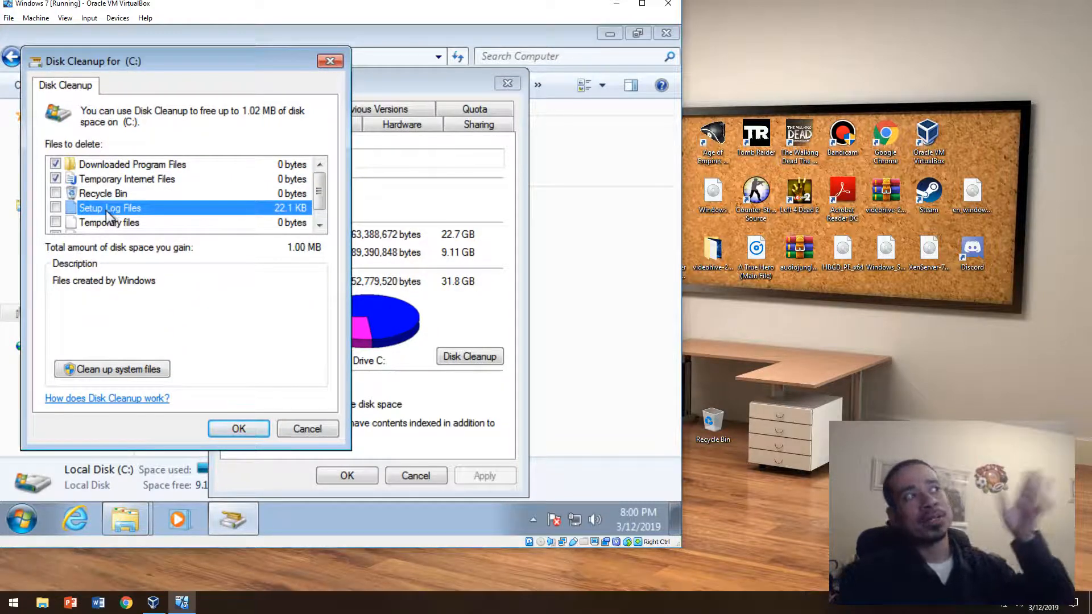
{"action": "left_click", "coordinate": [56, 207]}
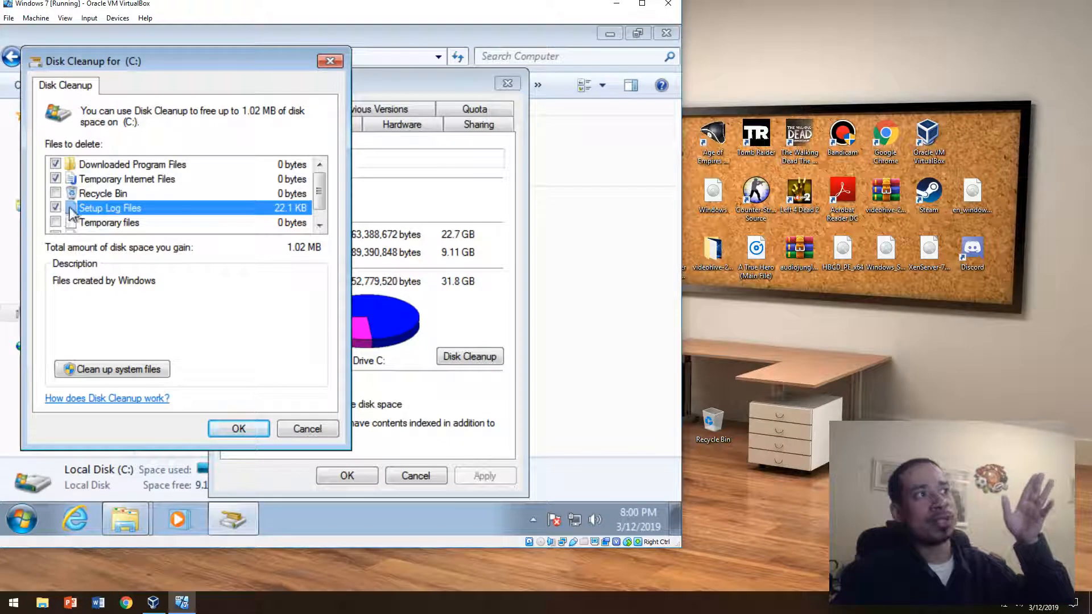
Step: Tick another cleanup category further down and delete the checked files
{"action": "scroll", "scroll_direction": "down", "scroll_amount": 3}
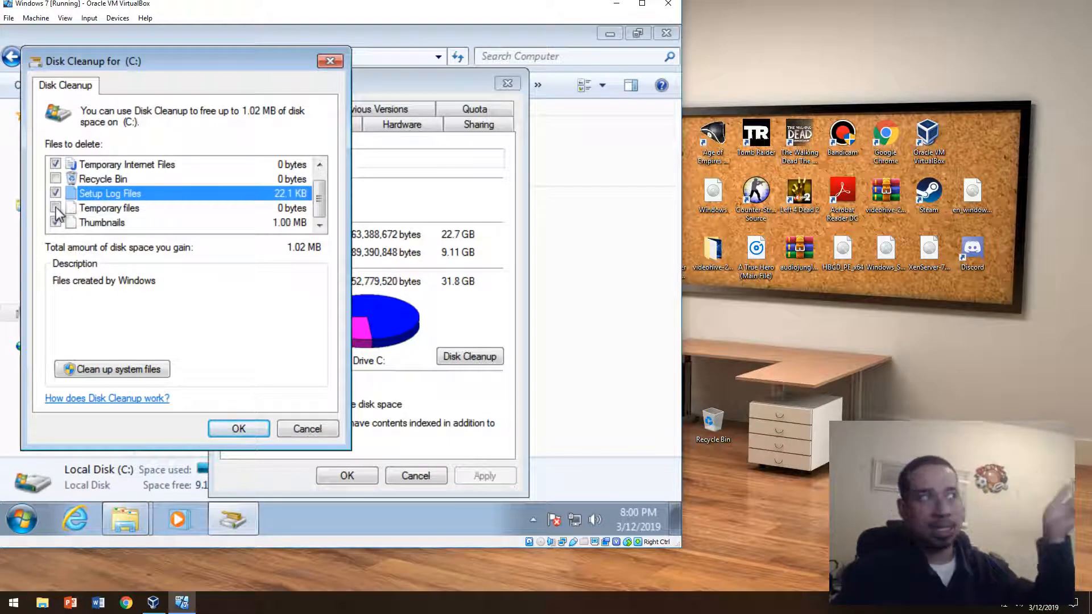
{"action": "left_click", "coordinate": [55, 223]}
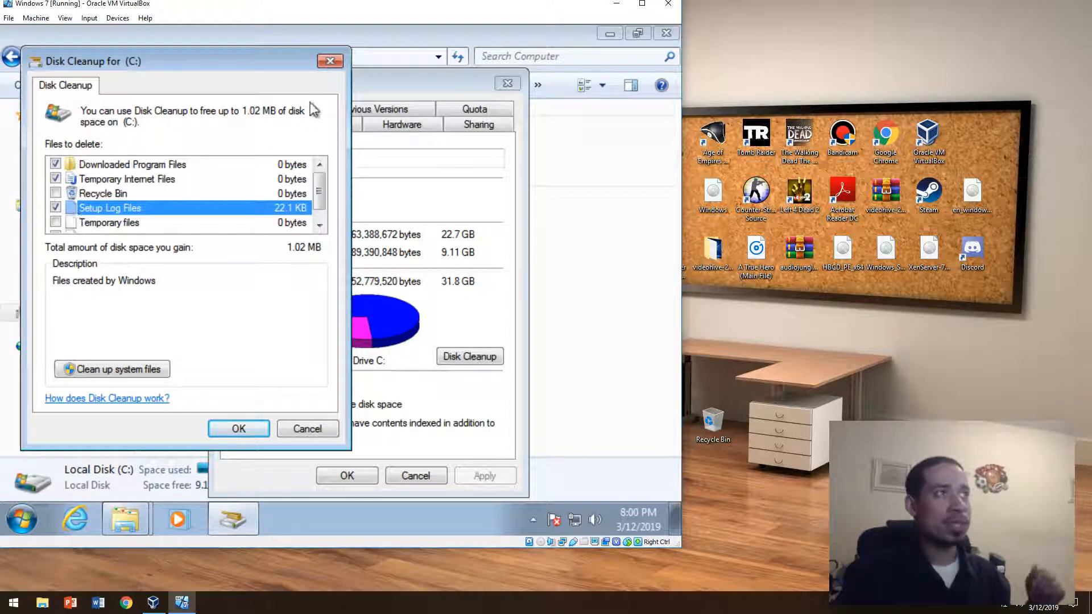
{"action": "left_click", "coordinate": [307, 429]}
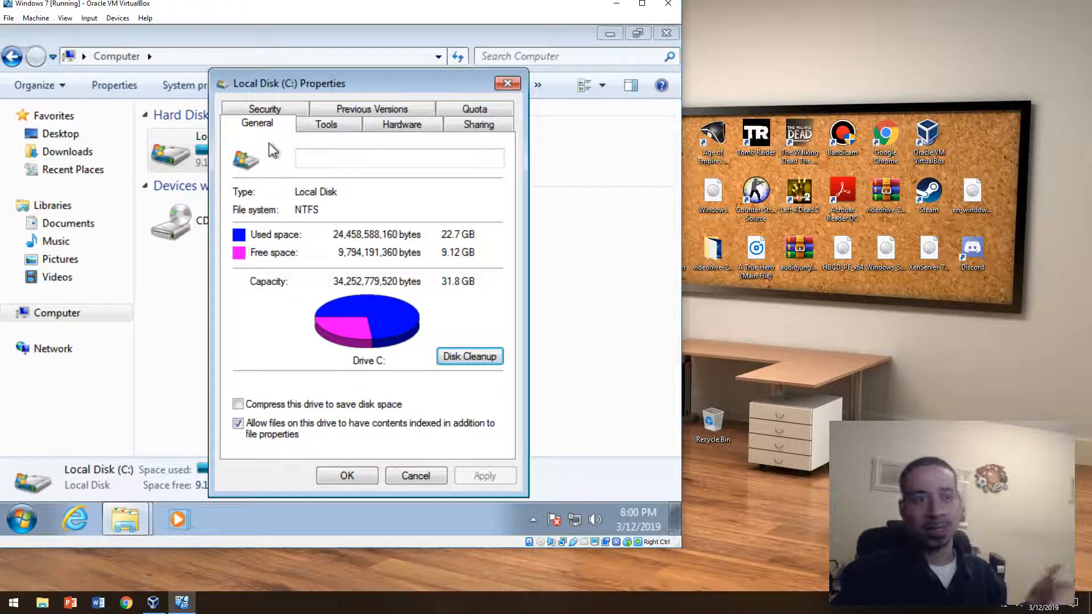
Step: View the drive's Tools tab with Defragment now, then close the Properties window
{"action": "left_click", "coordinate": [325, 124]}
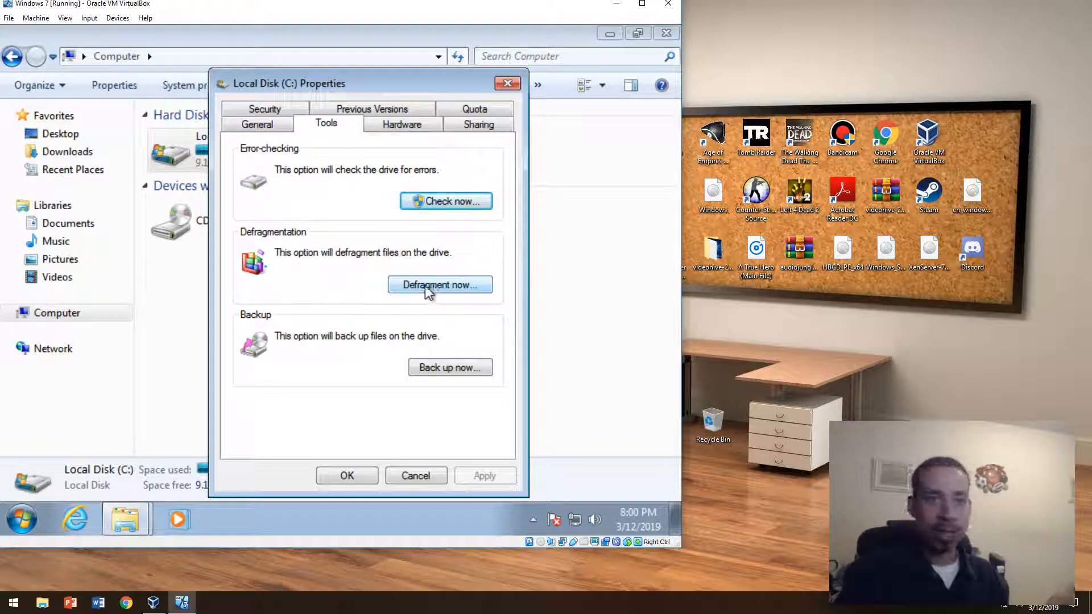
{"action": "mouse_move", "coordinate": [414, 305]}
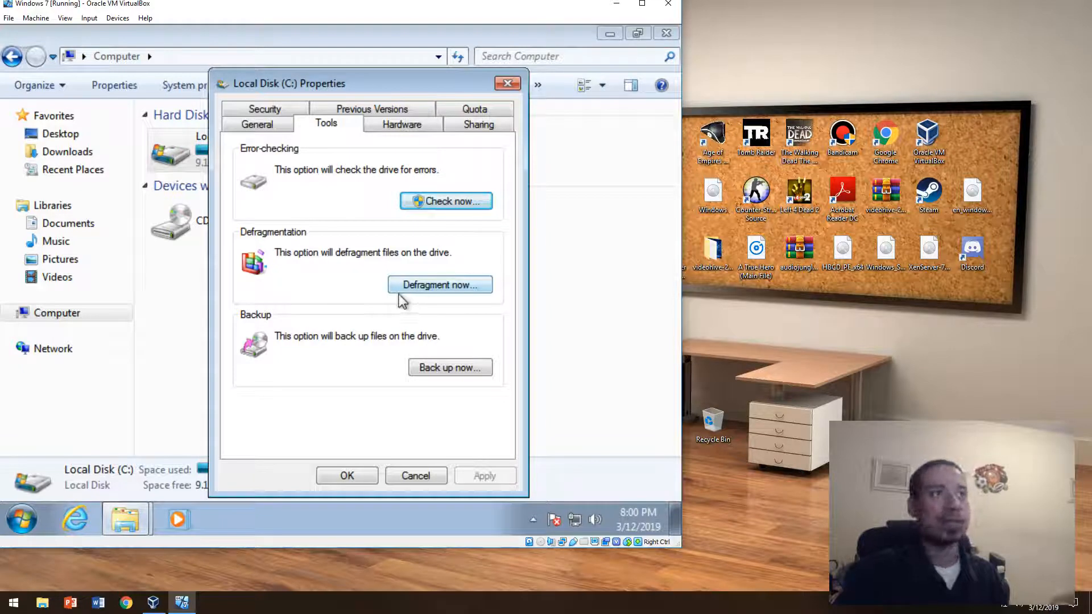
{"action": "mouse_move", "coordinate": [409, 301]}
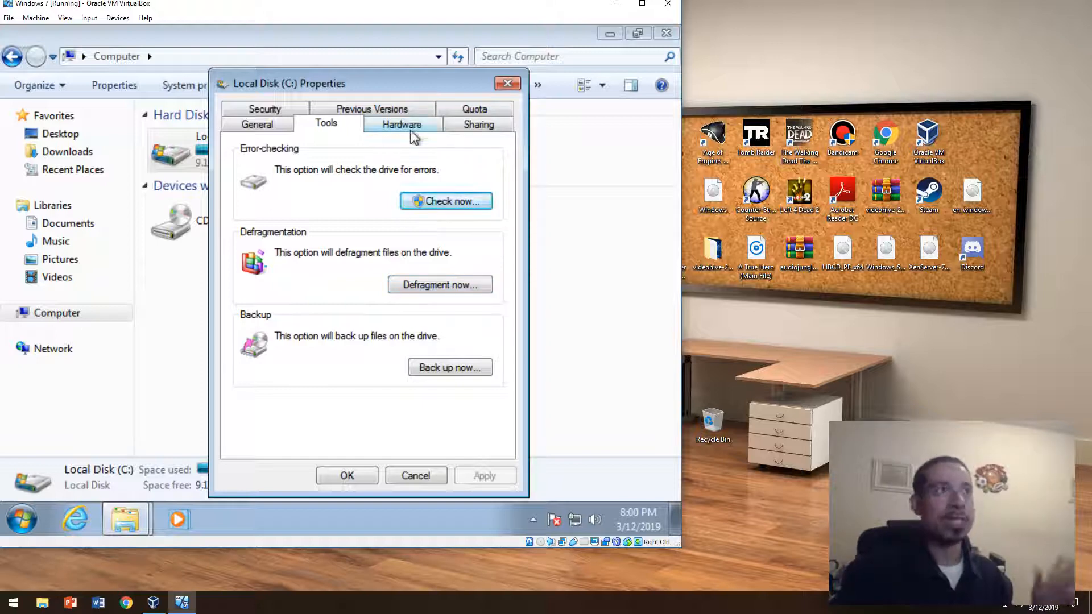
{"action": "left_click", "coordinate": [372, 109]}
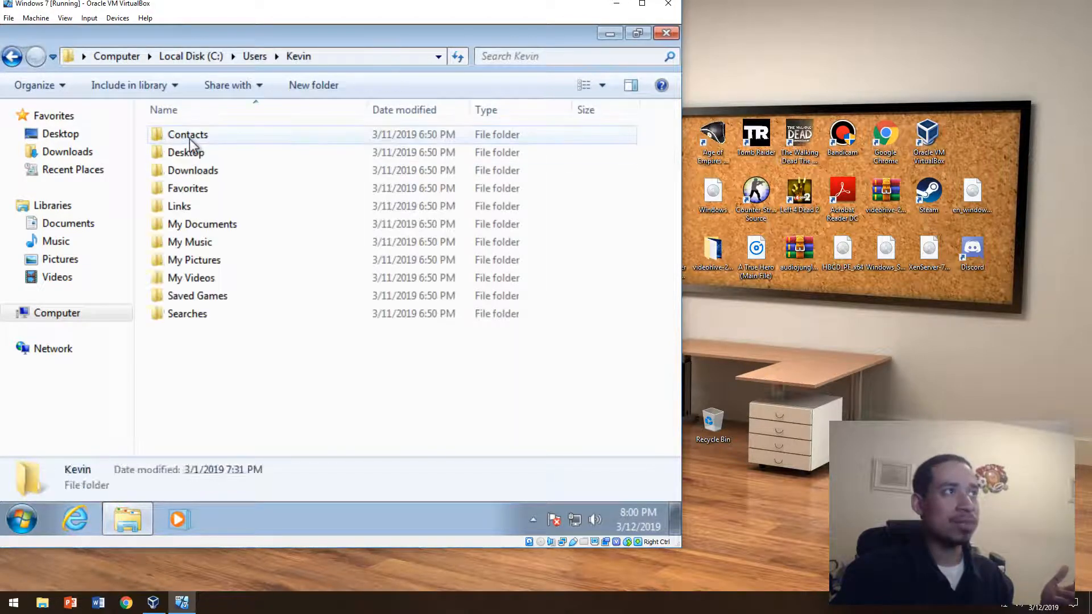
Step: Browse to AppData\Local\Temp in the user profile, then close the Temp folder window
{"action": "left_click", "coordinate": [300, 57]}
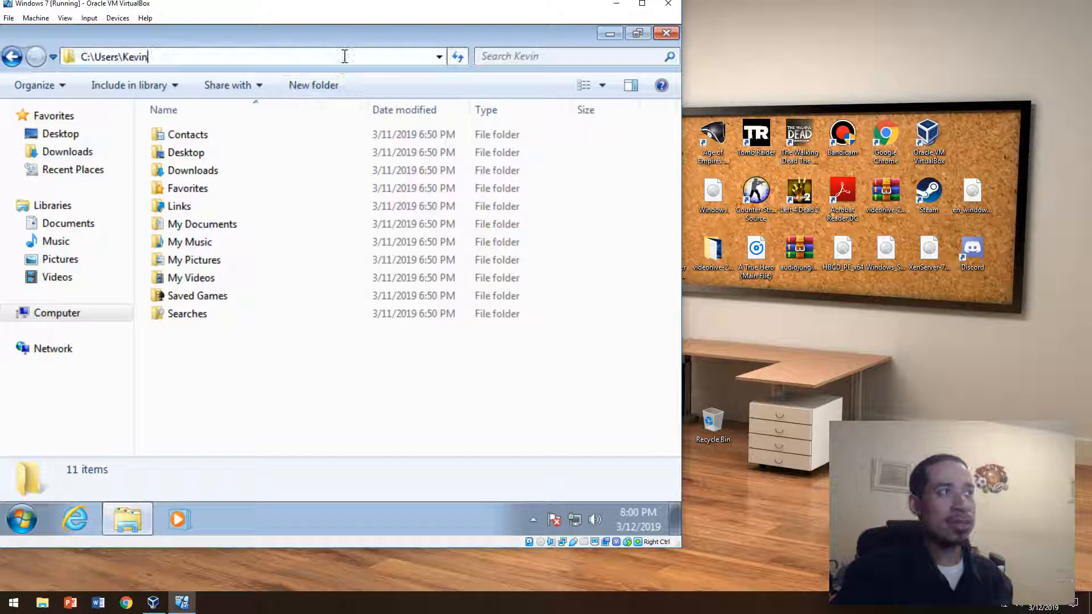
{"action": "type", "text": "\\app"}
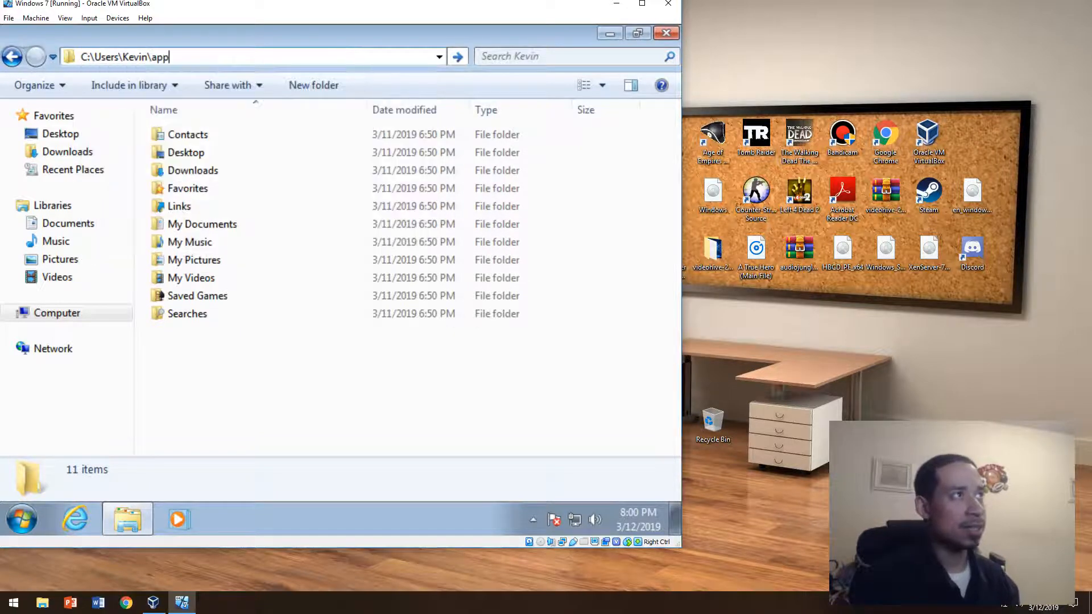
{"action": "key", "text": "Enter"}
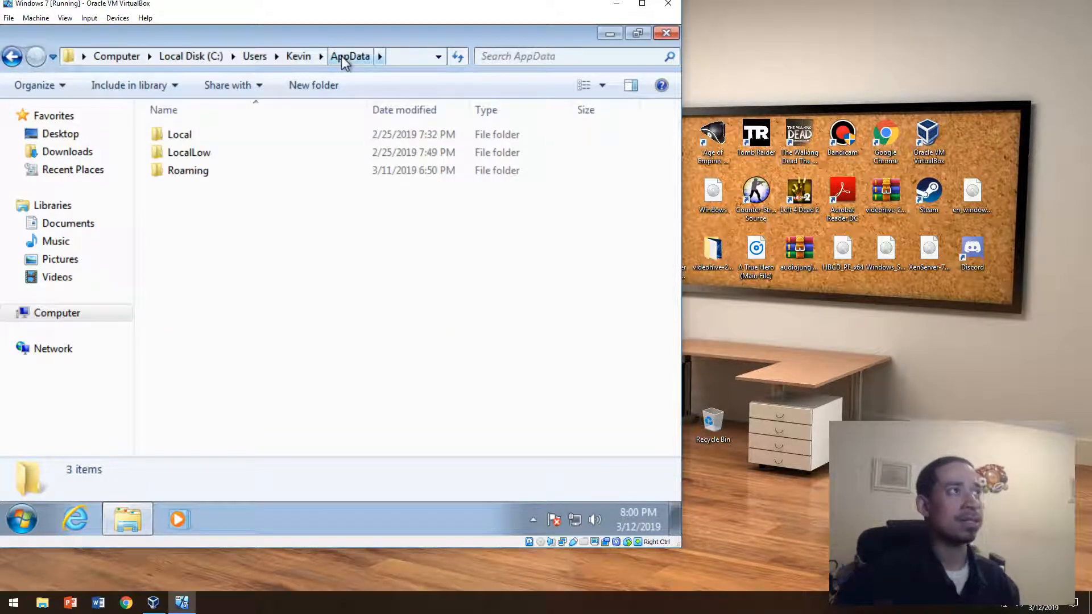
{"action": "double_click", "coordinate": [179, 134]}
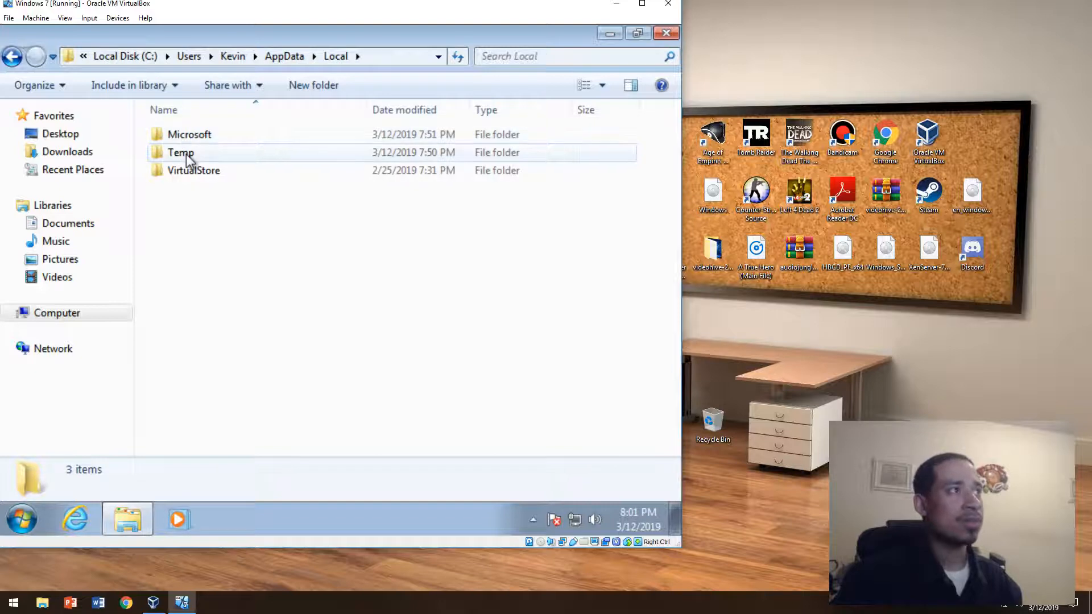
{"action": "double_click", "coordinate": [180, 153]}
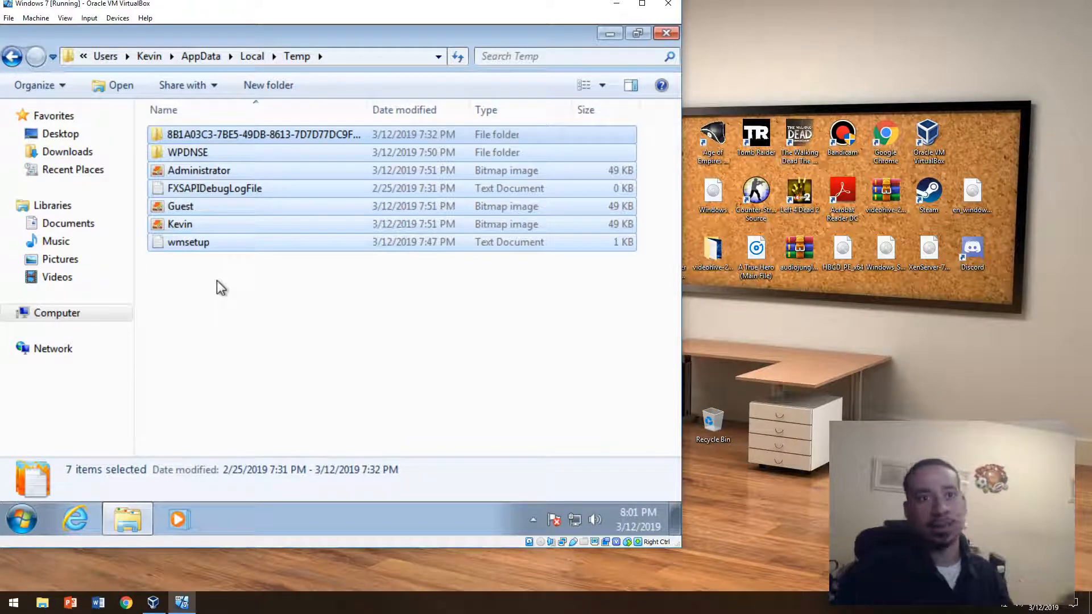
{"action": "mouse_move", "coordinate": [385, 301]}
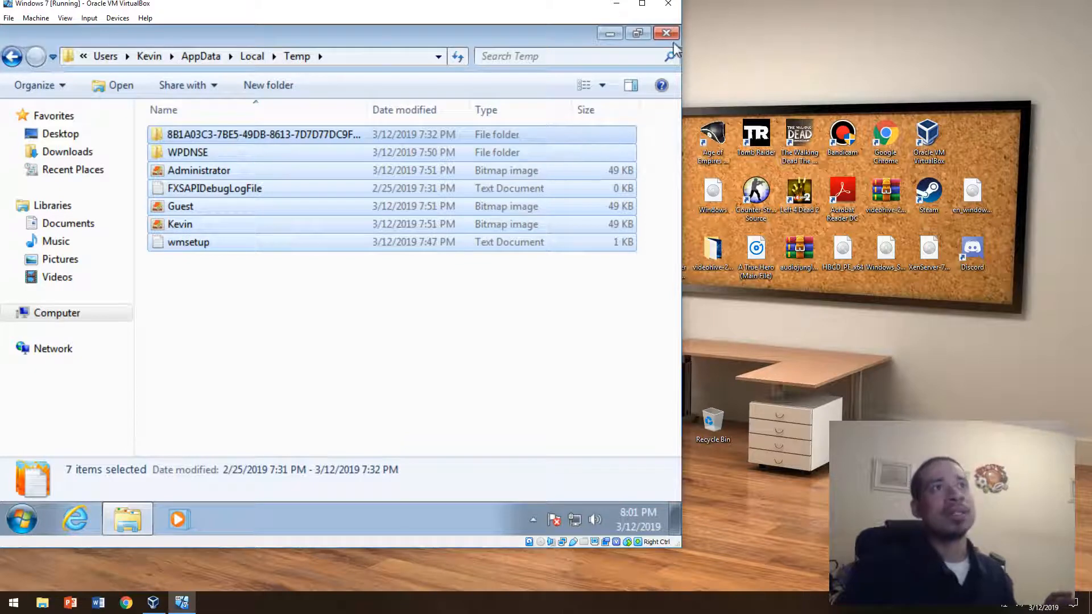
{"action": "left_click", "coordinate": [665, 33]}
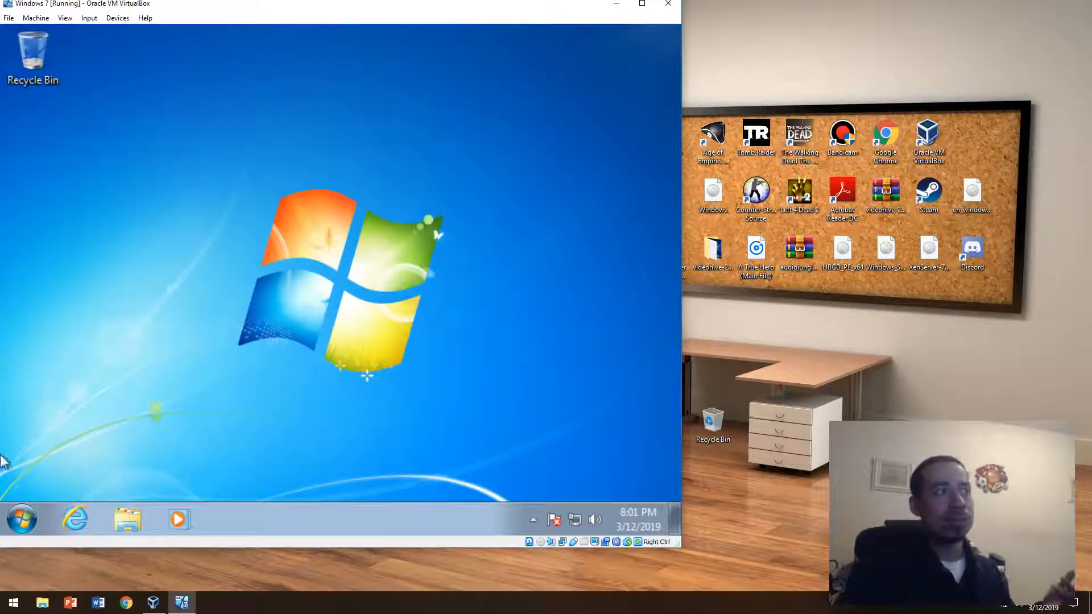
Step: Show the Libraries window in the guest, then bring up the context menu for Computer in Start
{"action": "left_click", "coordinate": [126, 518]}
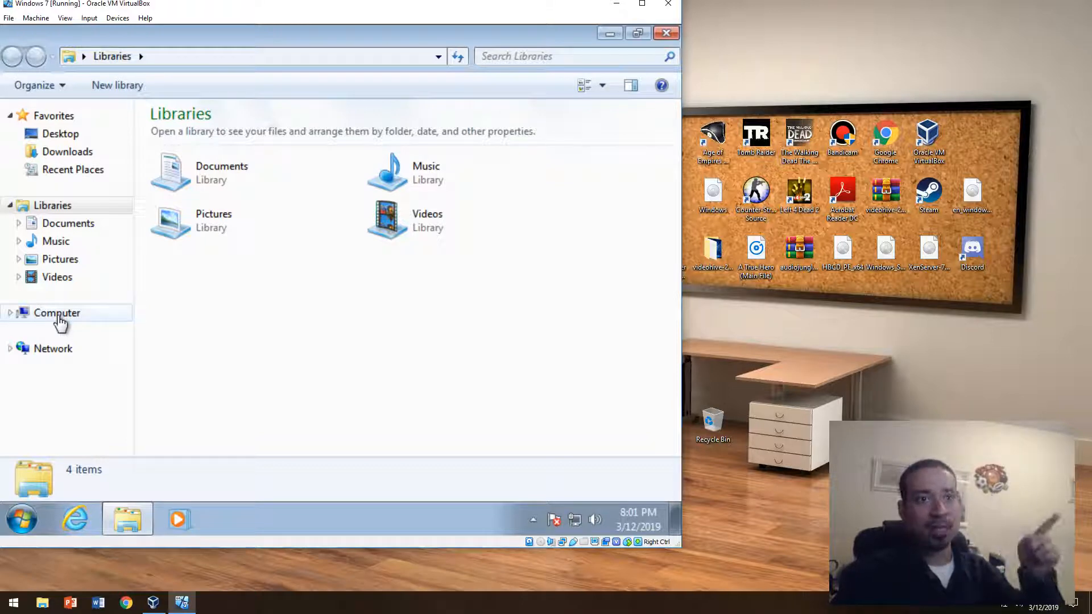
{"action": "mouse_move", "coordinate": [77, 327]}
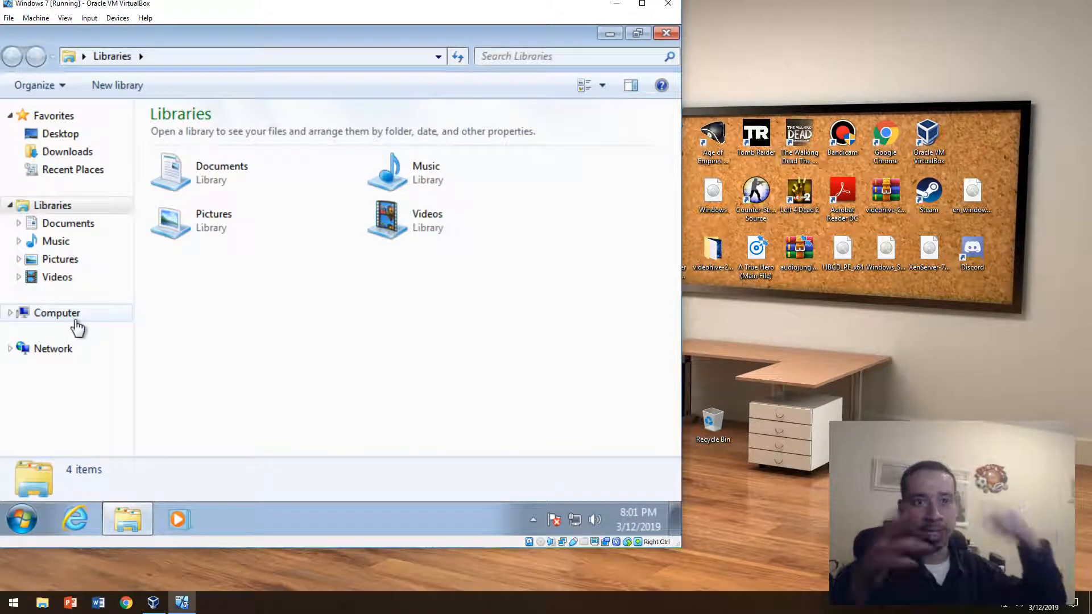
{"action": "mouse_move", "coordinate": [77, 326]}
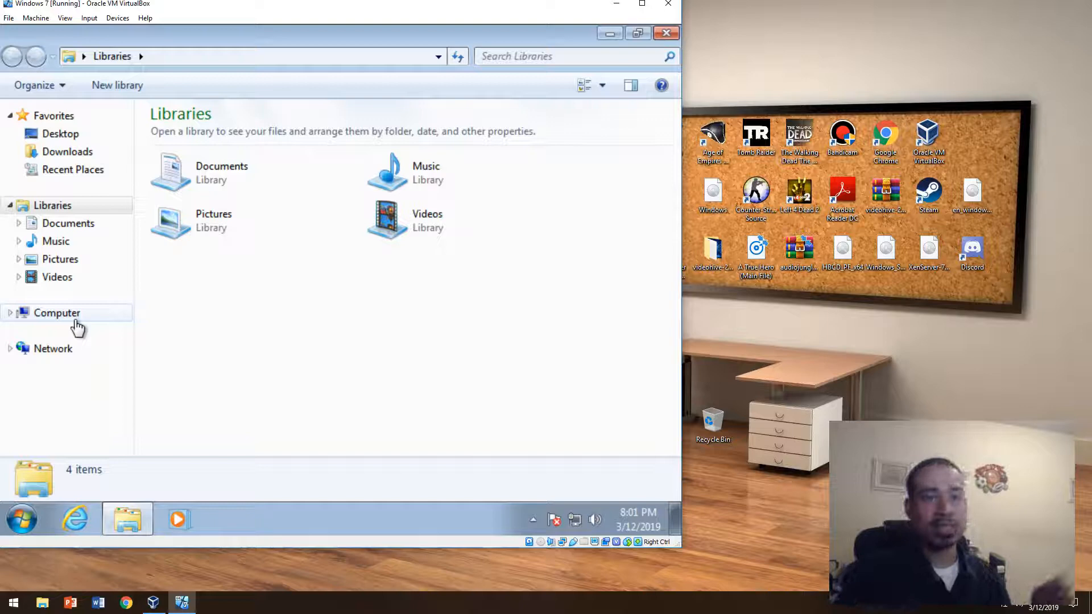
{"action": "mouse_move", "coordinate": [60, 323]}
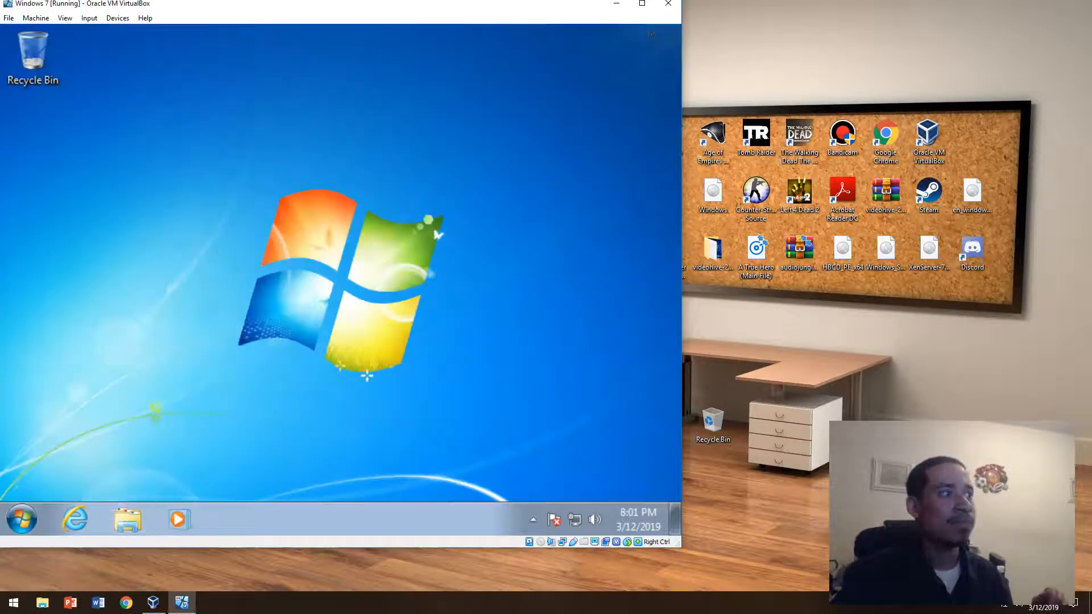
{"action": "left_click", "coordinate": [128, 519]}
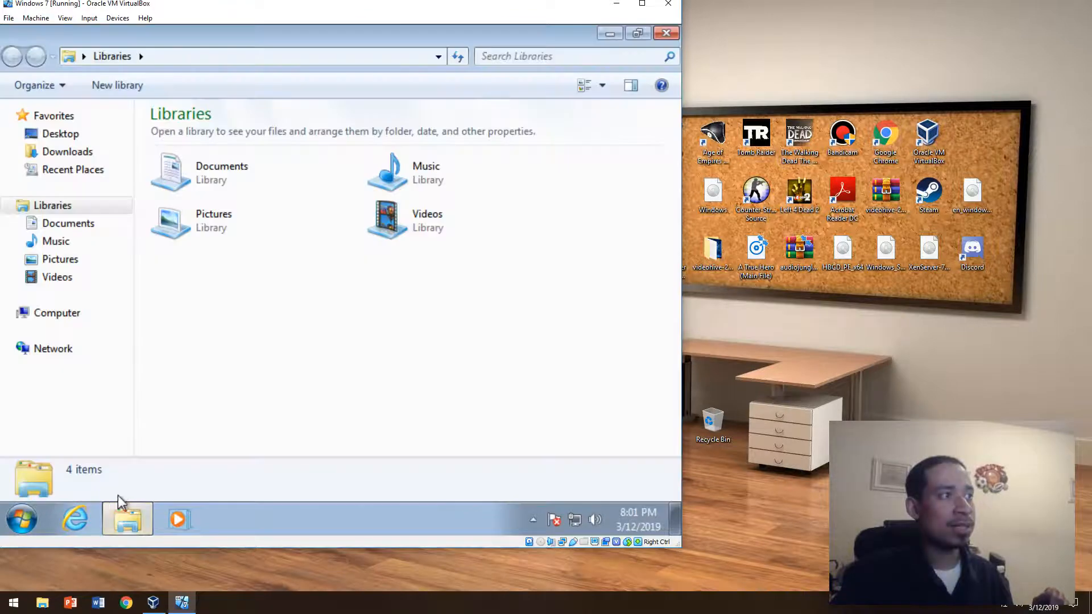
{"action": "right_click", "coordinate": [56, 313]}
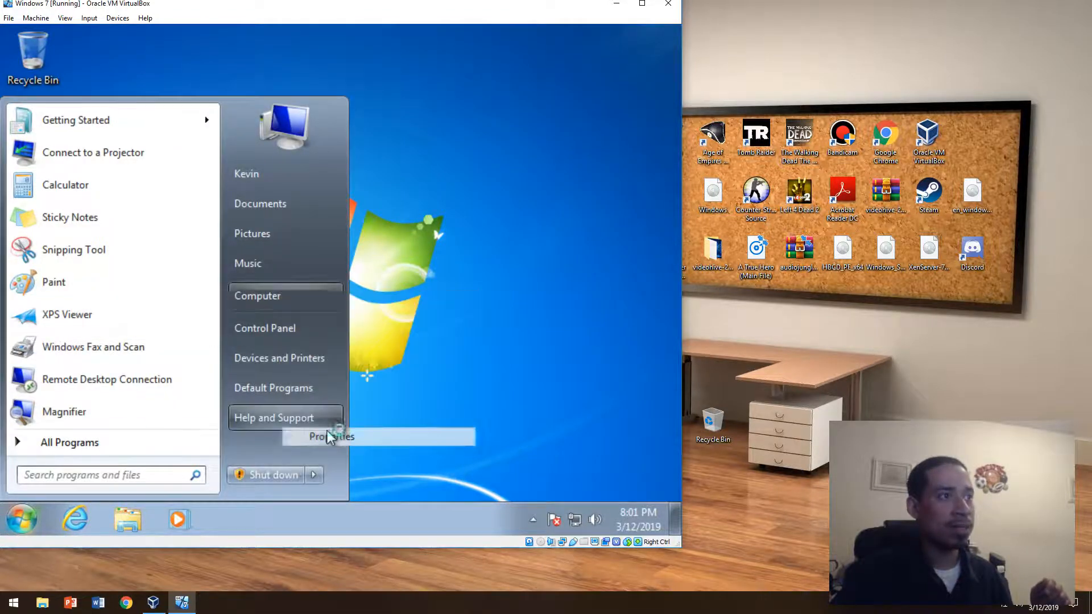
Step: Go from Computer Properties through Advanced system settings to Performance Options on Visual Effects
{"action": "left_click", "coordinate": [329, 436]}
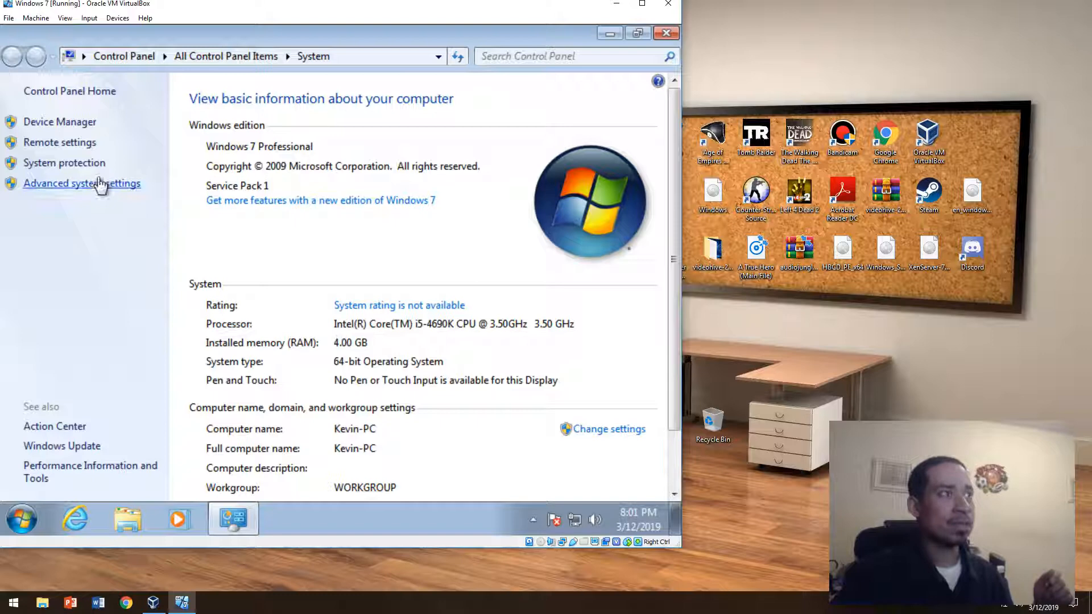
{"action": "left_click", "coordinate": [82, 183]}
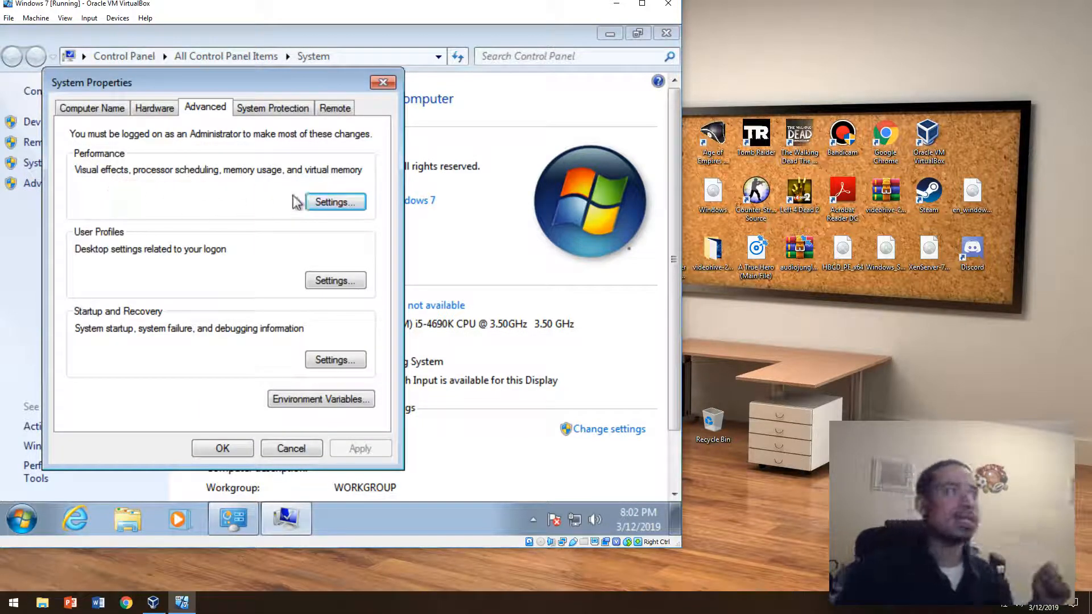
{"action": "left_click", "coordinate": [334, 202]}
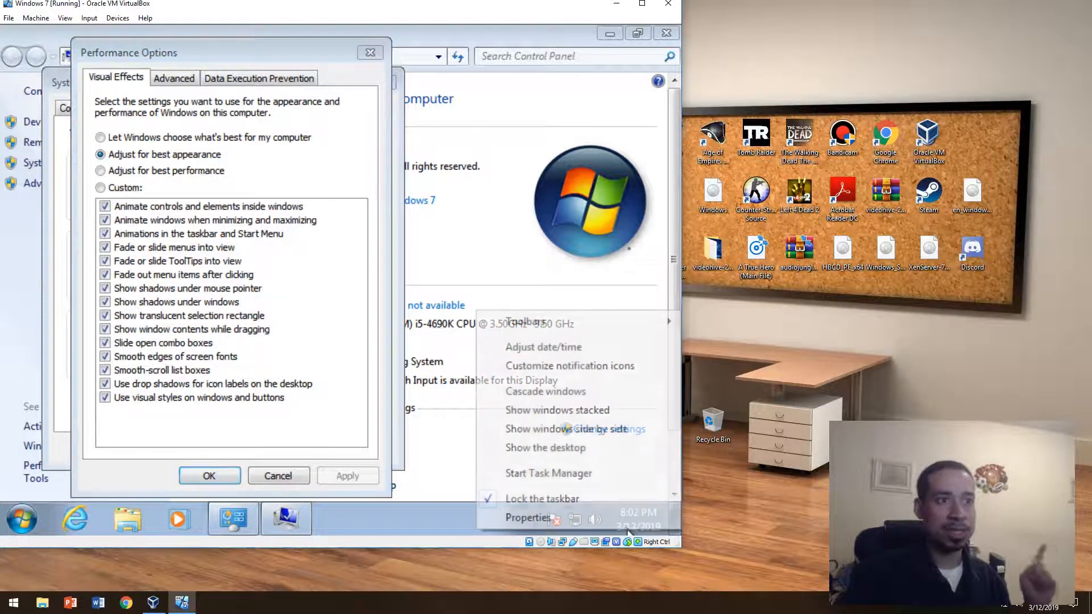
Step: Switch the guest's visual effects to Adjust for best performance and apply it
{"action": "left_click", "coordinate": [549, 473]}
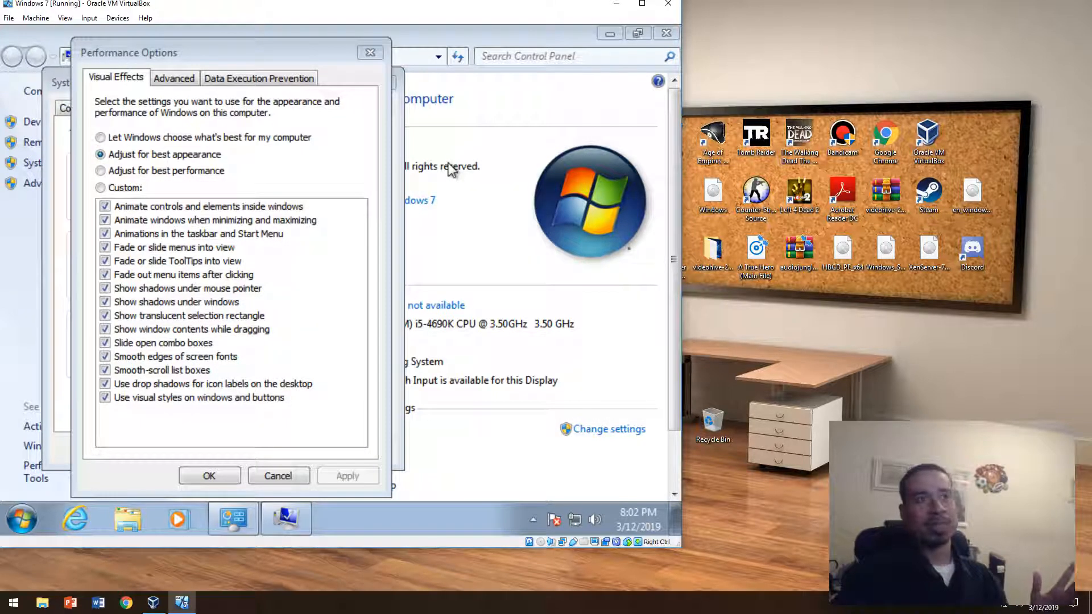
{"action": "mouse_move", "coordinate": [422, 177]}
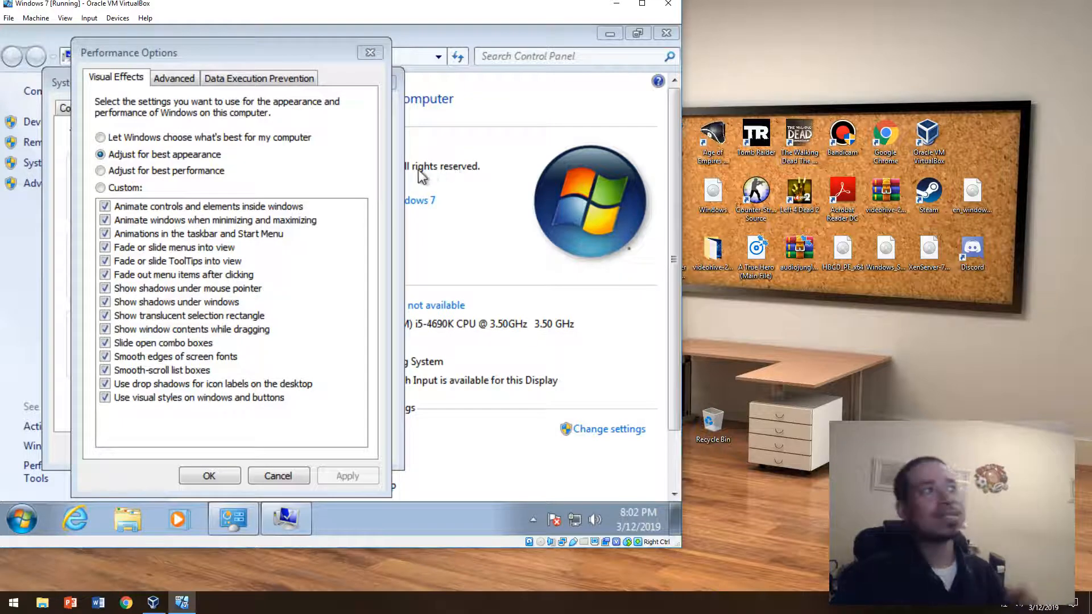
{"action": "left_click", "coordinate": [100, 171]}
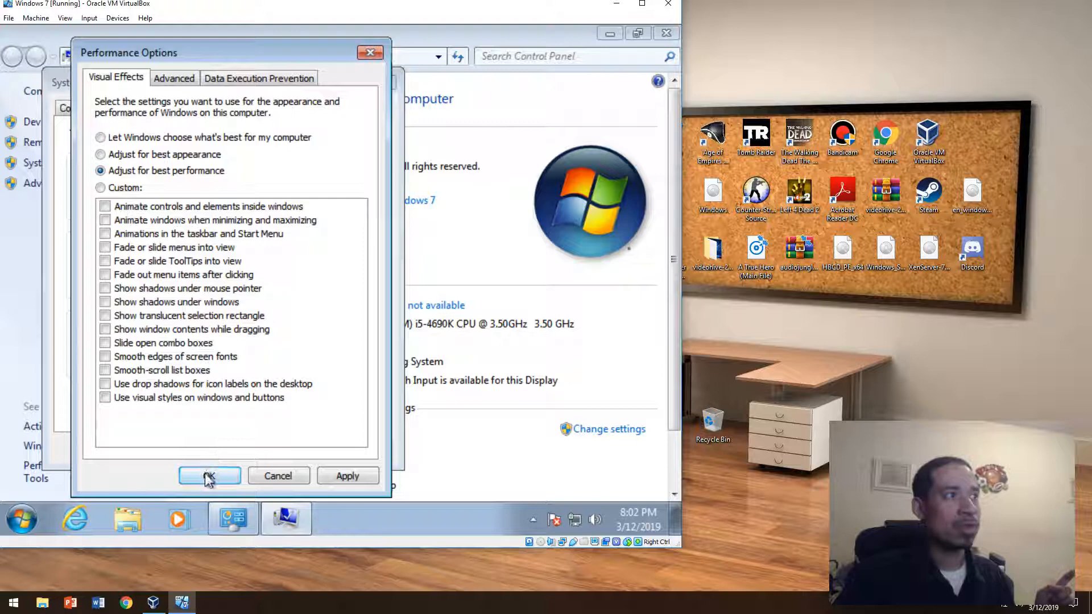
{"action": "left_click", "coordinate": [209, 475]}
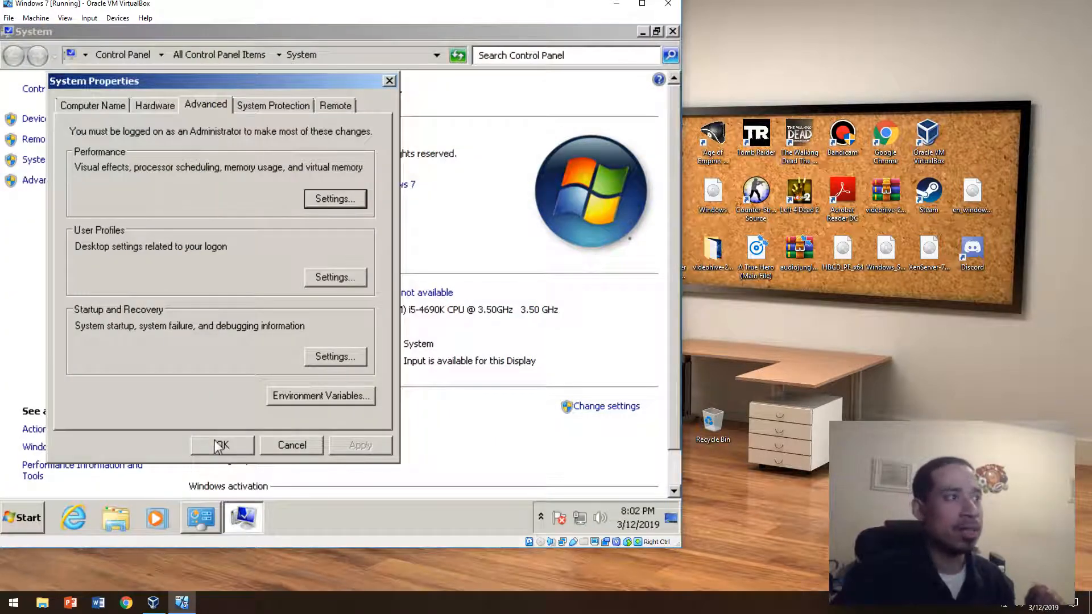
{"action": "mouse_move", "coordinate": [303, 501]}
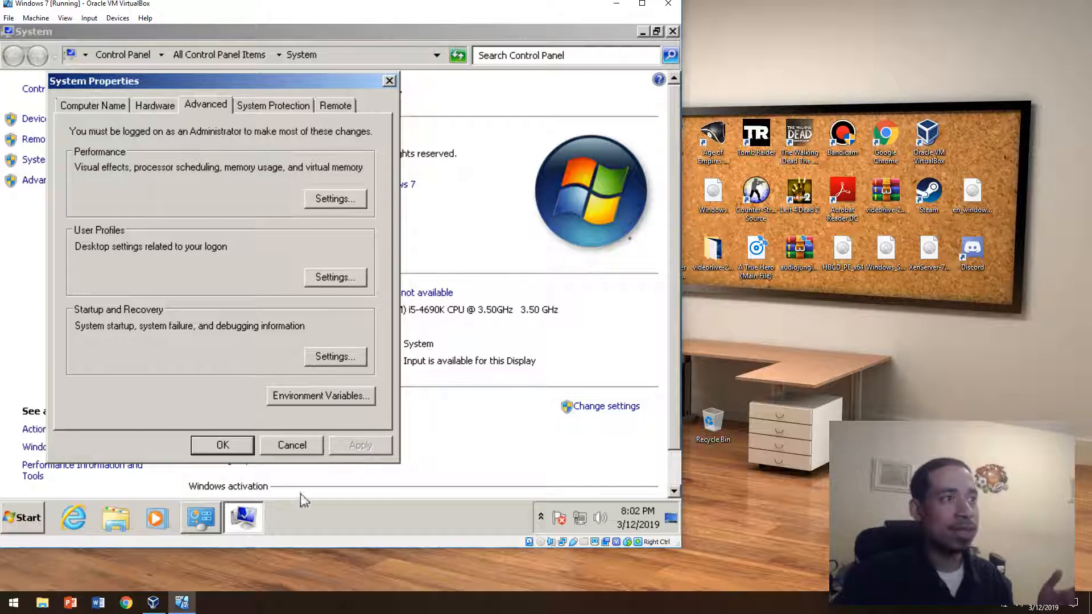
Step: Re-enable only smooth screen-font edges and visual styles, confirm, and close System Properties
{"action": "left_click", "coordinate": [335, 277]}
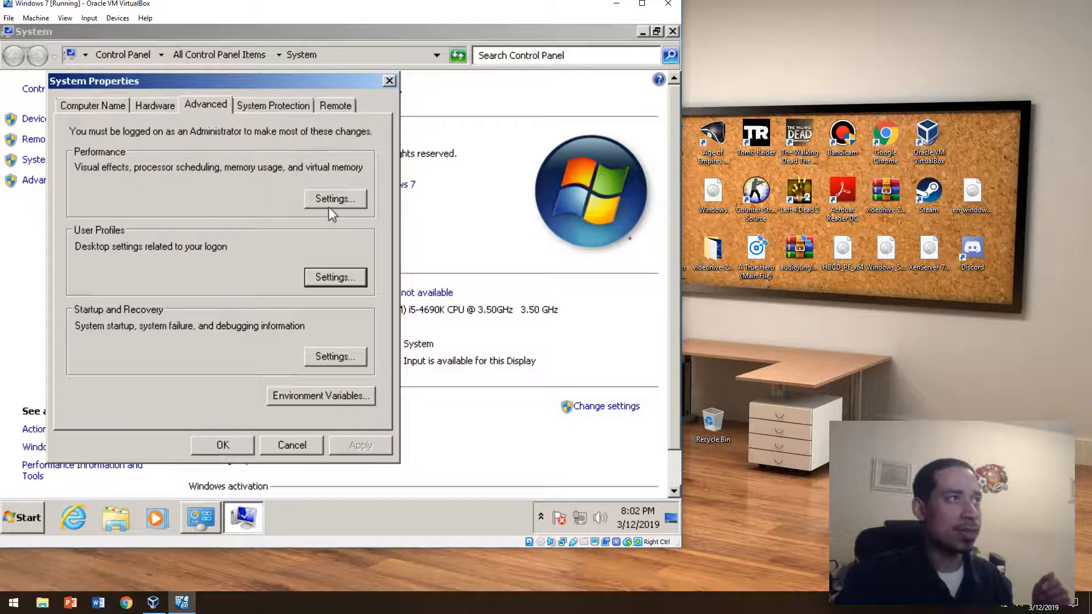
{"action": "left_click", "coordinate": [334, 198]}
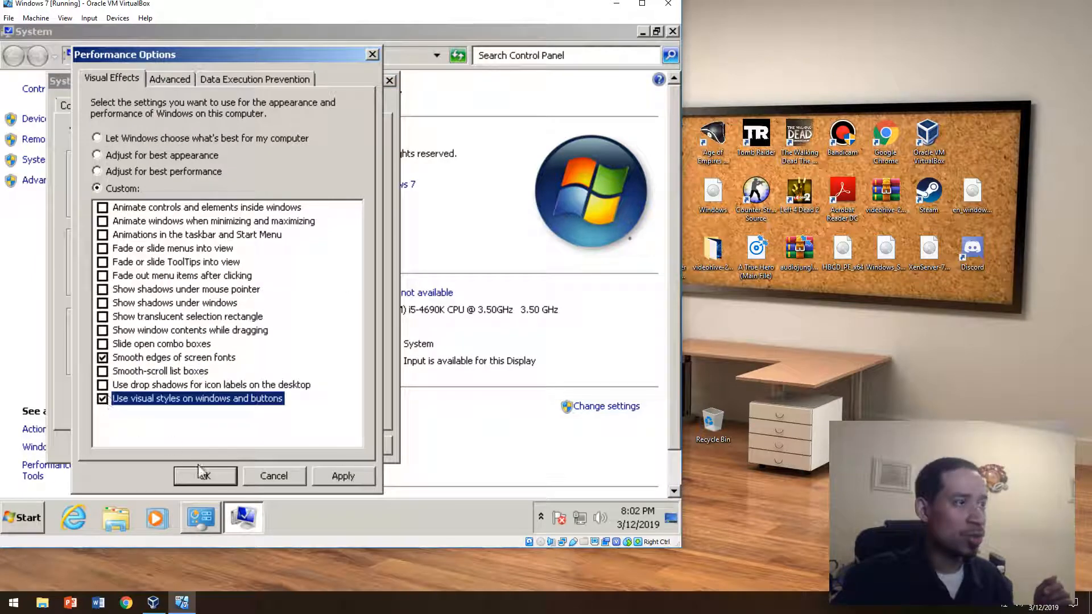
{"action": "left_click", "coordinate": [204, 476]}
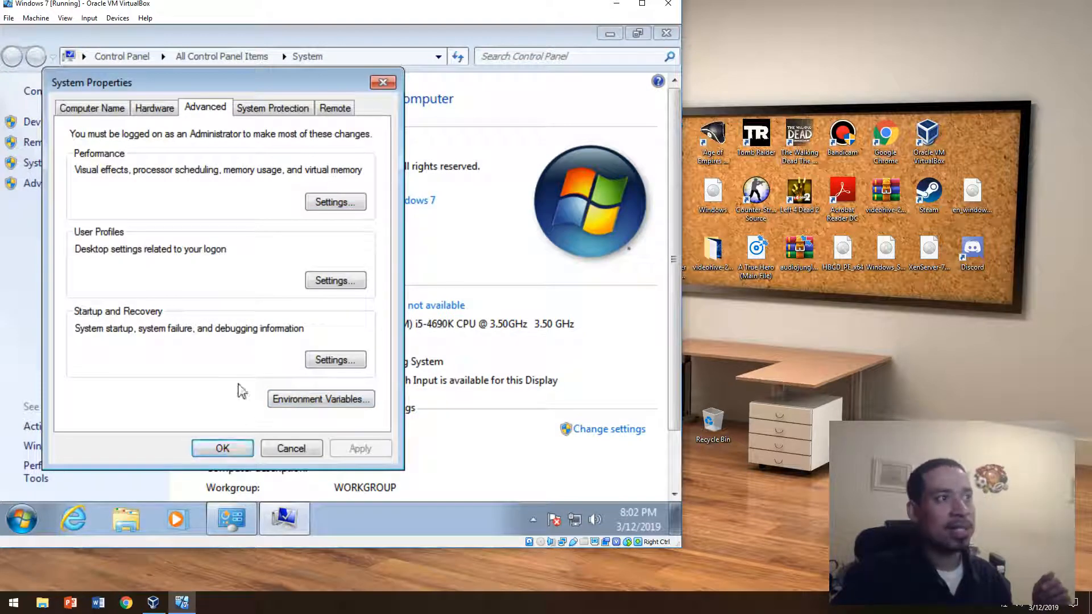
{"action": "left_click", "coordinate": [336, 202]}
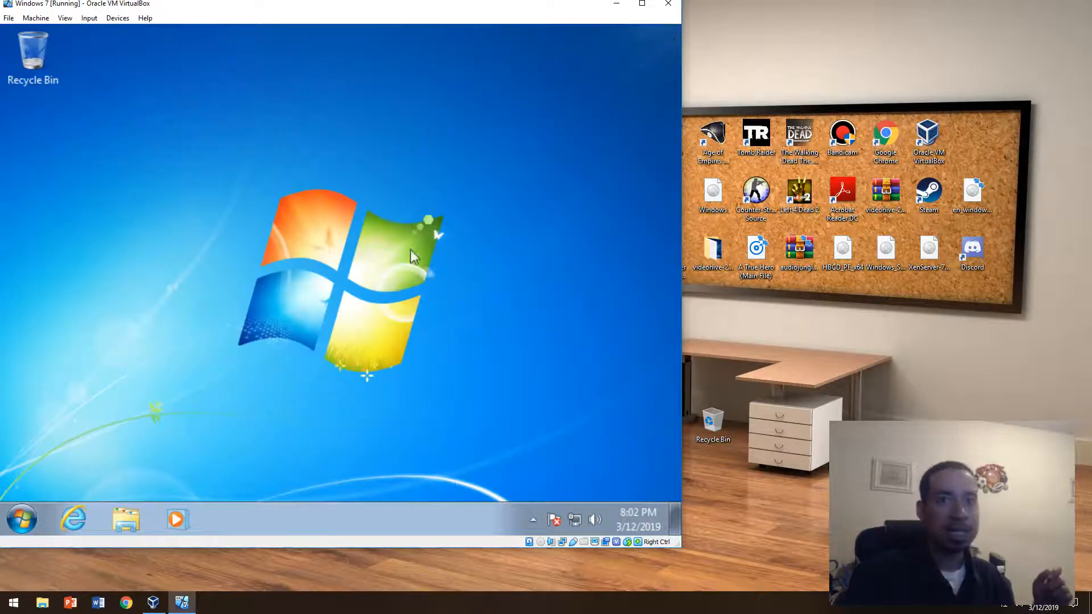
{"action": "mouse_move", "coordinate": [382, 238]}
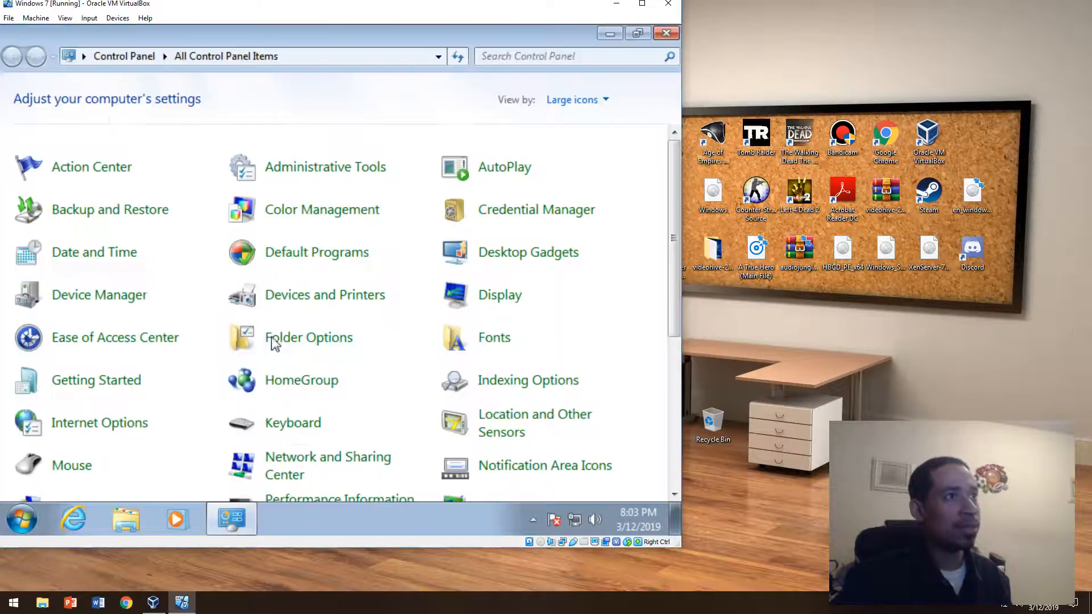
{"action": "mouse_move", "coordinate": [203, 298]}
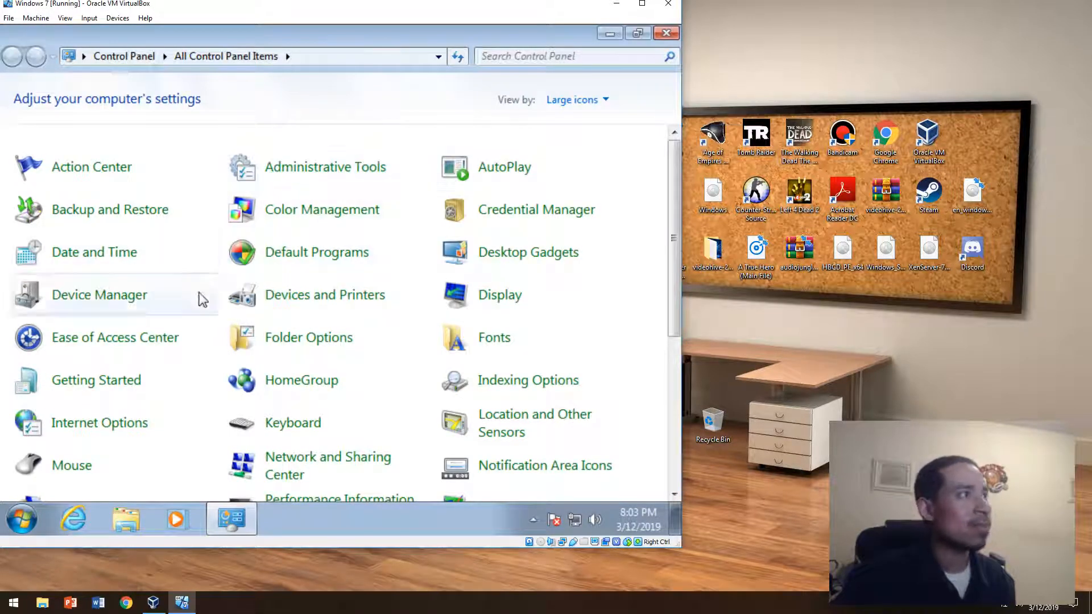
Step: Scroll the Control Panel icons and open Performance Information and Tools
{"action": "scroll", "scroll_direction": "down", "scroll_amount": 3}
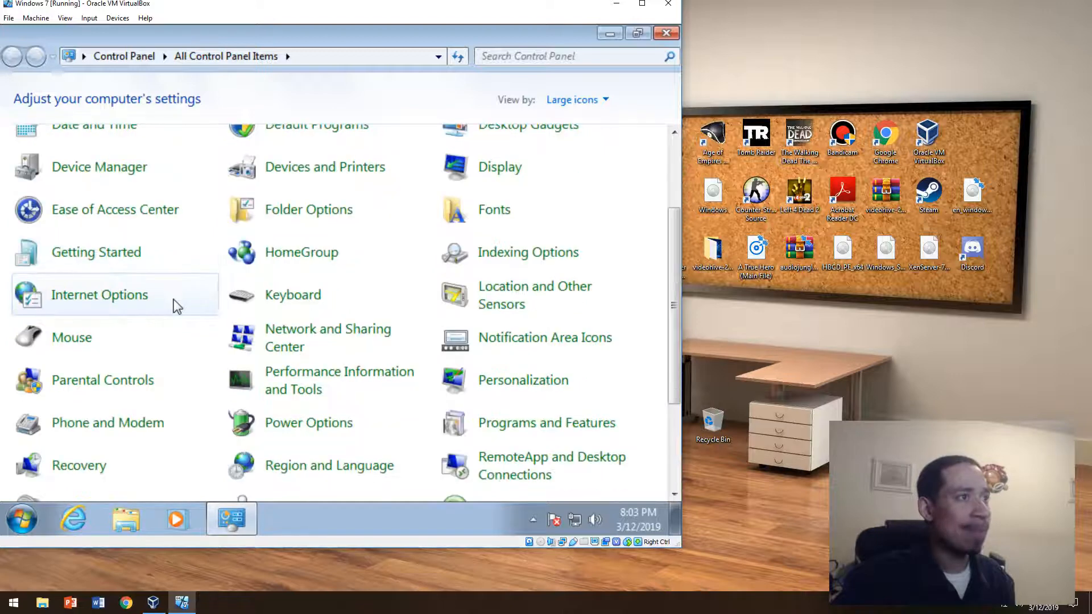
{"action": "left_click", "coordinate": [339, 380]}
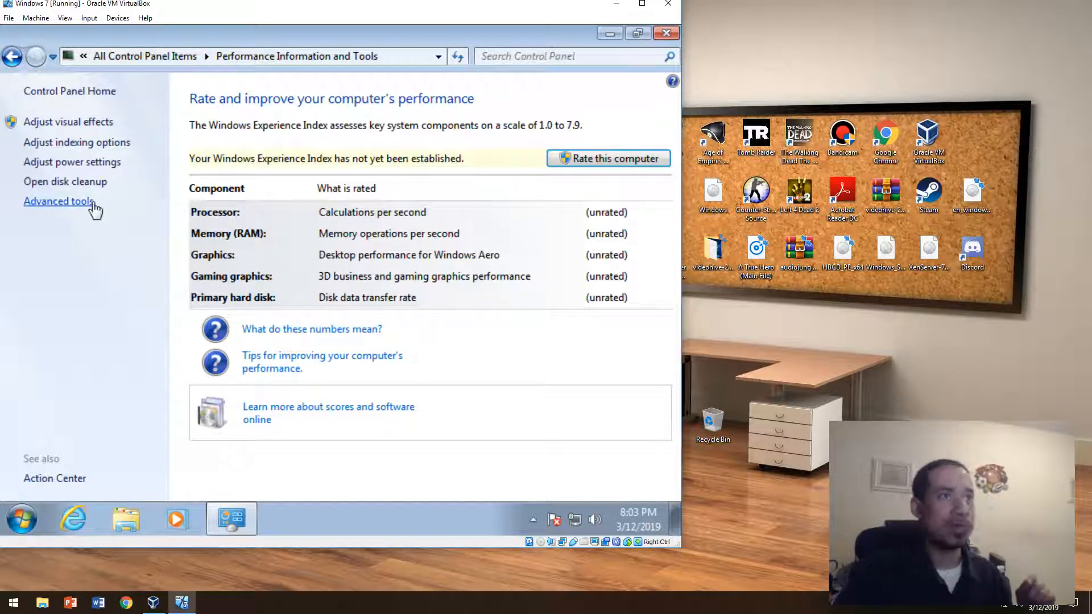
{"action": "mouse_move", "coordinate": [164, 240]}
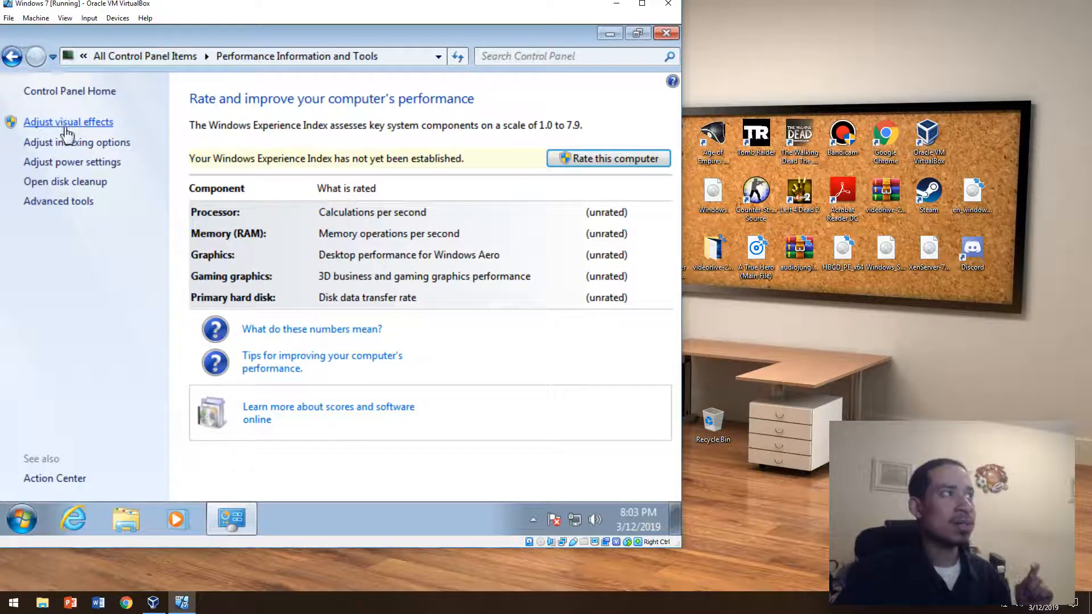
Step: Glance through Visual Effects, Advanced and DEP settings, then open the Advanced tools page
{"action": "left_click", "coordinate": [68, 122]}
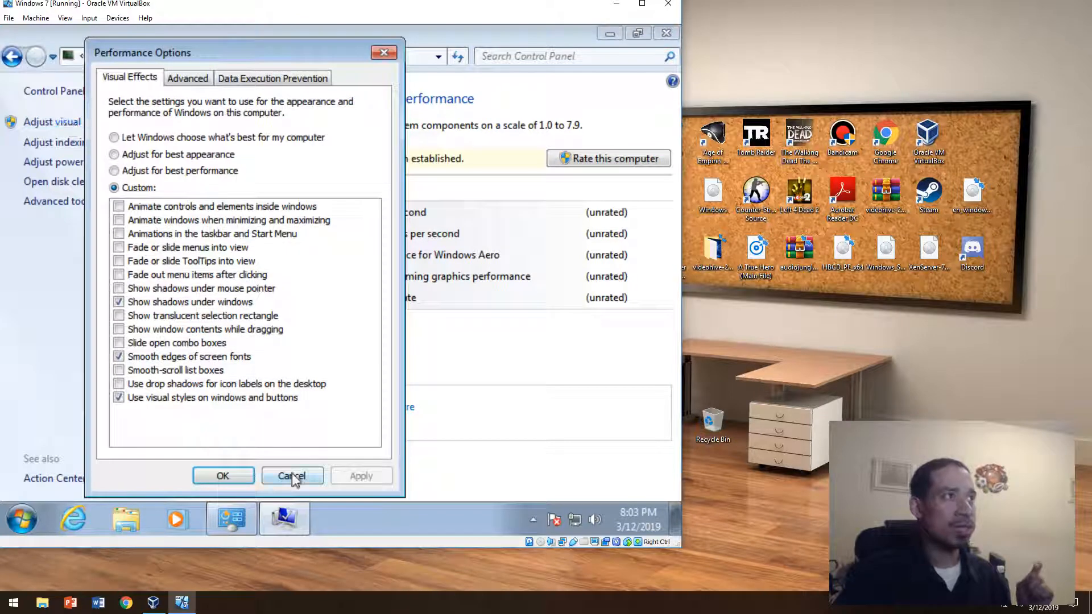
{"action": "left_click", "coordinate": [187, 77]}
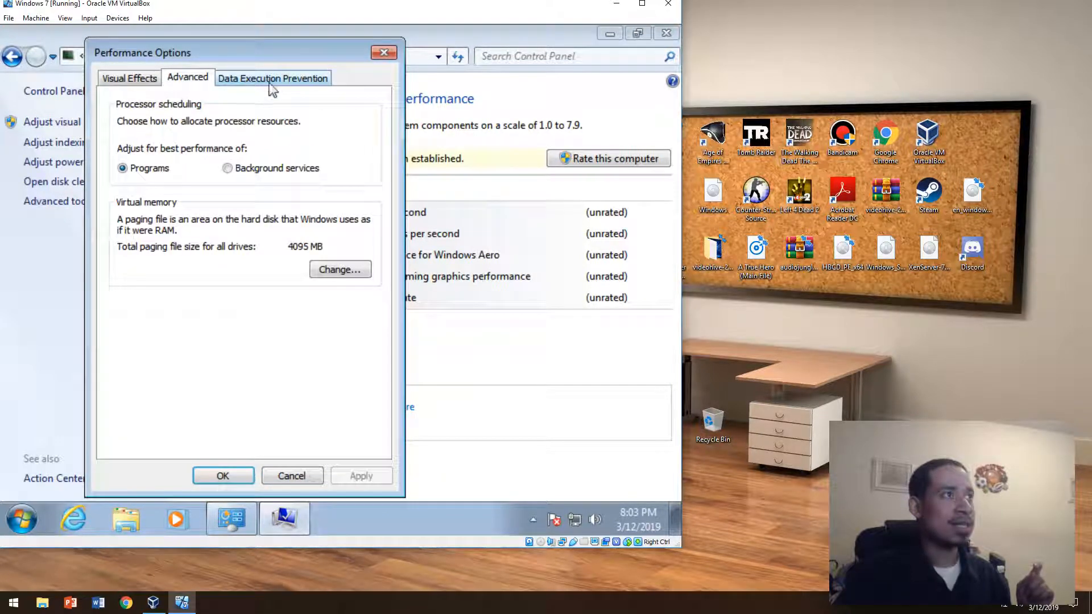
{"action": "left_click", "coordinate": [272, 78]}
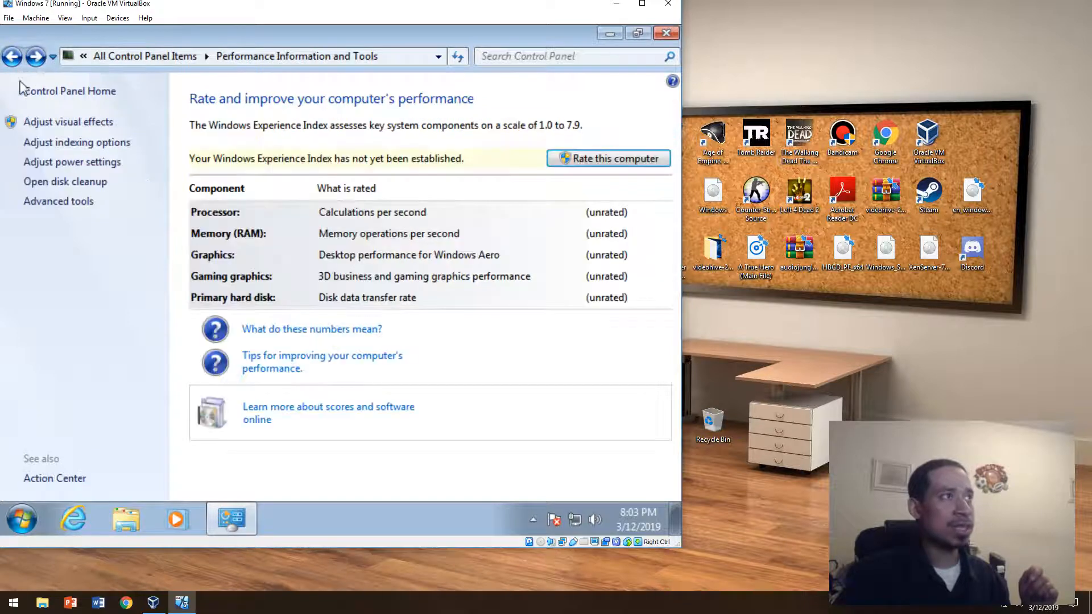
{"action": "left_click", "coordinate": [58, 201]}
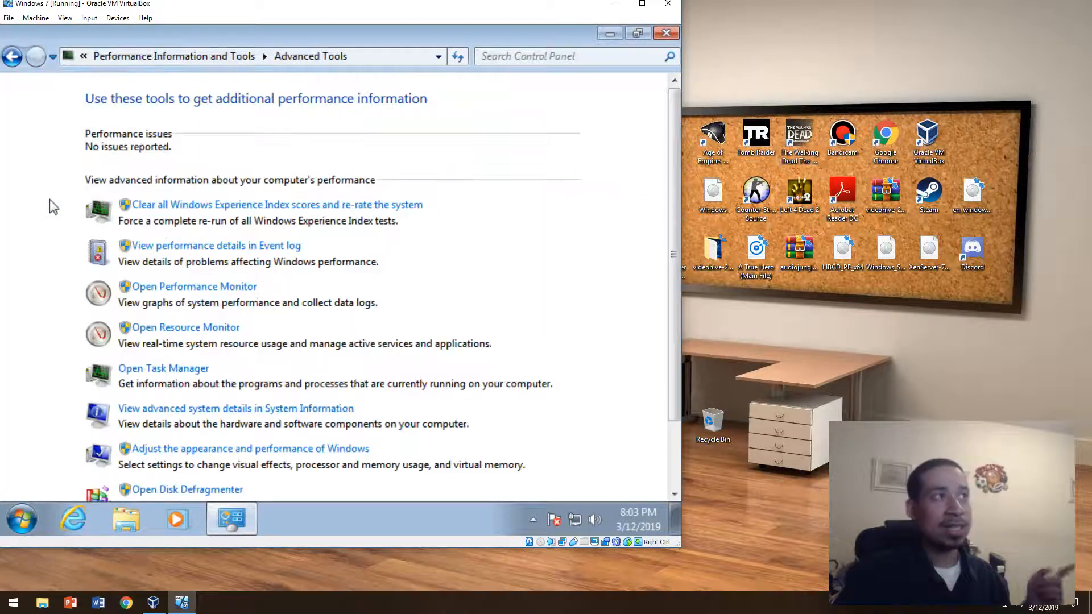
Step: View the guest's advanced system details in System Information, close it, and close Control Panel
{"action": "scroll", "scroll_direction": "down", "scroll_amount": 3}
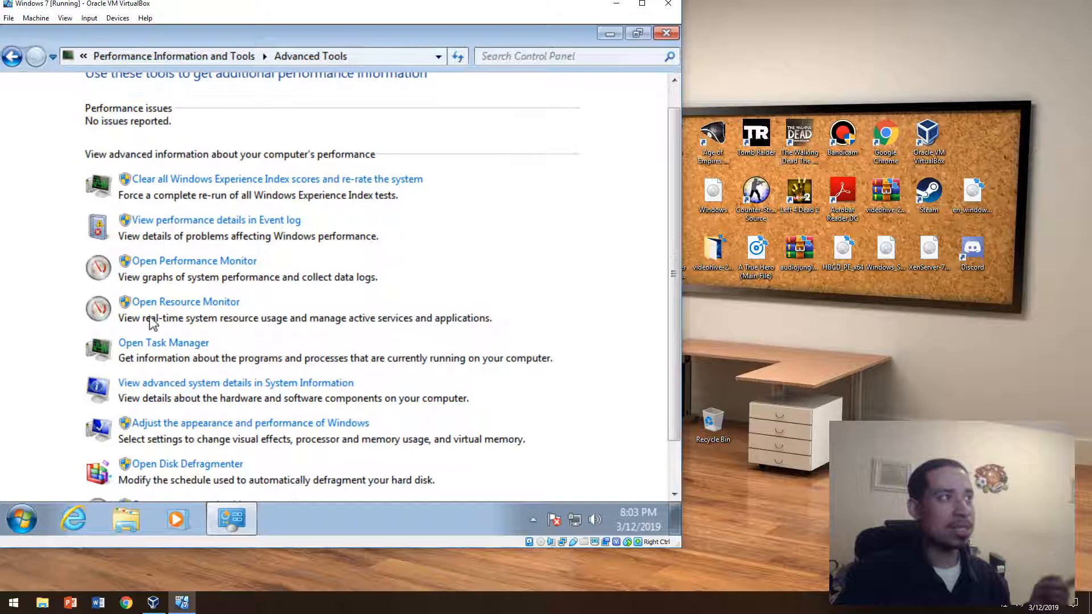
{"action": "mouse_move", "coordinate": [186, 301]}
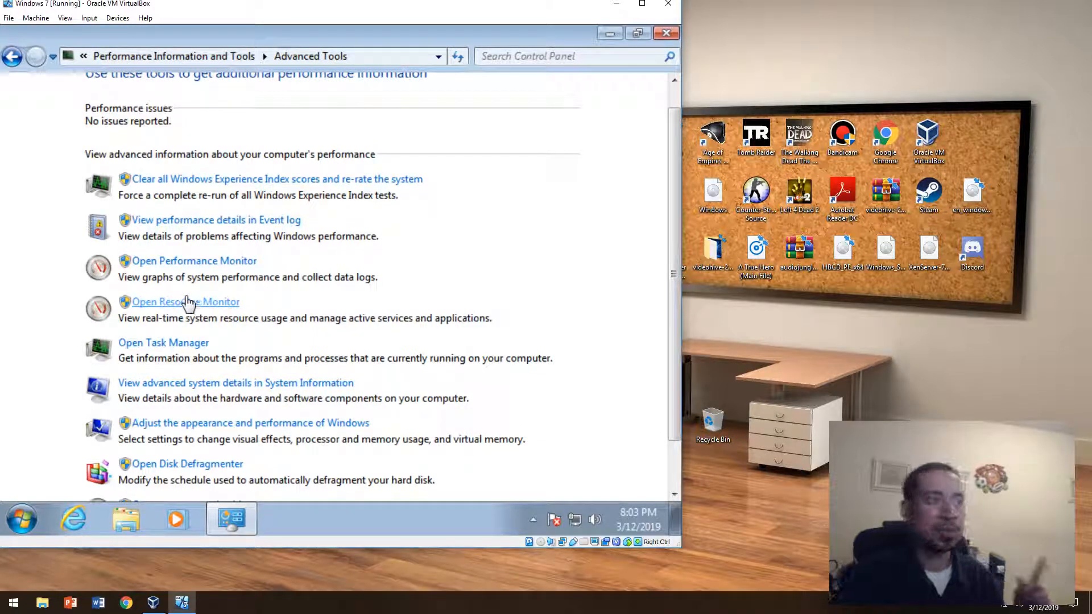
{"action": "scroll", "scroll_direction": "down", "scroll_amount": 3}
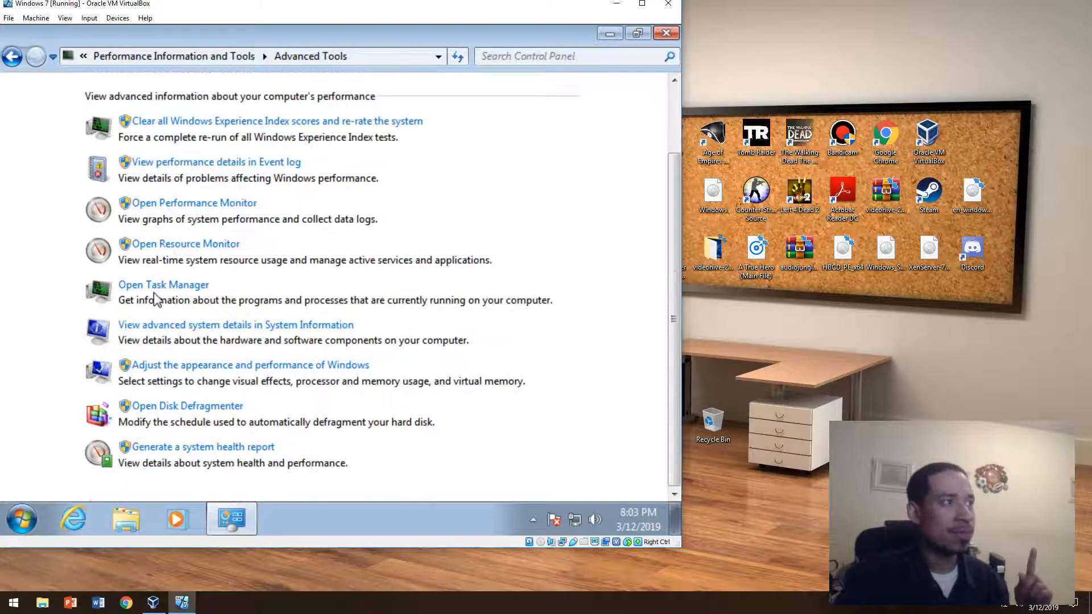
{"action": "left_click", "coordinate": [237, 325]}
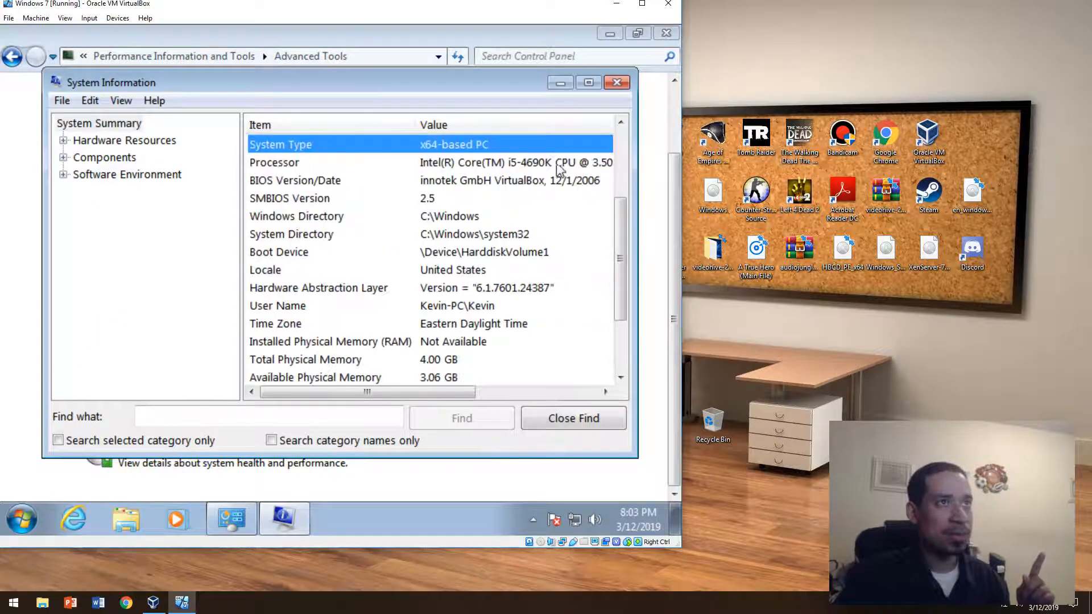
{"action": "left_click", "coordinate": [616, 82]}
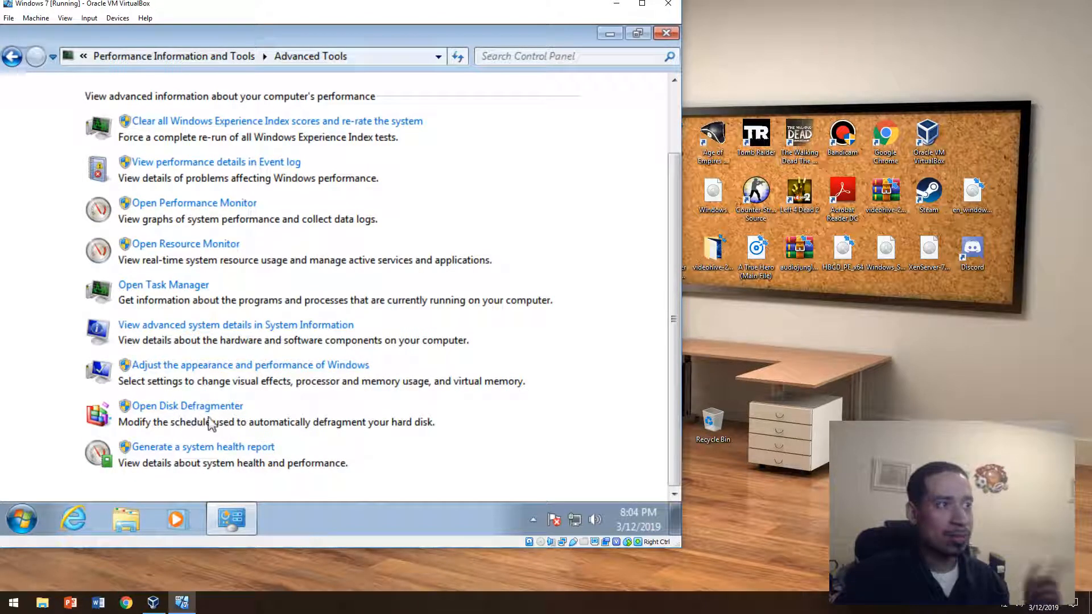
{"action": "mouse_move", "coordinate": [191, 452]}
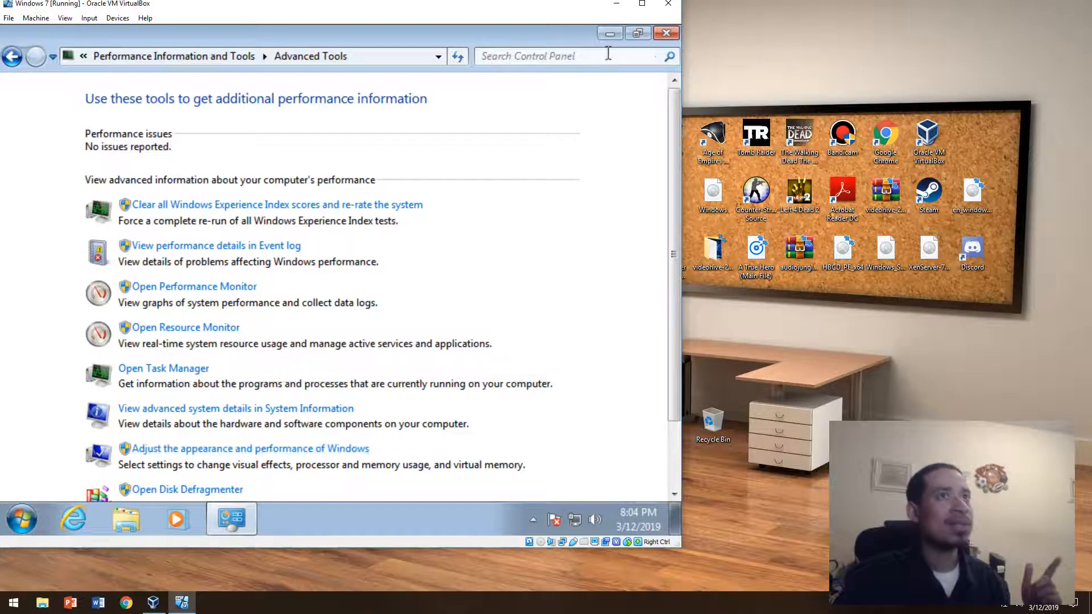
{"action": "left_click", "coordinate": [667, 32]}
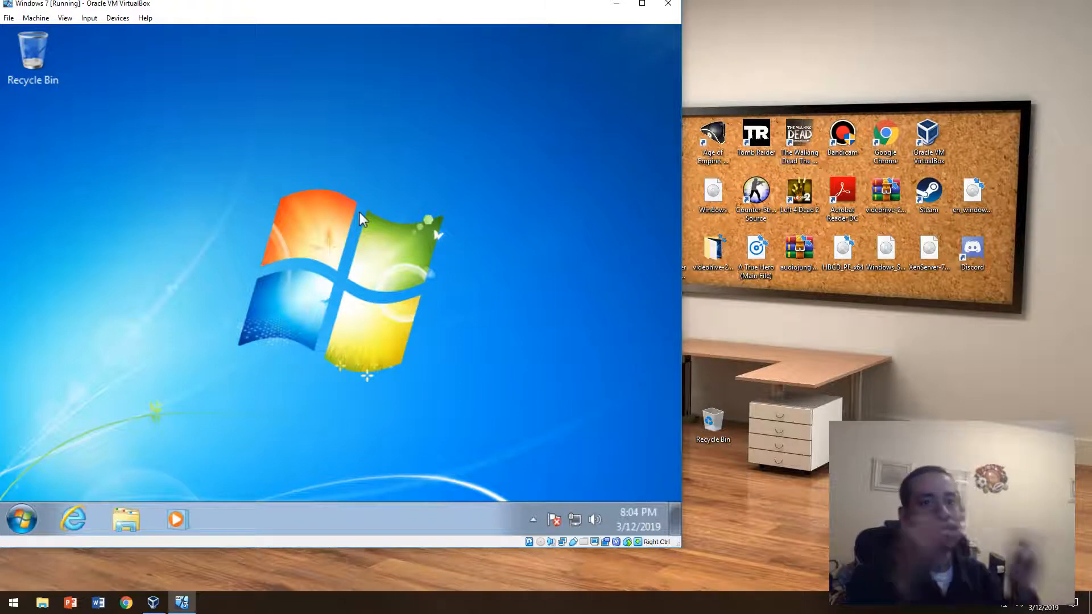
{"action": "mouse_move", "coordinate": [230, 246]}
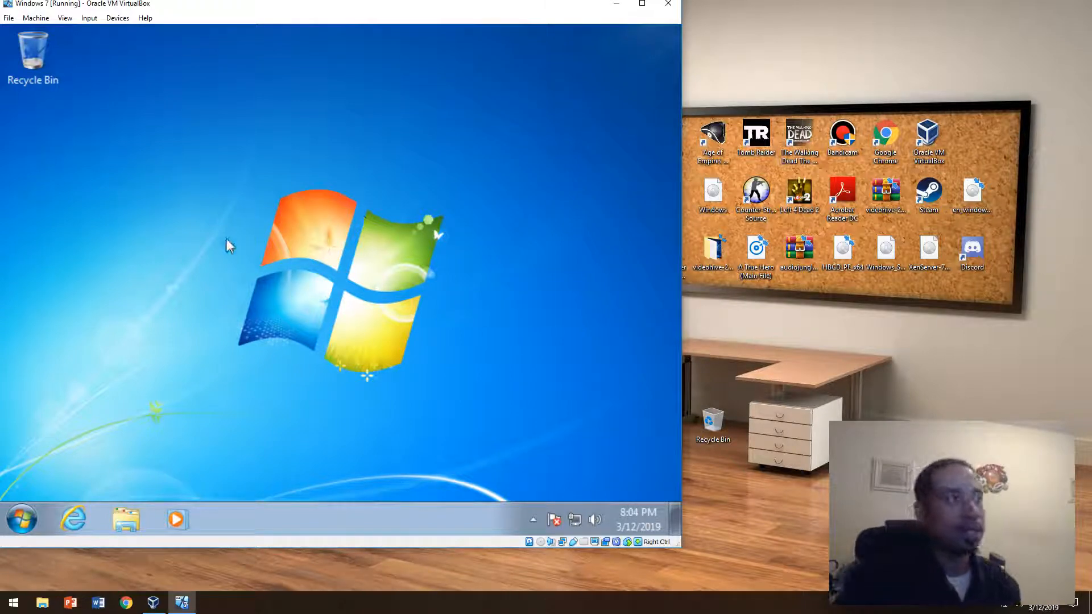
{"action": "left_click", "coordinate": [125, 519]}
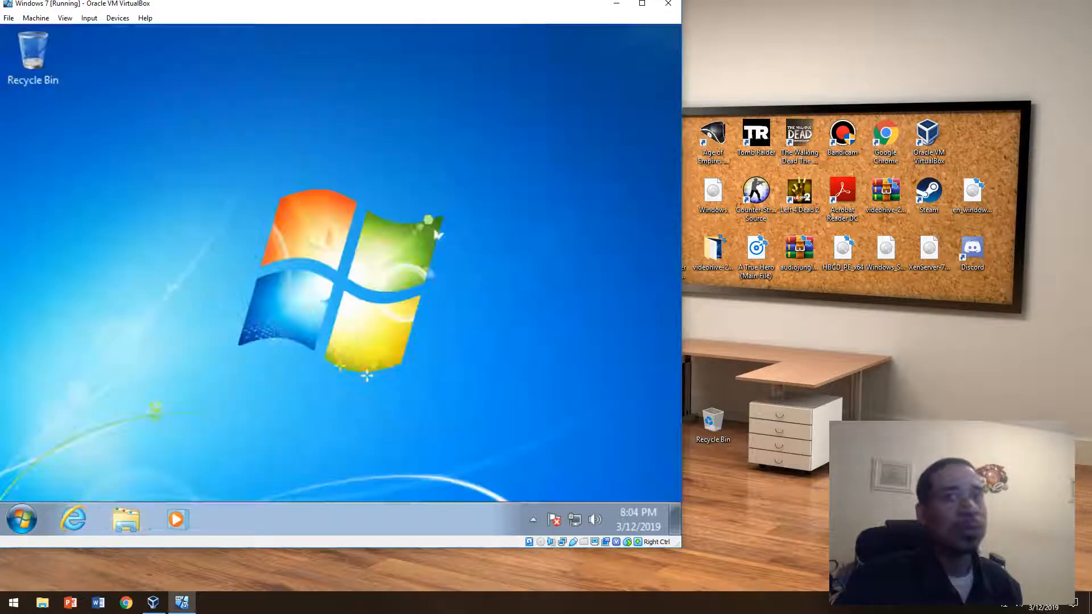
{"action": "mouse_move", "coordinate": [314, 234]}
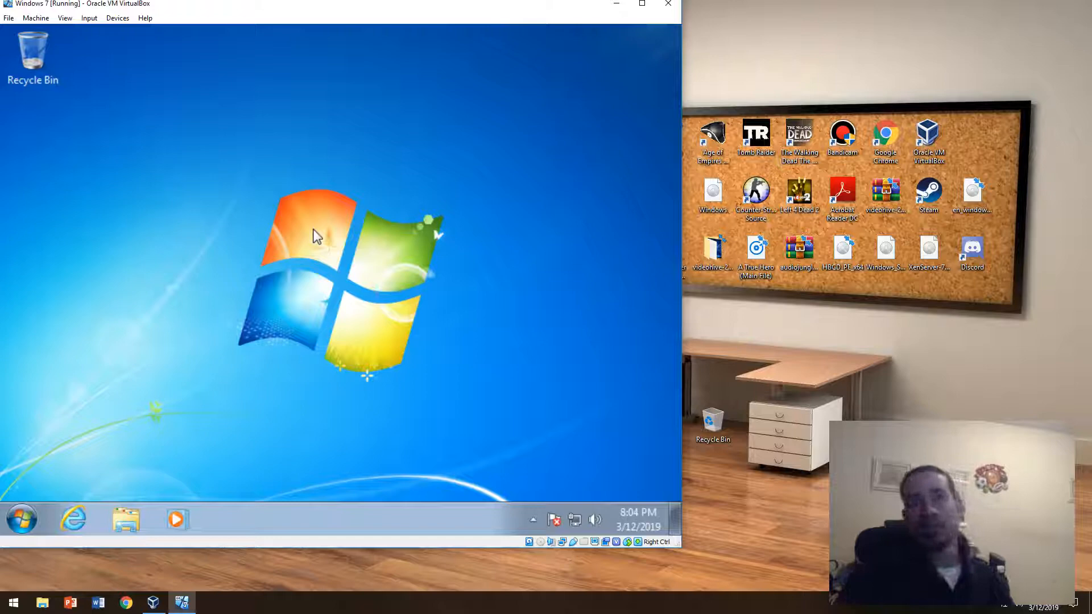
{"action": "mouse_move", "coordinate": [247, 250]}
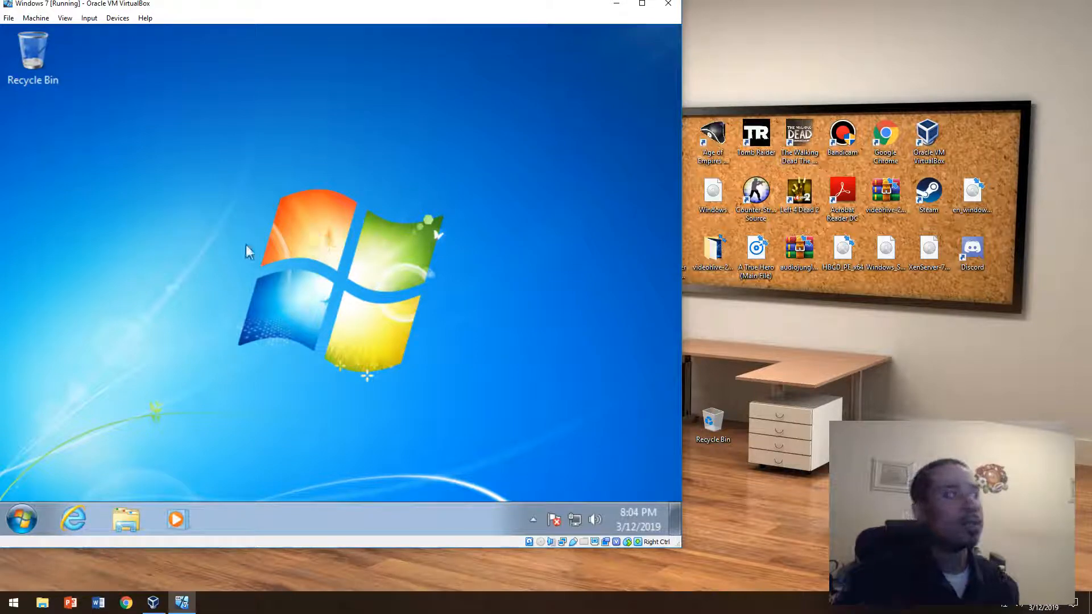
{"action": "left_click", "coordinate": [125, 520]}
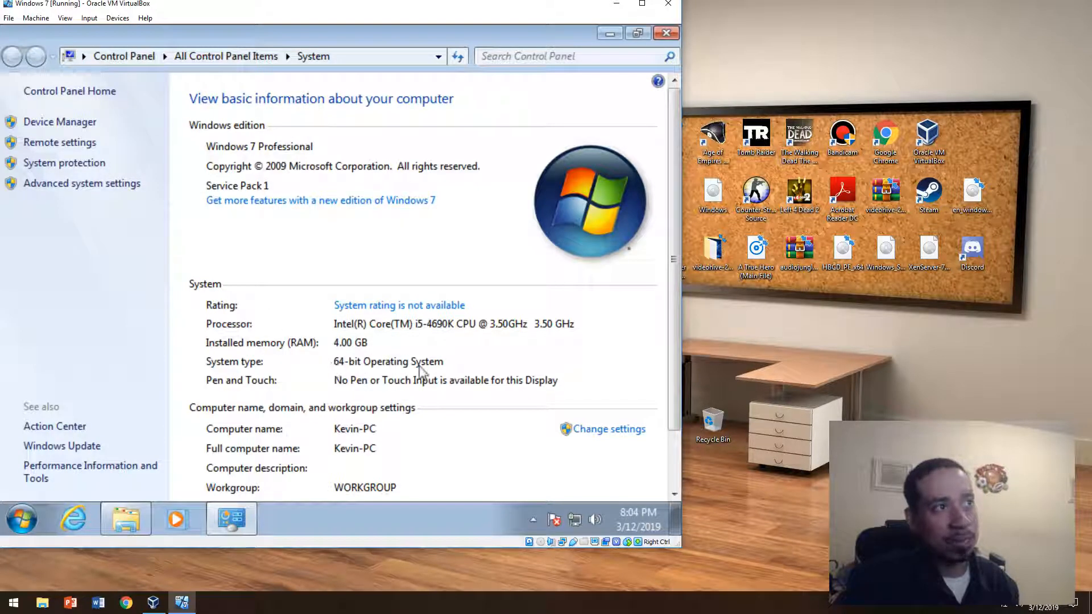
{"action": "mouse_move", "coordinate": [370, 385]}
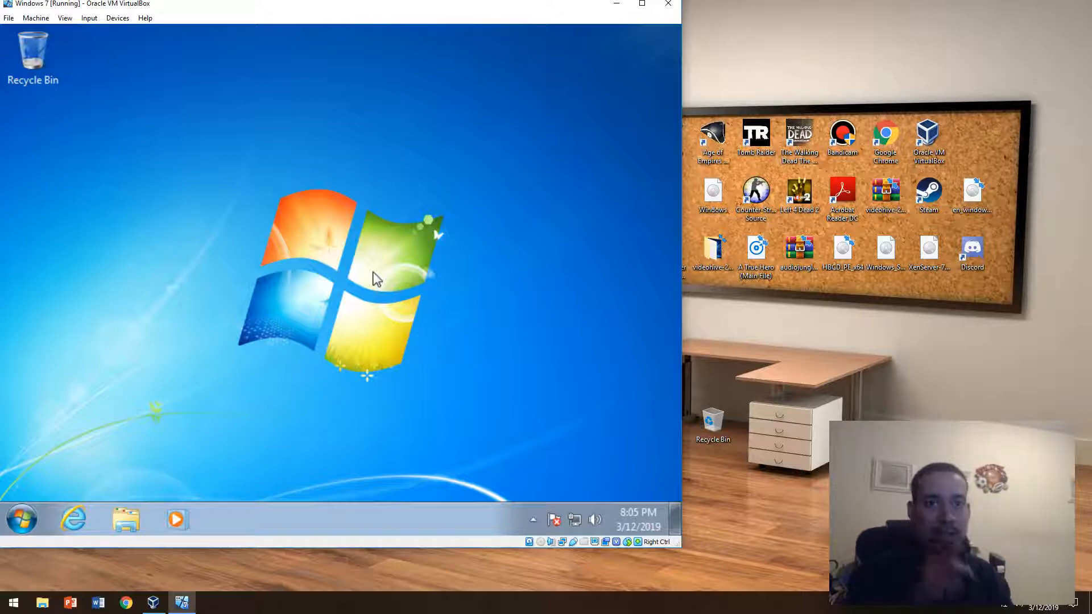
{"action": "mouse_move", "coordinate": [290, 424]}
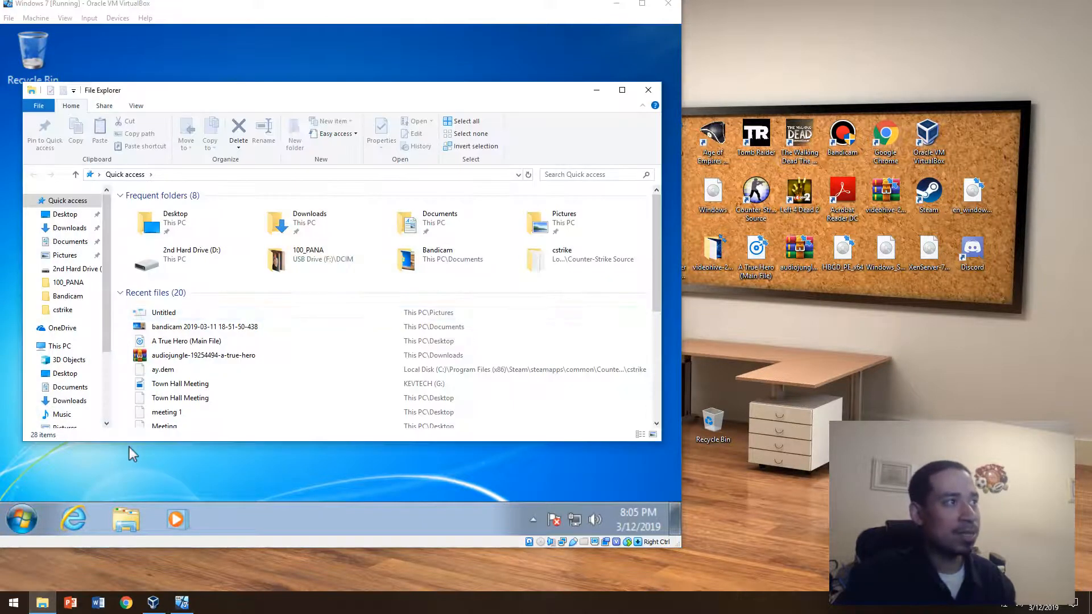
Step: Reach the host's Performance Options via This PC Properties and Advanced system settings
{"action": "right_click", "coordinate": [54, 346]}
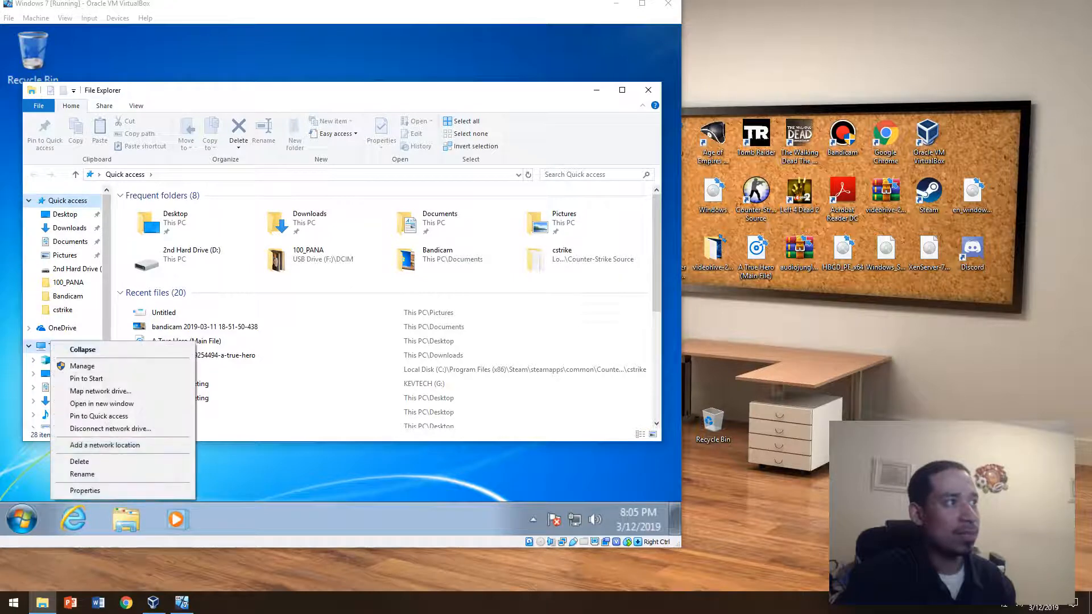
{"action": "left_click", "coordinate": [84, 490]}
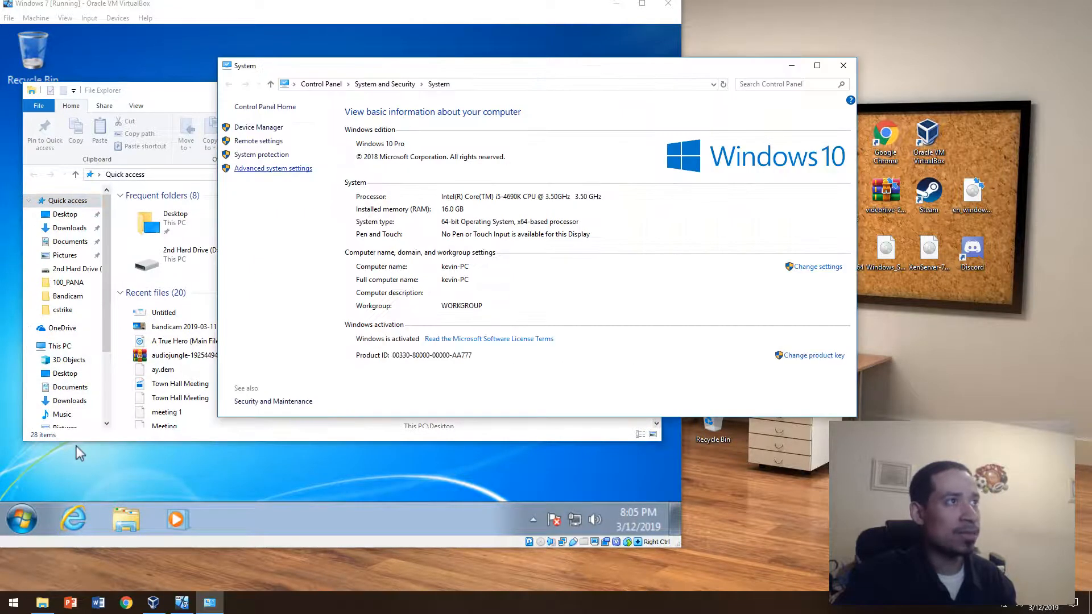
{"action": "left_click", "coordinate": [273, 168]}
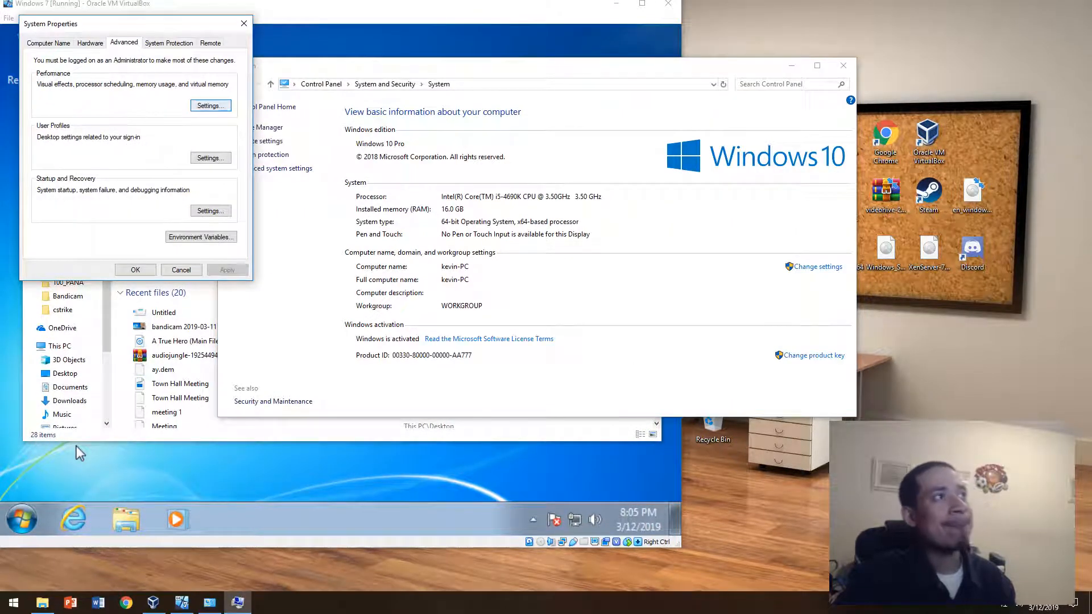
{"action": "left_click", "coordinate": [211, 105]}
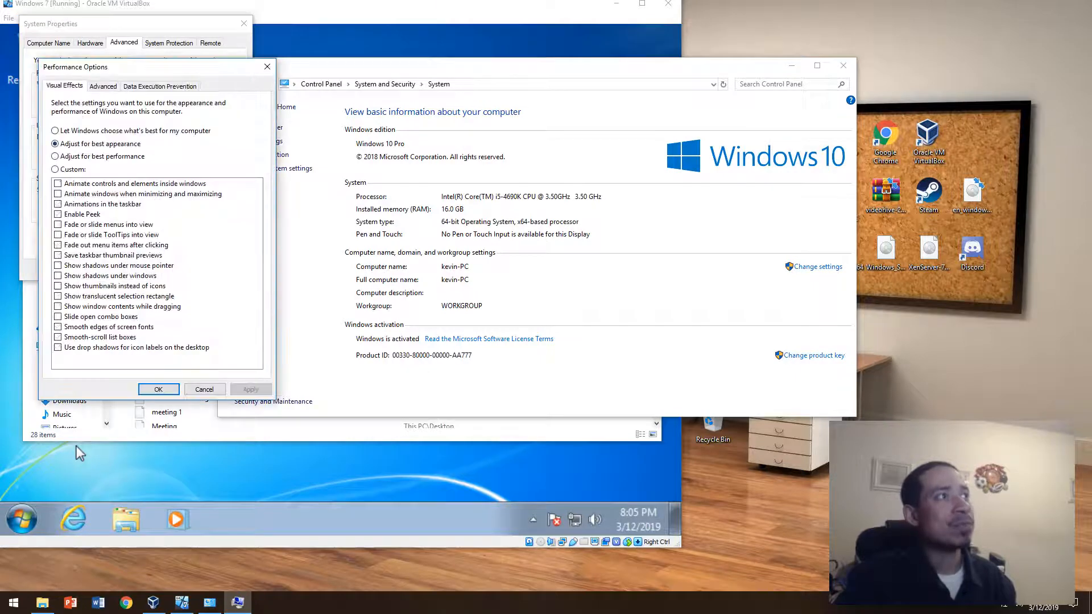
Step: Set host visual effects to best performance keeping icon-label drop shadows, confirm, and close System
{"action": "left_click", "coordinate": [205, 389]}
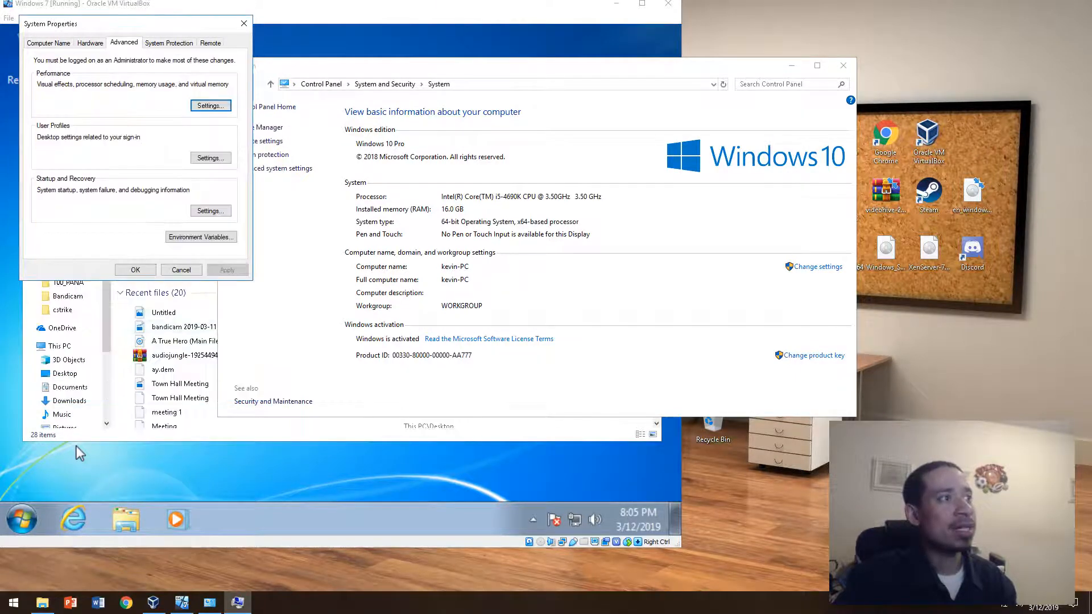
{"action": "left_click", "coordinate": [210, 104]}
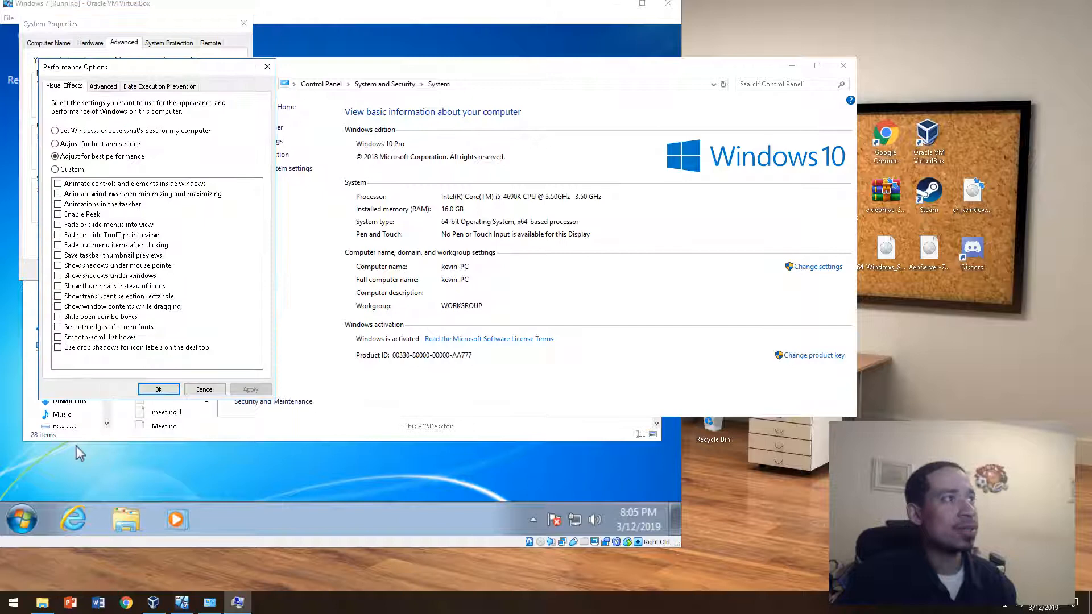
{"action": "left_click", "coordinate": [57, 348]}
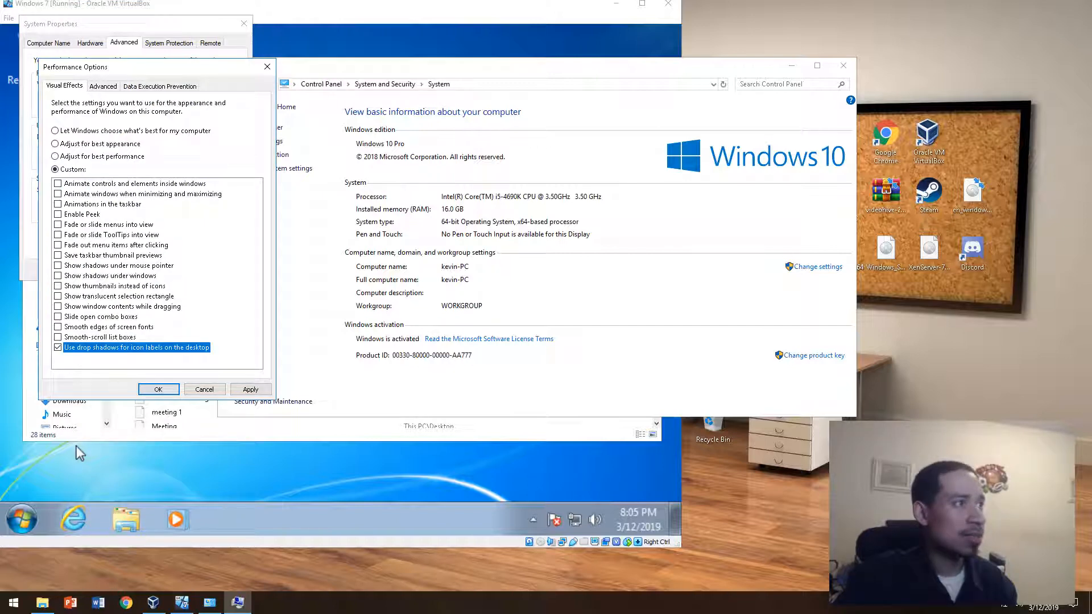
{"action": "left_click", "coordinate": [57, 326]}
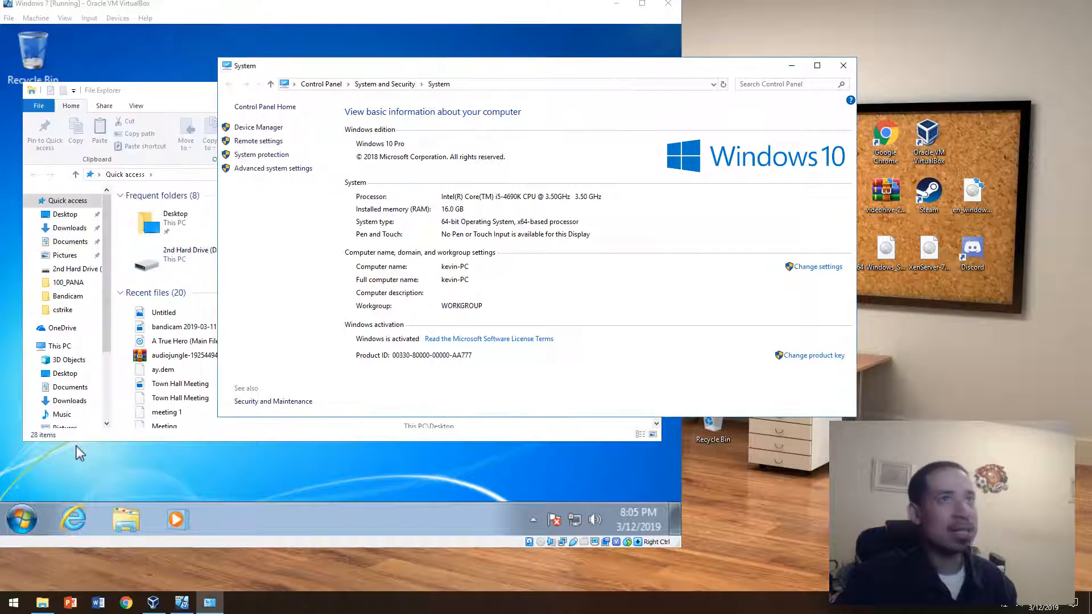
{"action": "left_click", "coordinate": [842, 66]}
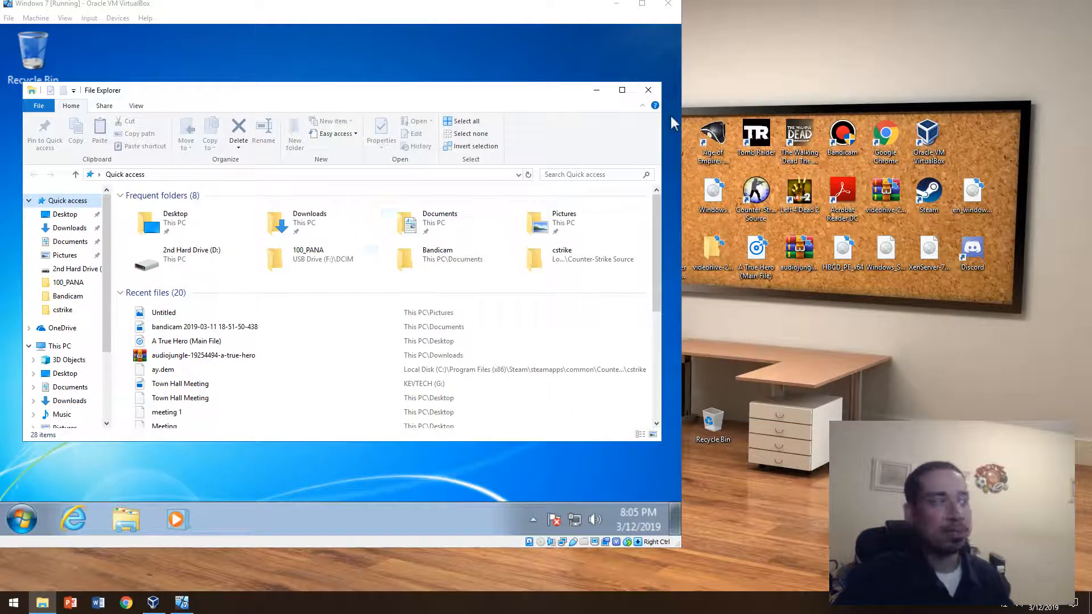
Step: Reopen the host's System page from This PC, search 'perfor', then close it and File Explorer
{"action": "right_click", "coordinate": [57, 346]}
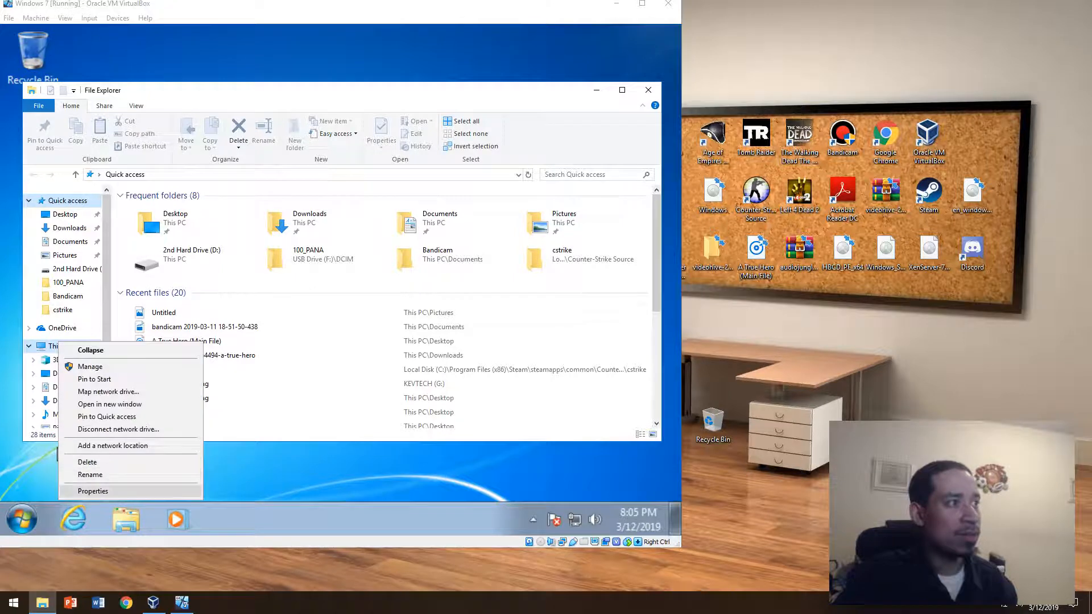
{"action": "left_click", "coordinate": [93, 492]}
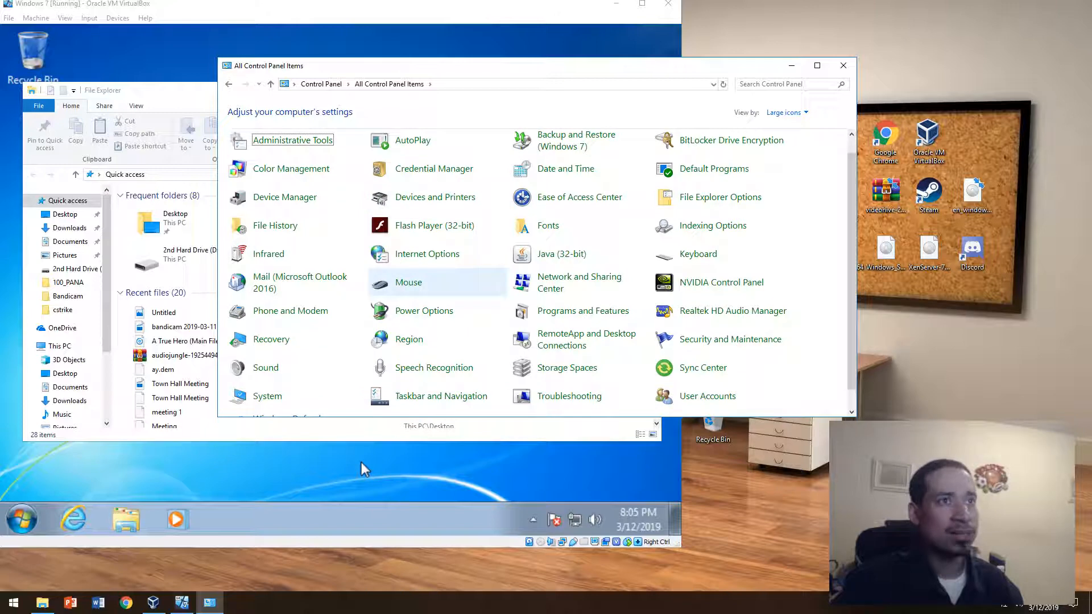
{"action": "mouse_move", "coordinate": [423, 311]}
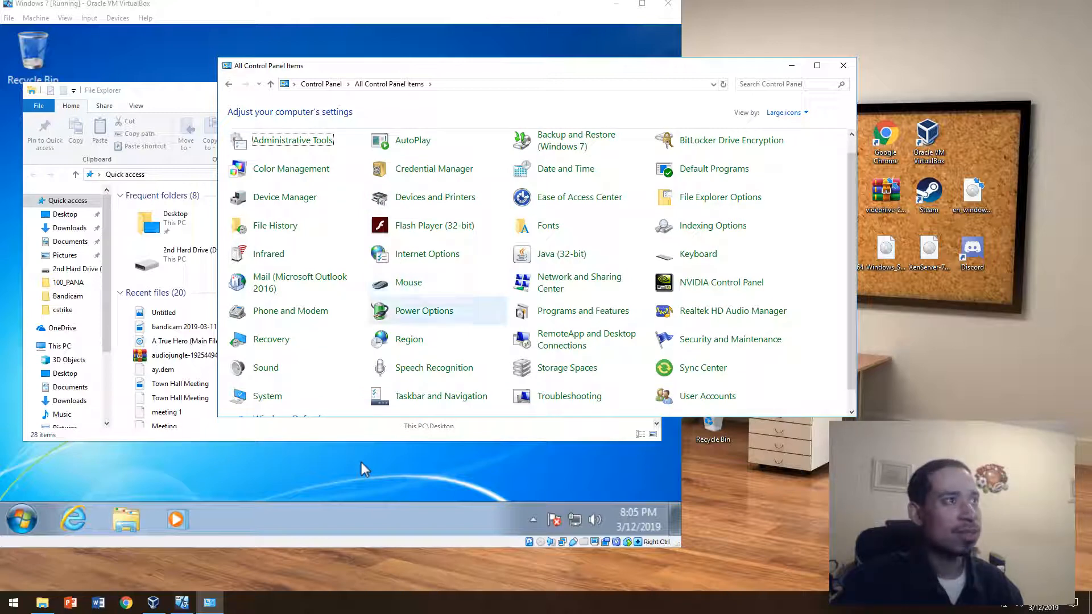
{"action": "scroll", "scroll_direction": "down", "scroll_amount": 3}
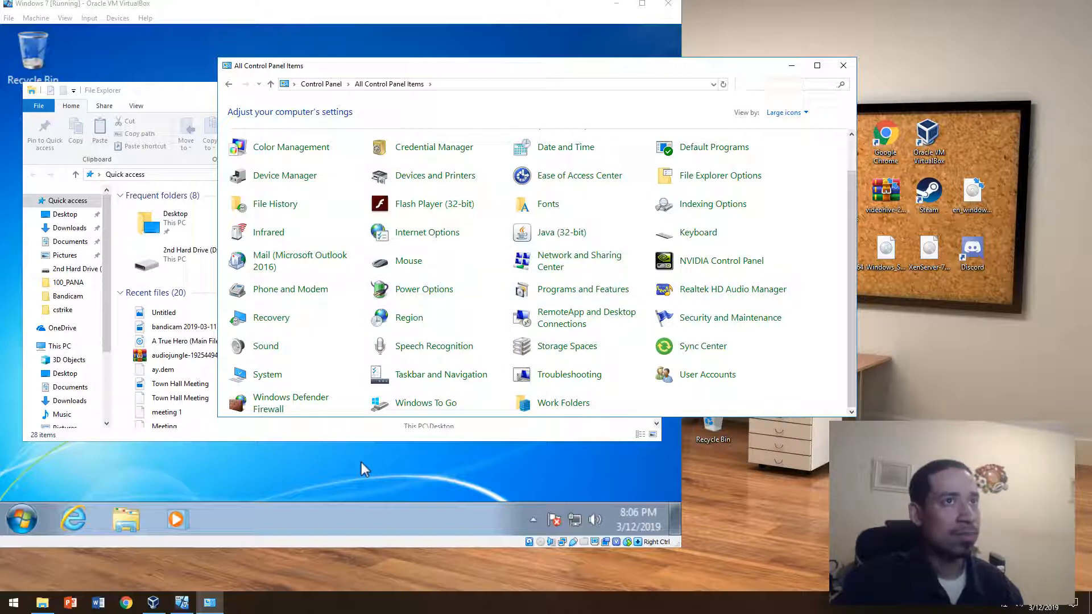
{"action": "type", "text": "perfor"}
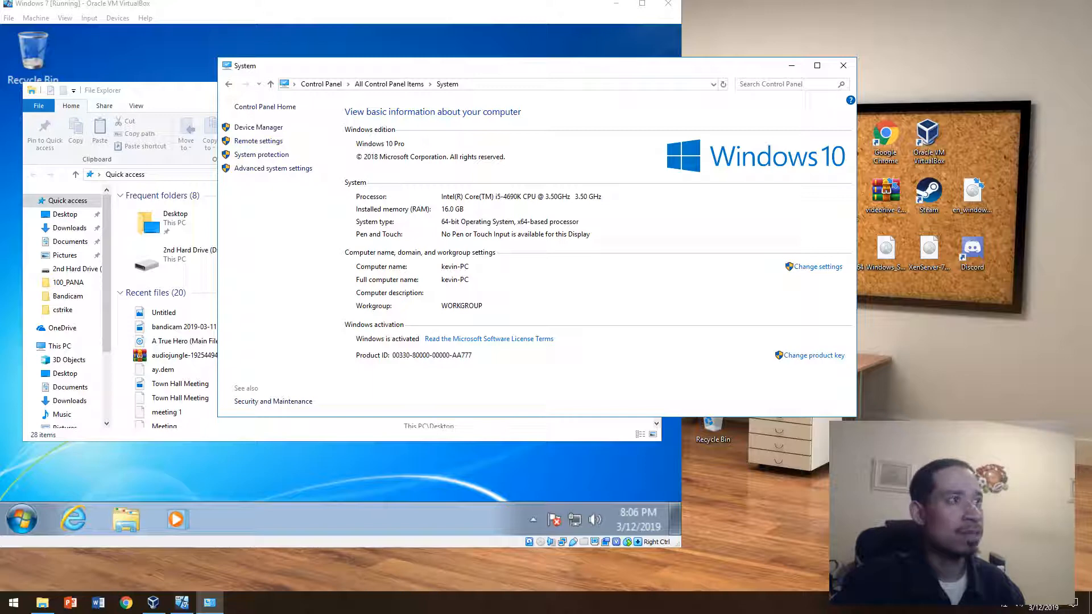
{"action": "left_click", "coordinate": [273, 400]}
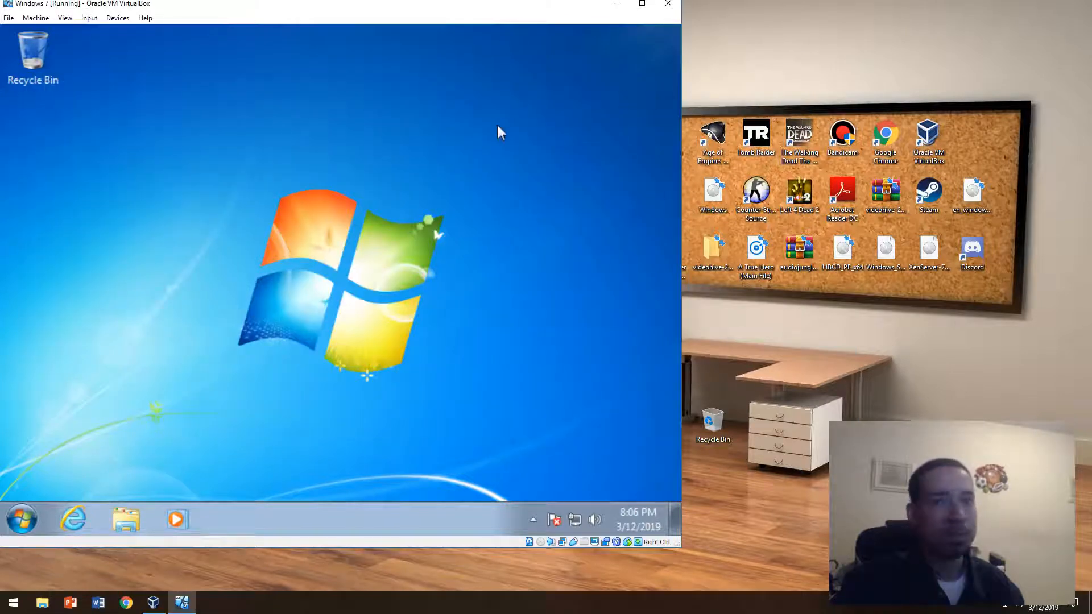
Step: Run msconfig on the host and review its startup items in Task Manager's Startup list
{"action": "left_click", "coordinate": [9, 598]}
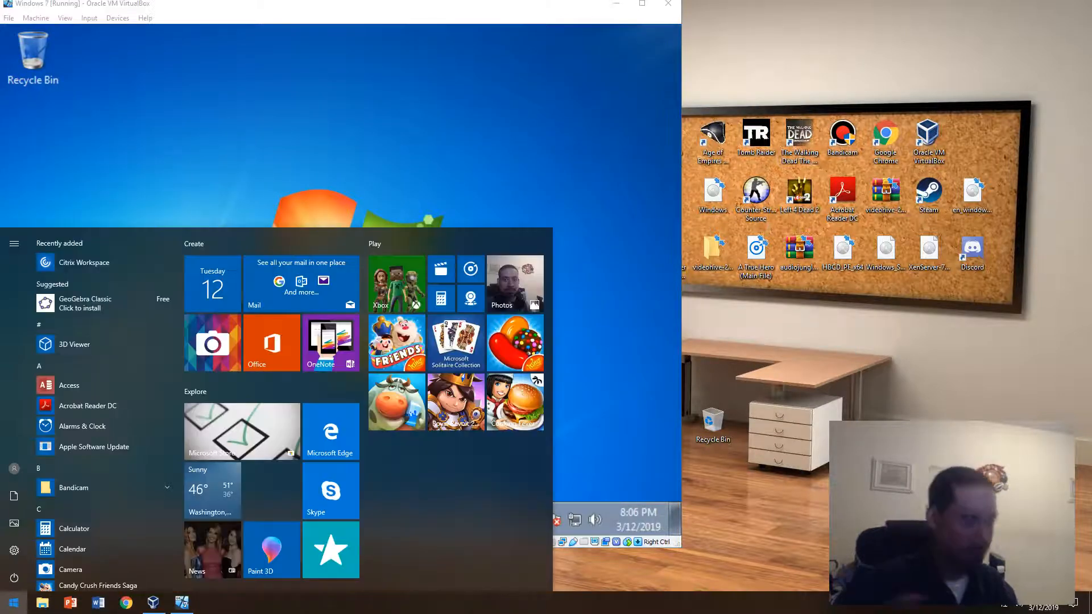
{"action": "type", "text": "msconfig"}
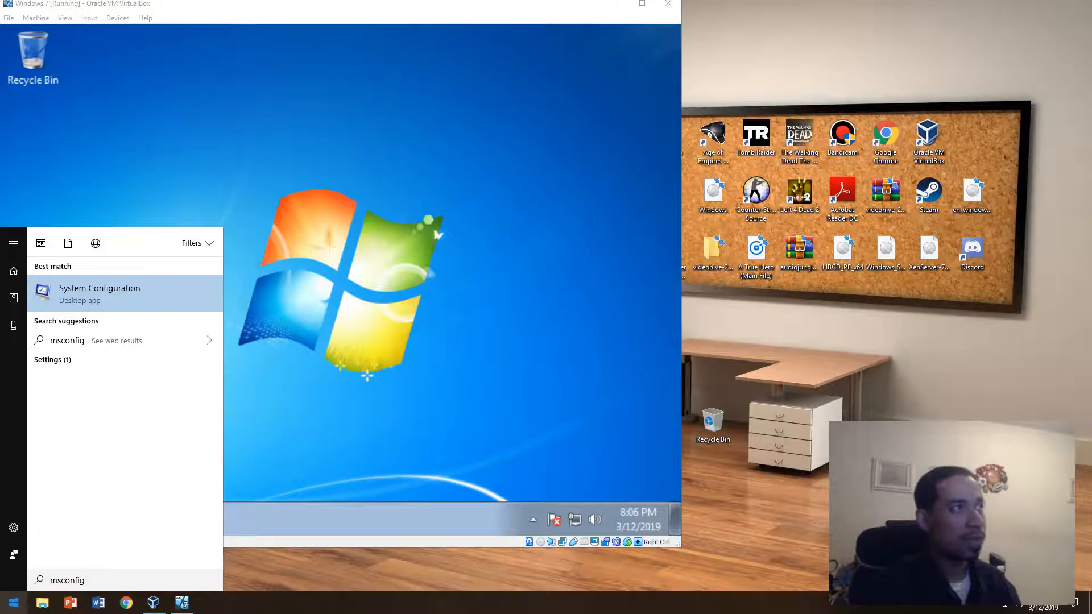
{"action": "left_click", "coordinate": [100, 293]}
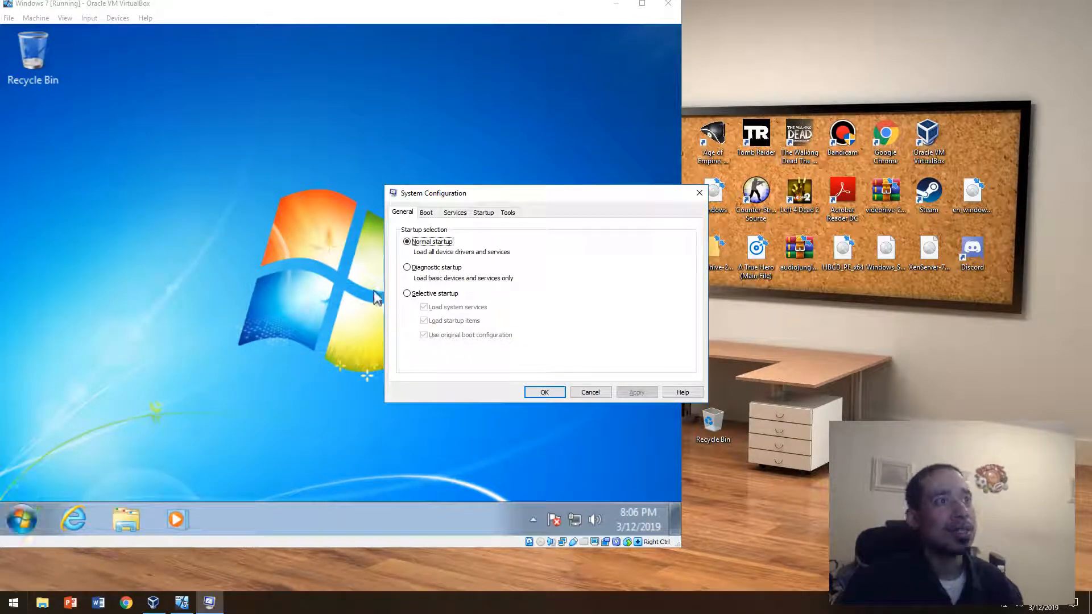
{"action": "left_click", "coordinate": [484, 211]}
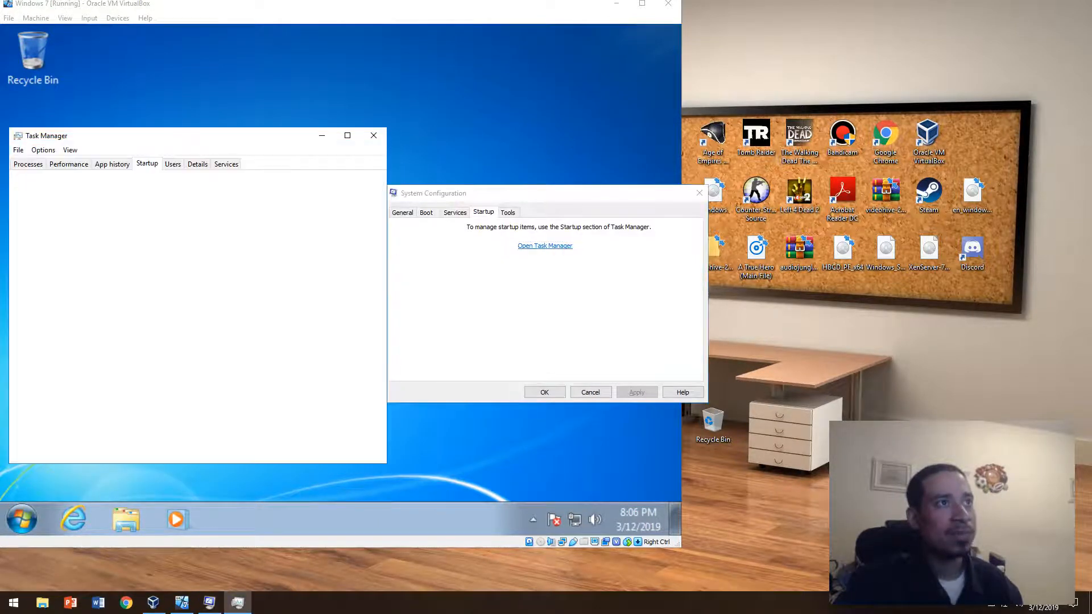
{"action": "left_click", "coordinate": [545, 246]}
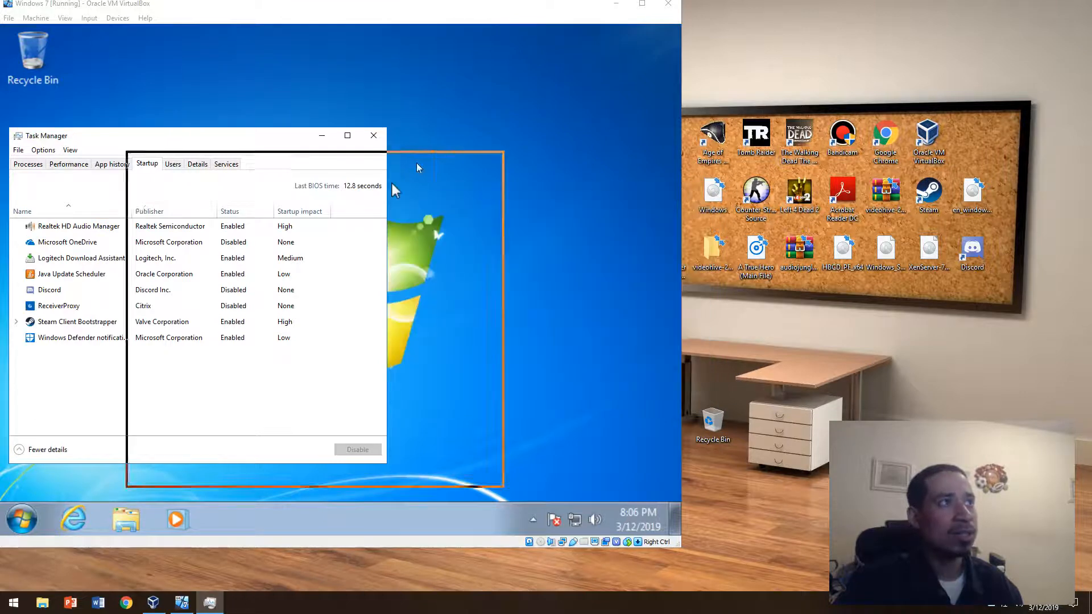
Step: Run msconfig in the Windows 7 guest, check its Startup tab, close everything, and minimize VirtualBox
{"action": "left_click", "coordinate": [21, 520]}
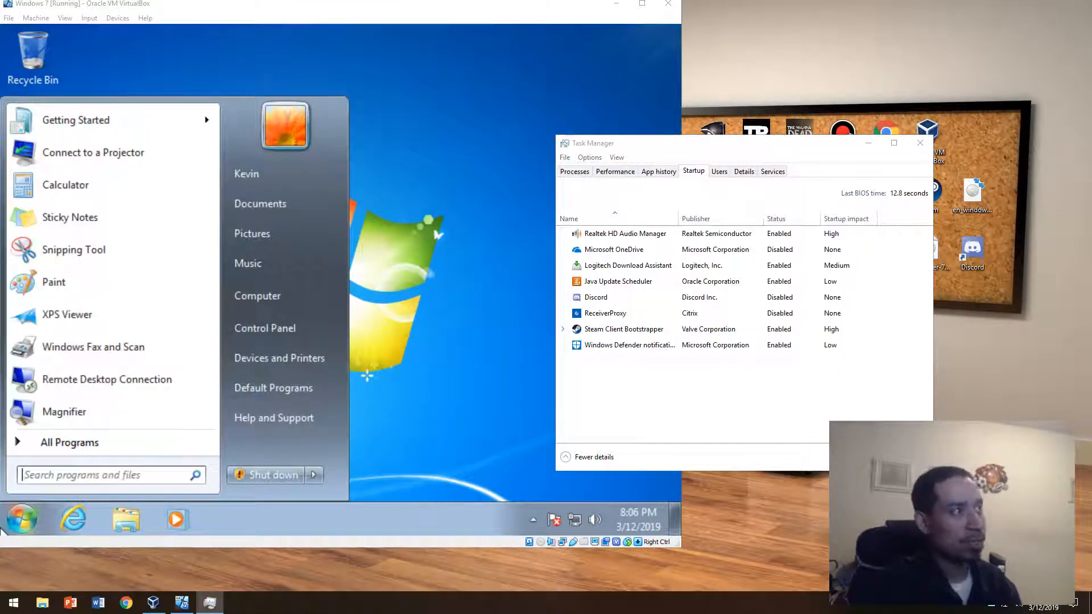
{"action": "type", "text": "m"}
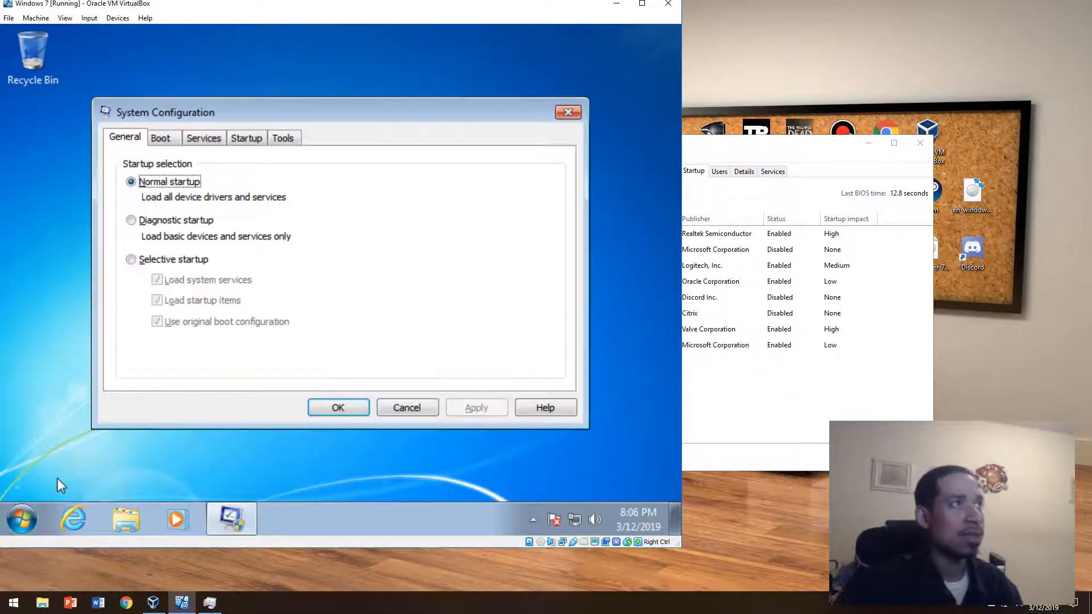
{"action": "left_click", "coordinate": [245, 138]}
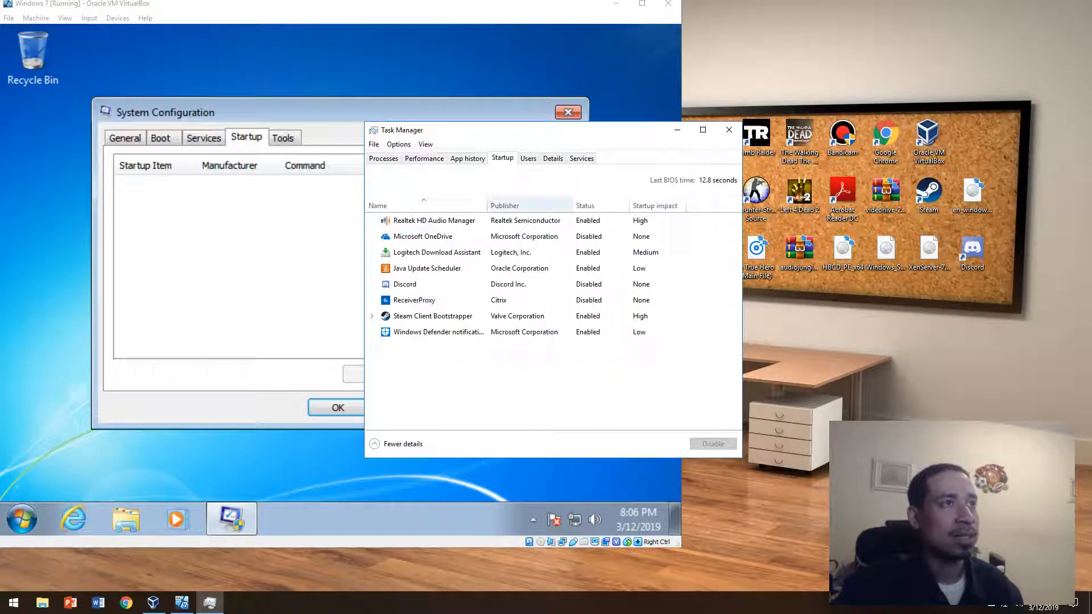
{"action": "left_click", "coordinate": [439, 332]}
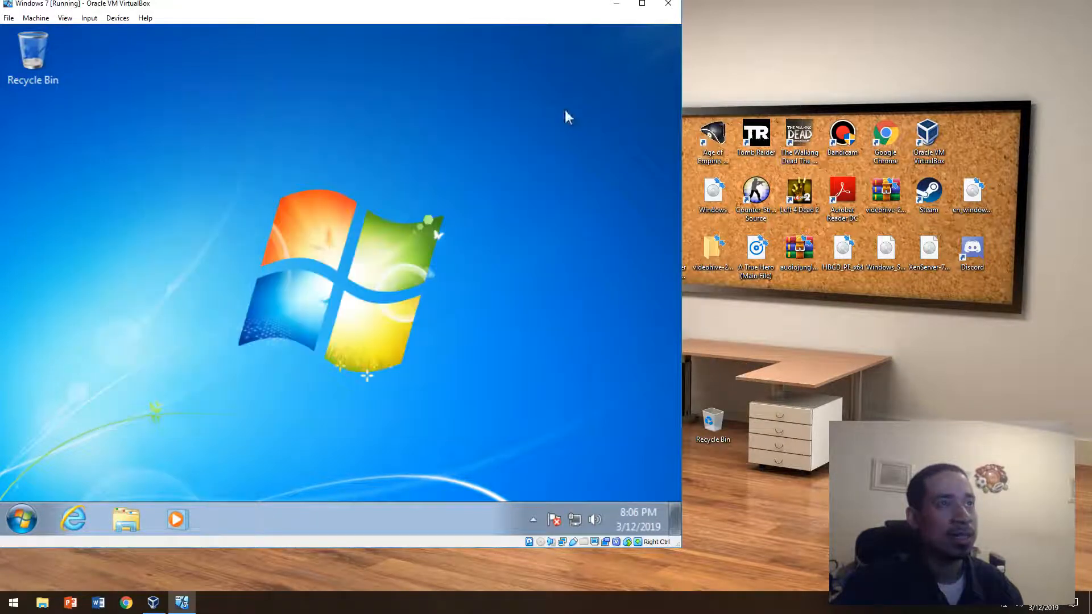
{"action": "left_click", "coordinate": [20, 521]}
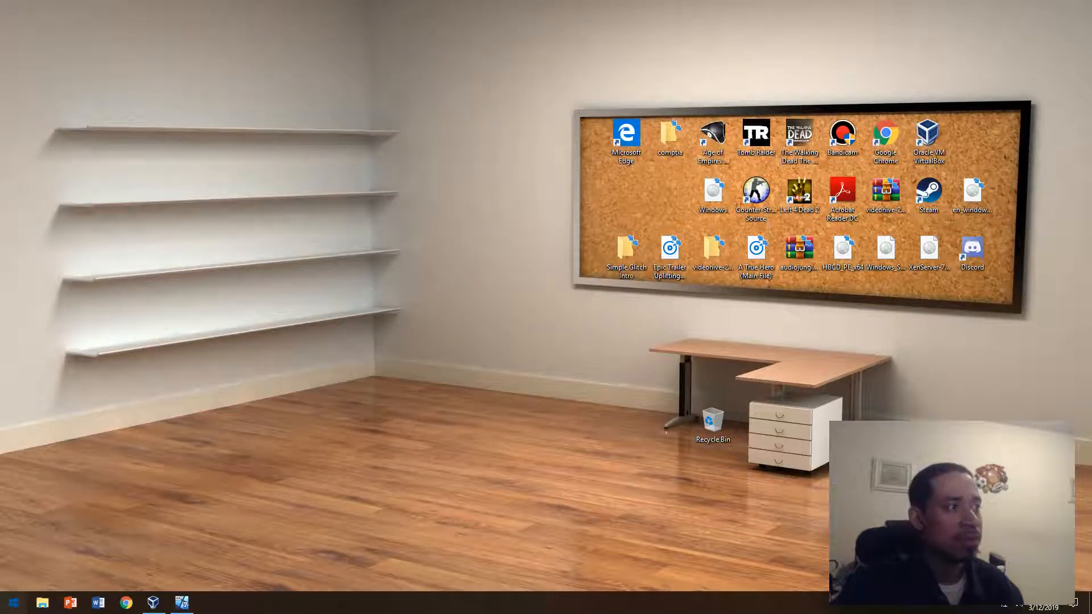
{"action": "left_click", "coordinate": [16, 600]}
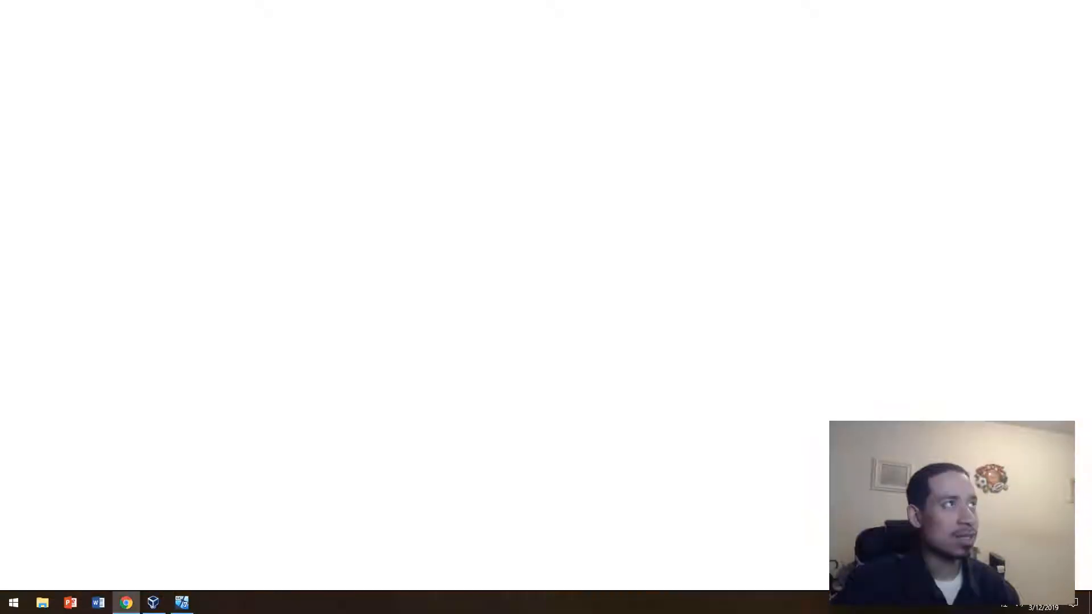
{"action": "left_click", "coordinate": [126, 603]}
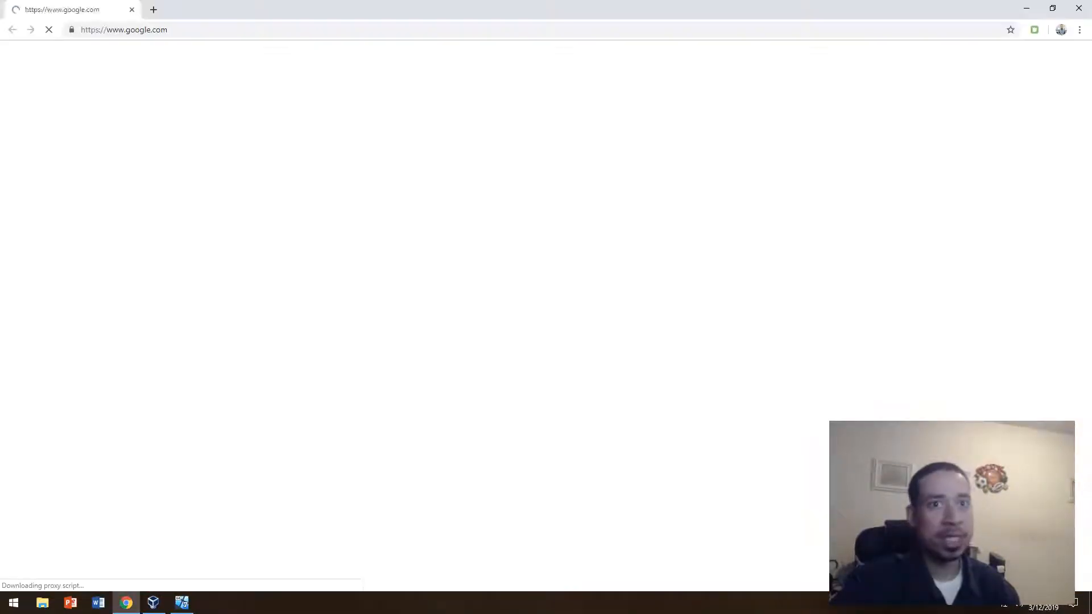
{"action": "type", "text": "readyboost"}
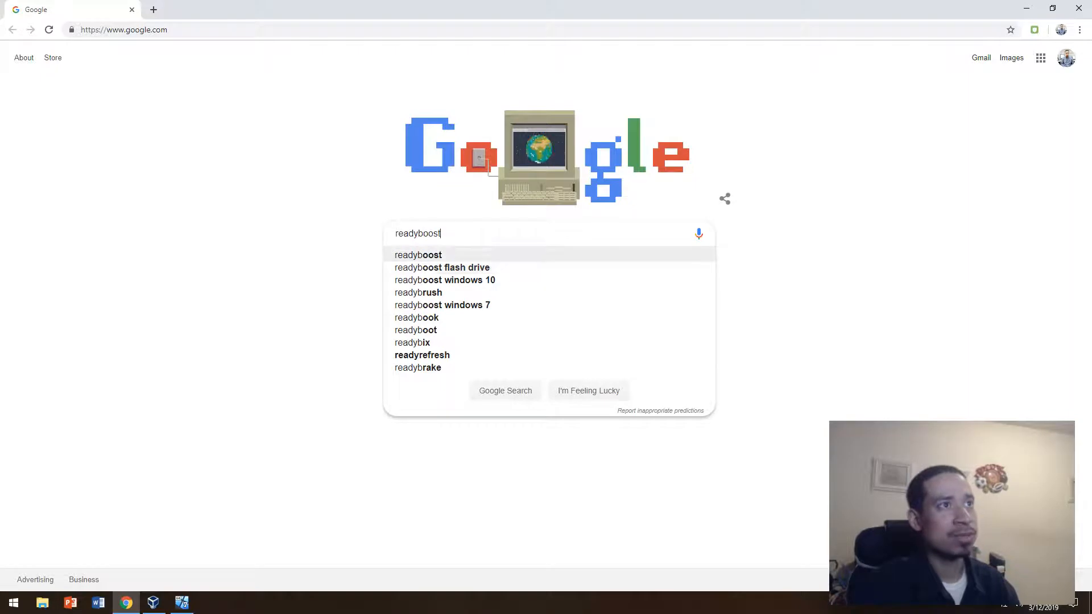
{"action": "left_click", "coordinate": [505, 390]}
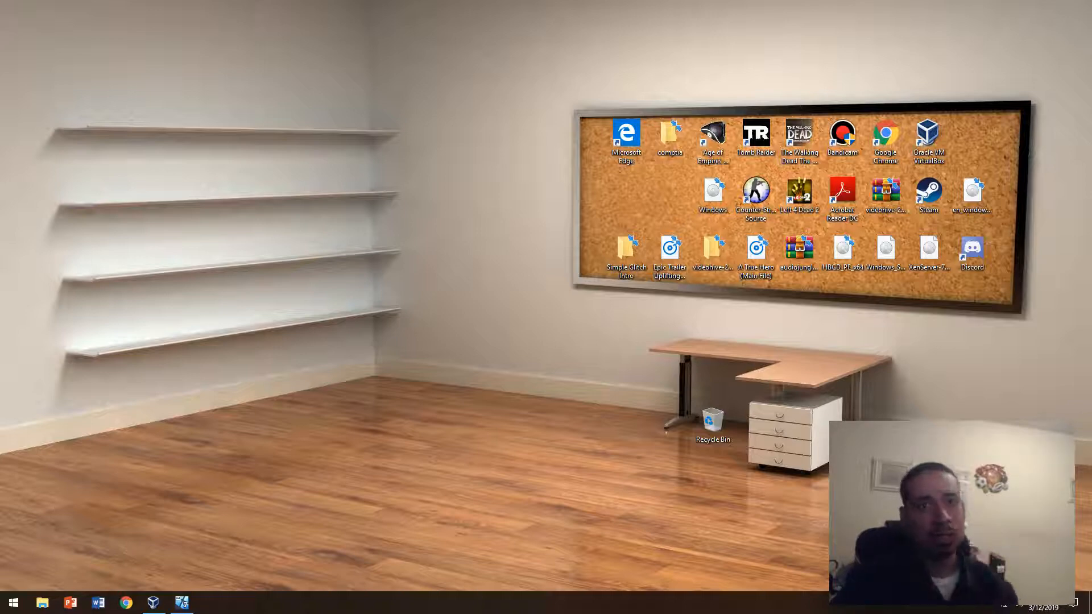
{"action": "left_click", "coordinate": [44, 601]}
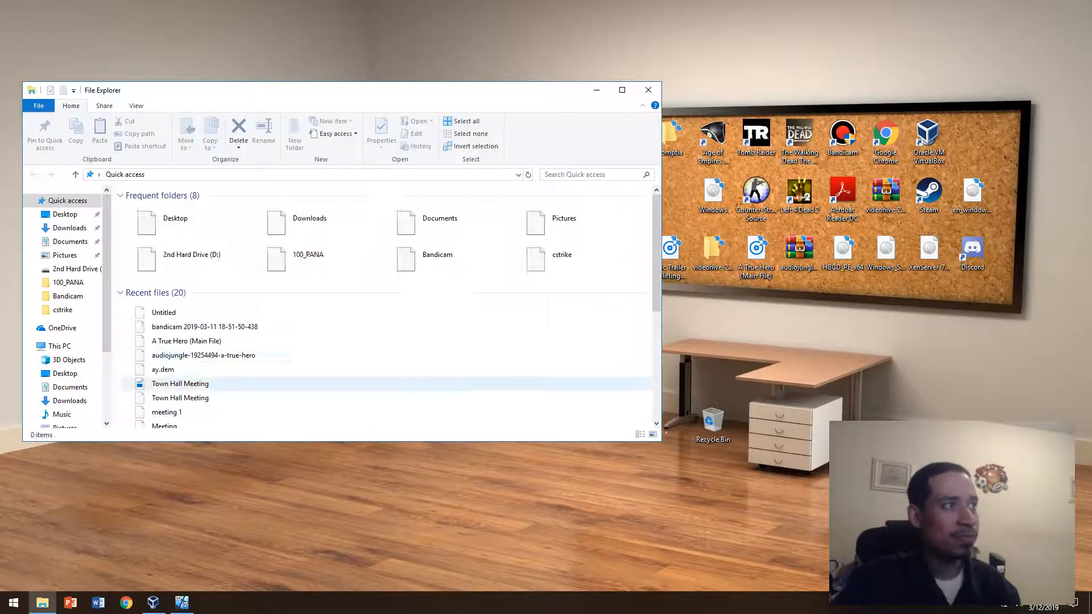
{"action": "left_click", "coordinate": [59, 345]}
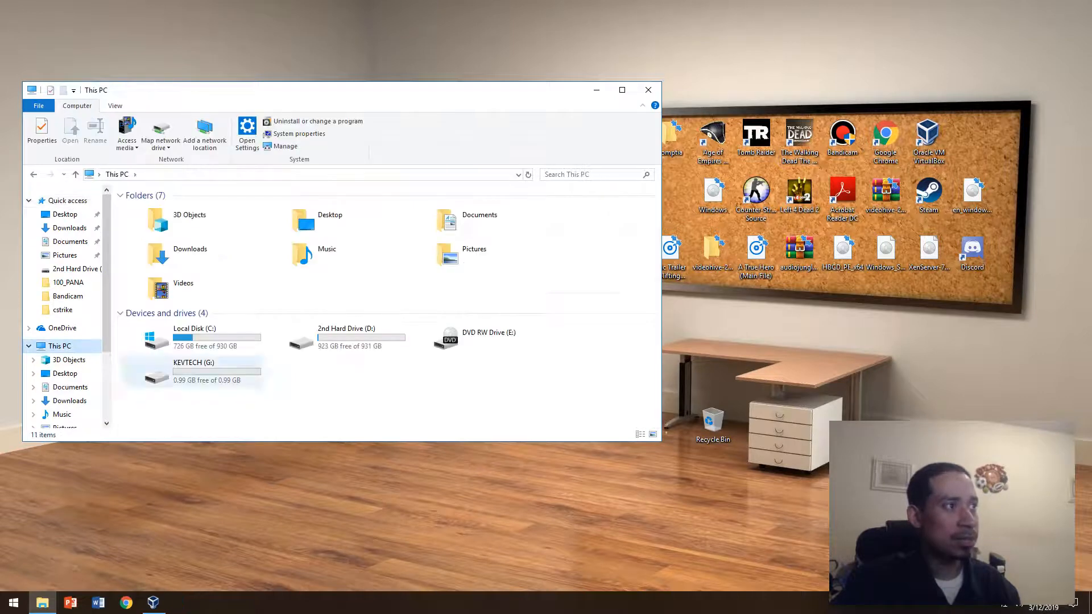
{"action": "right_click", "coordinate": [193, 371]}
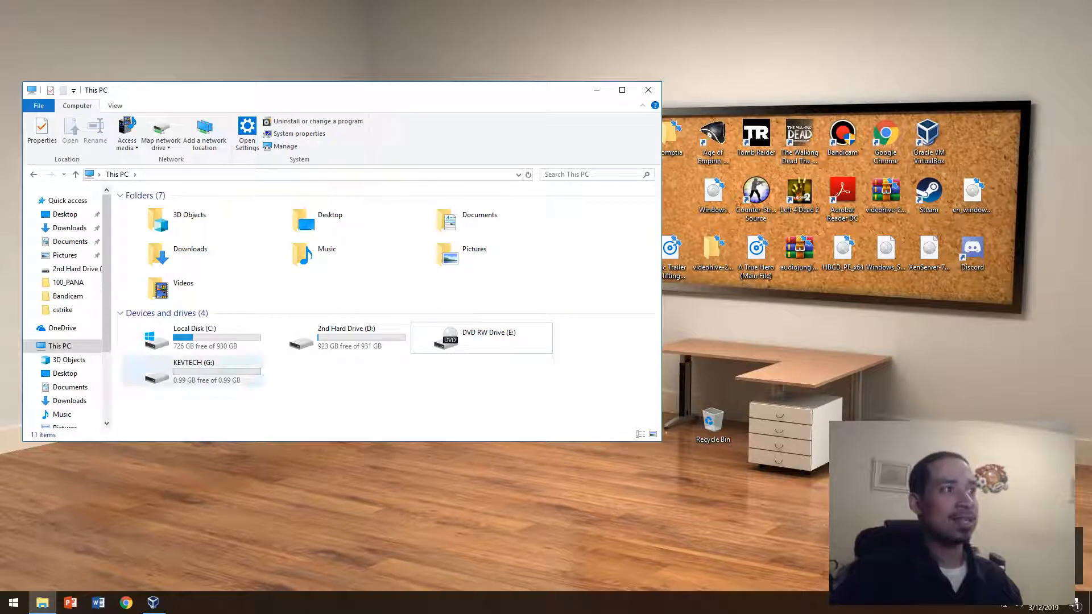
{"action": "left_click", "coordinate": [194, 371]}
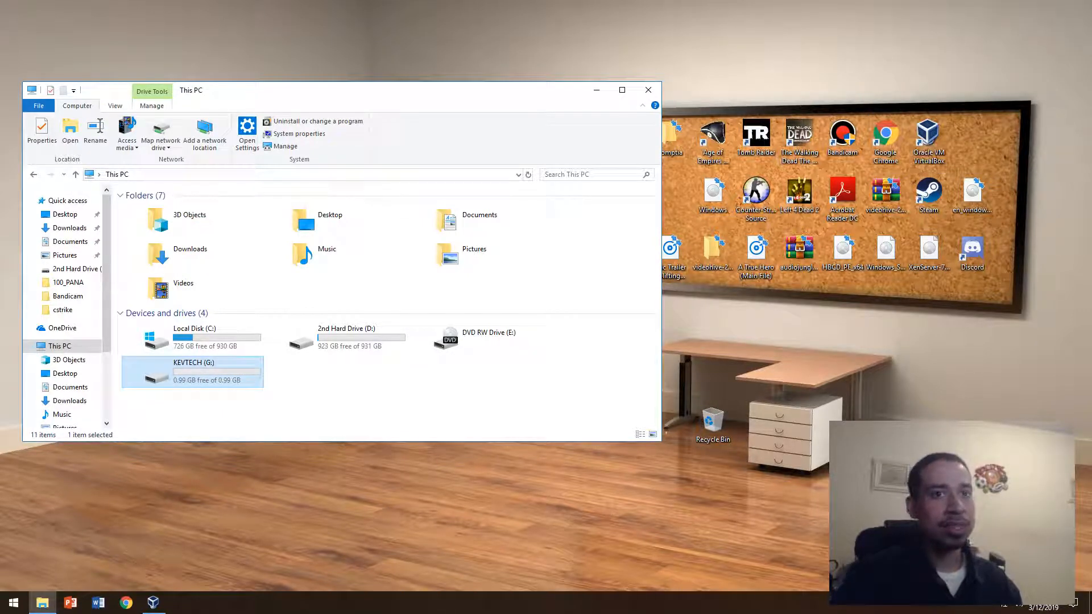
{"action": "right_click", "coordinate": [192, 371]}
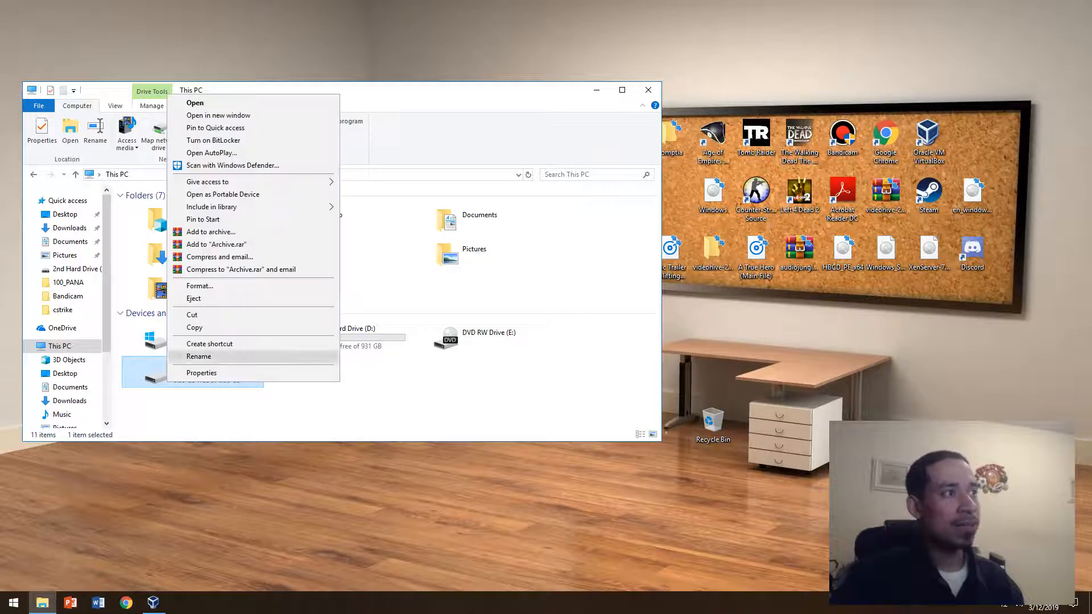
{"action": "left_click", "coordinate": [202, 372]}
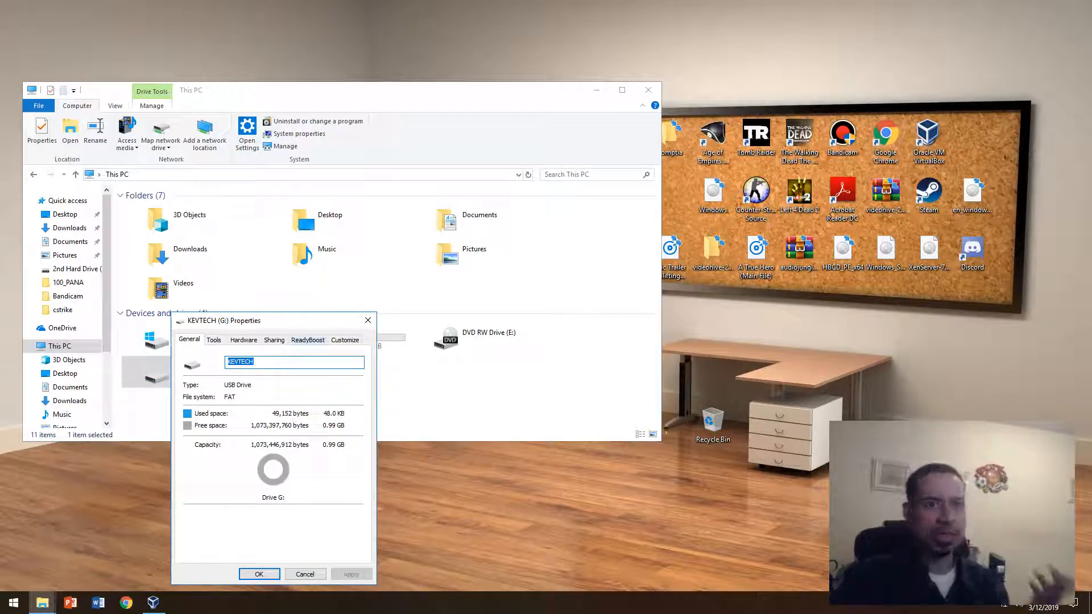
{"action": "left_click", "coordinate": [307, 339]}
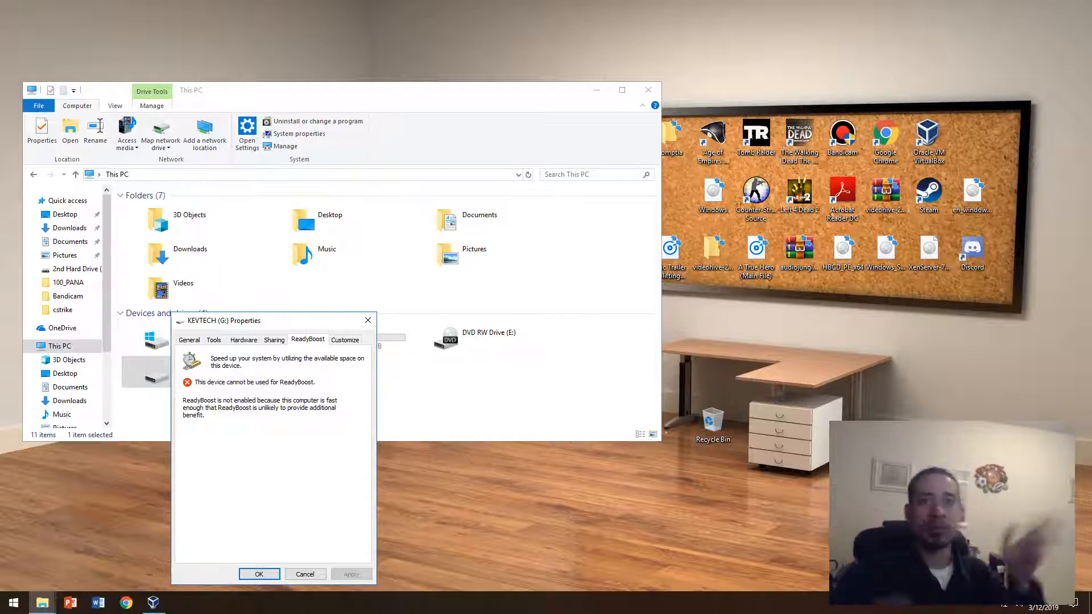
{"action": "left_click", "coordinate": [305, 573]}
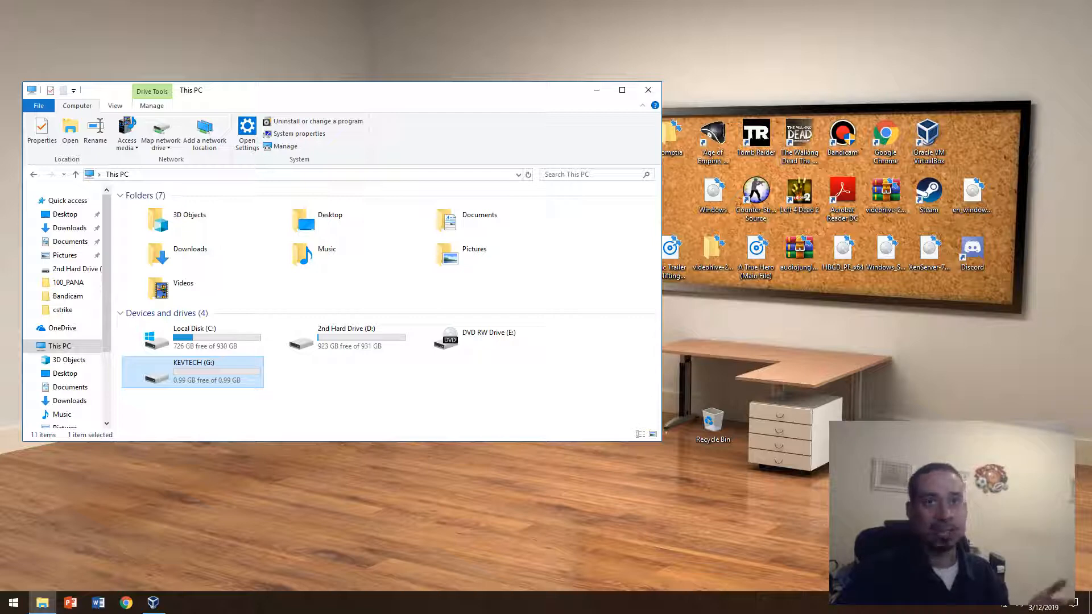
{"action": "mouse_move", "coordinate": [648, 90]}
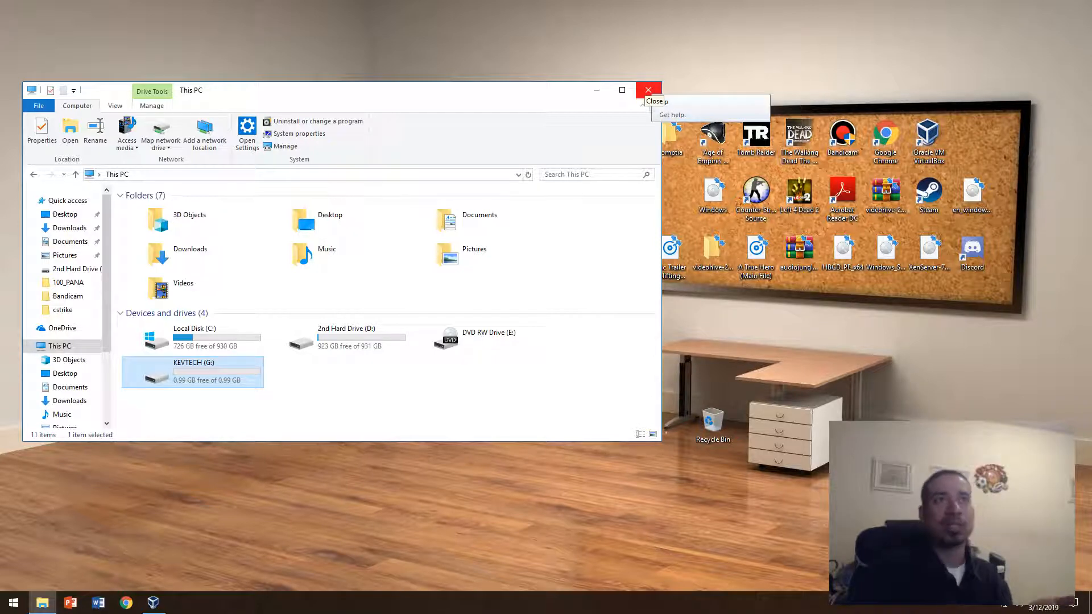
{"action": "left_click", "coordinate": [647, 90]}
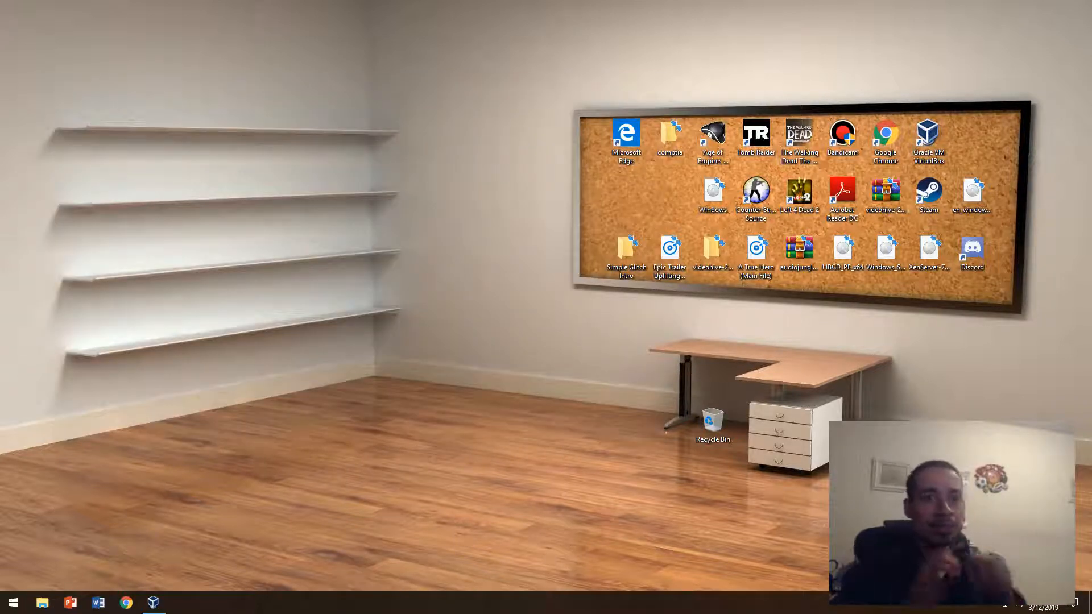